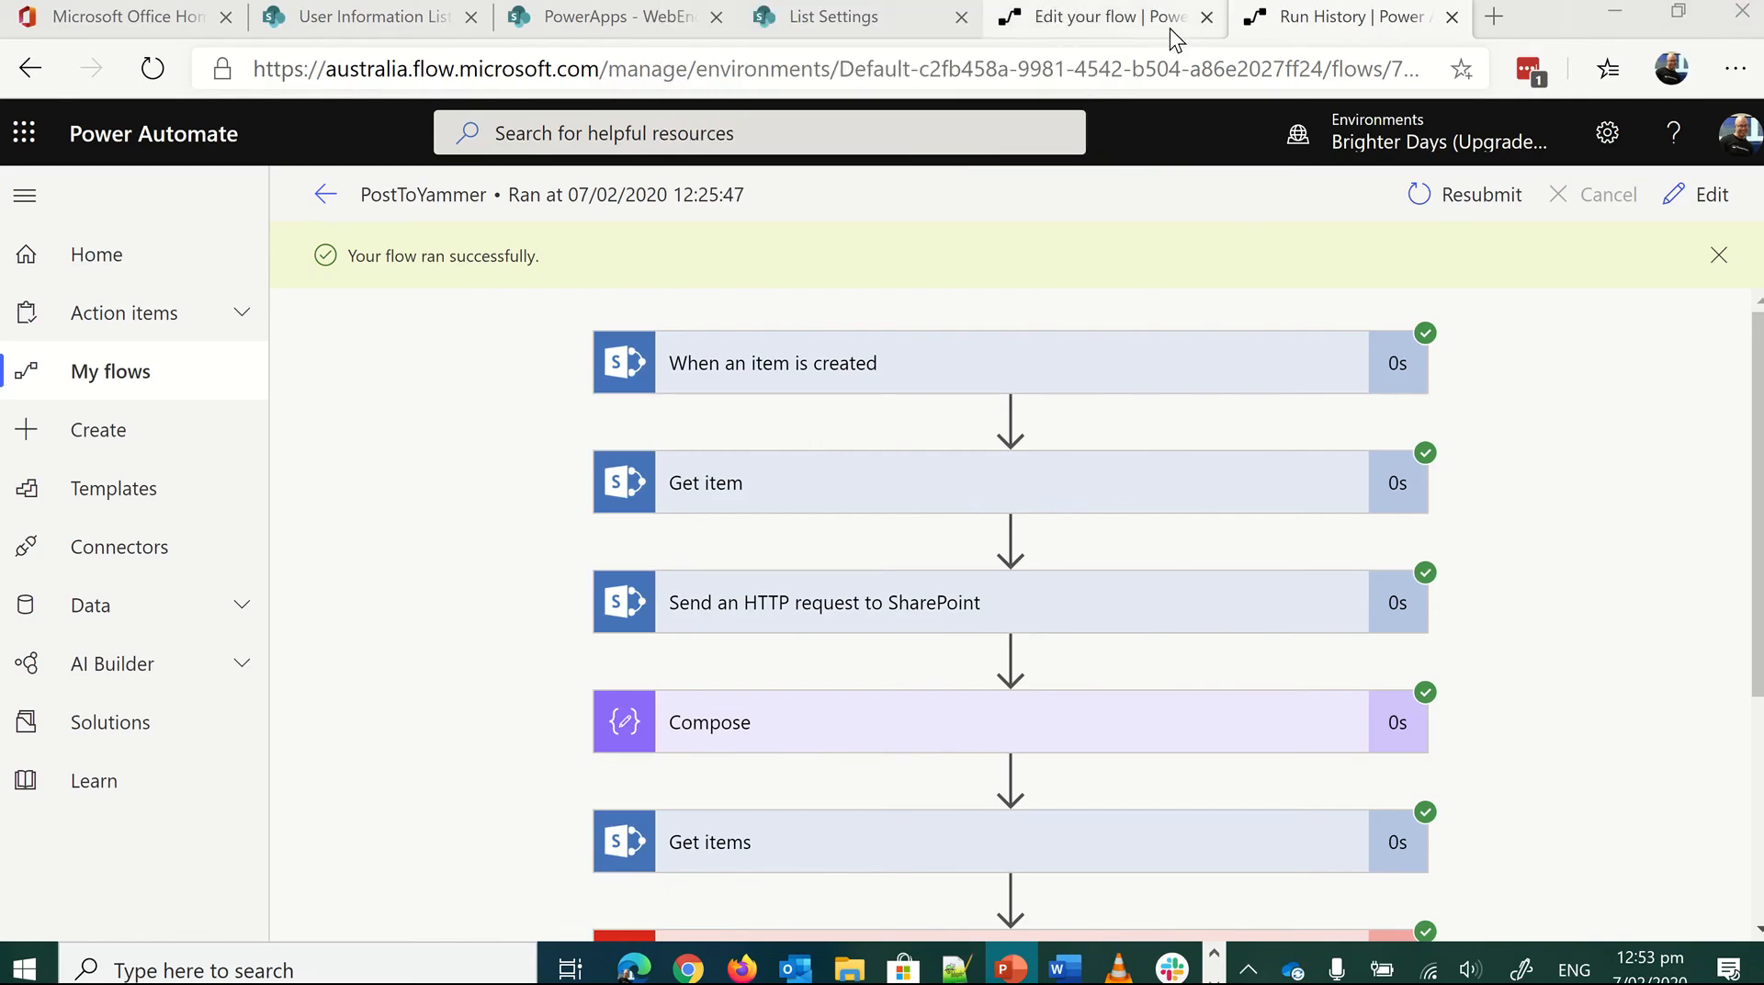
# - Switch to the flow editor and review the HTTP request's Uri filter on the EMail field
pyautogui.click(1709, 193)
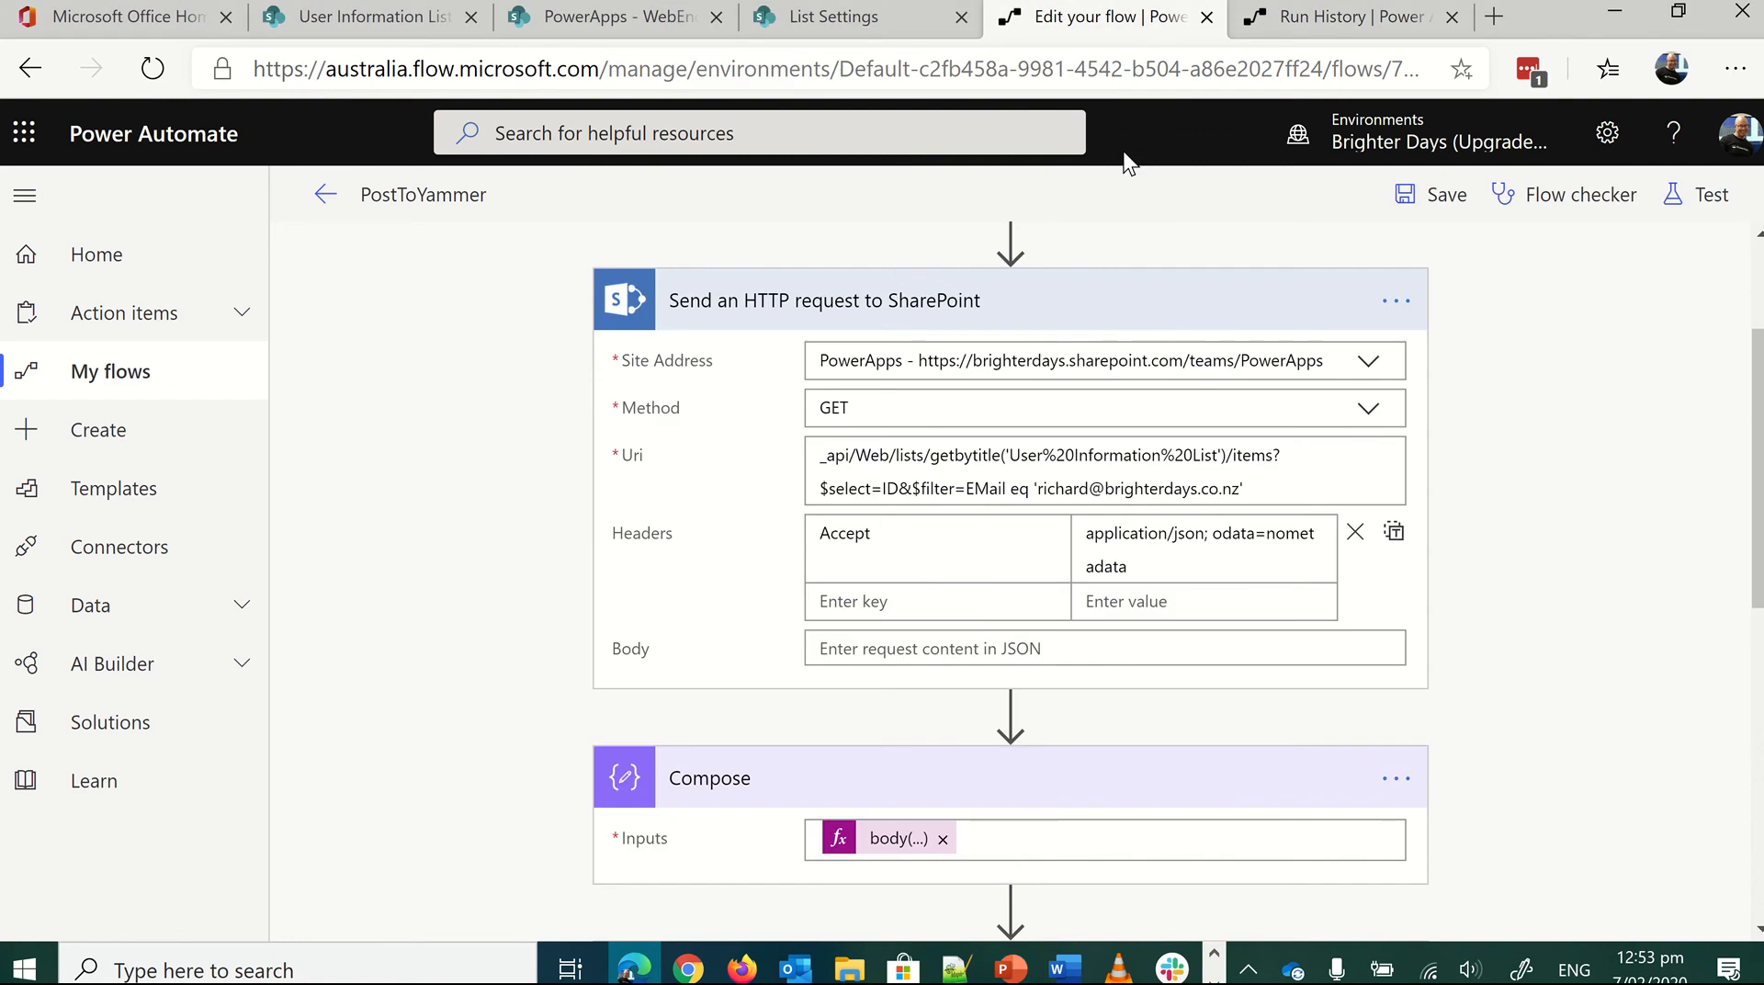
pyautogui.moveTo(1099, 153)
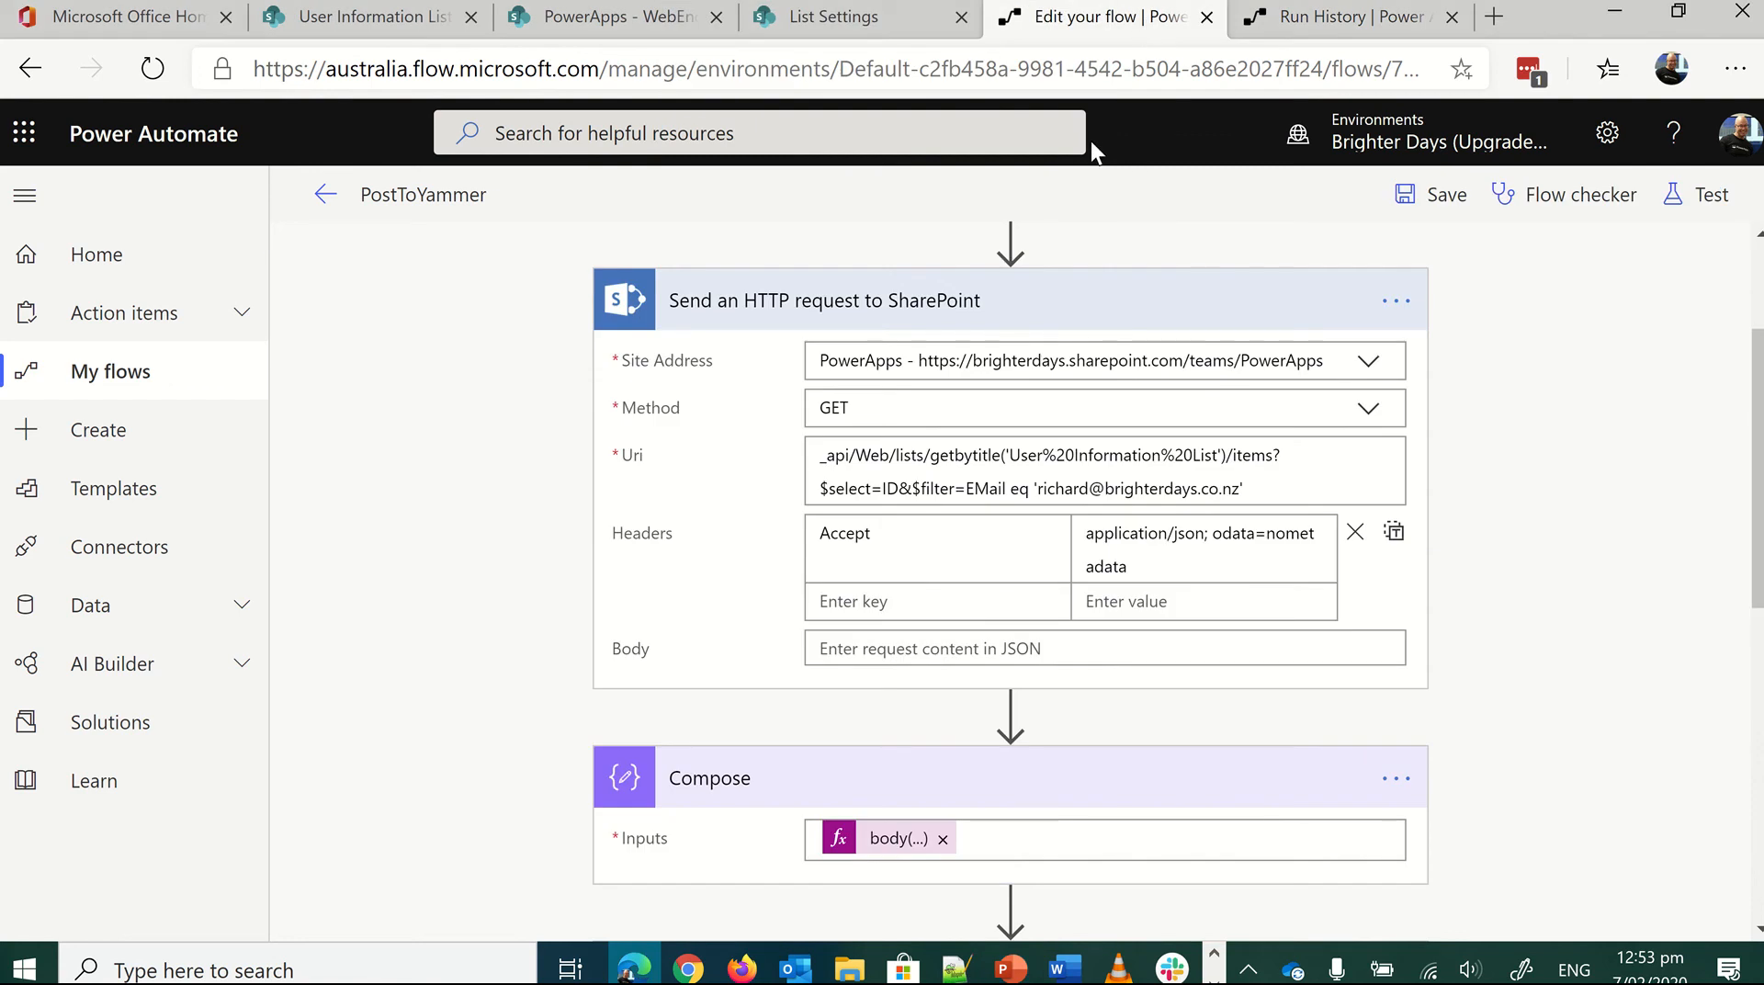
pyautogui.moveTo(686, 336)
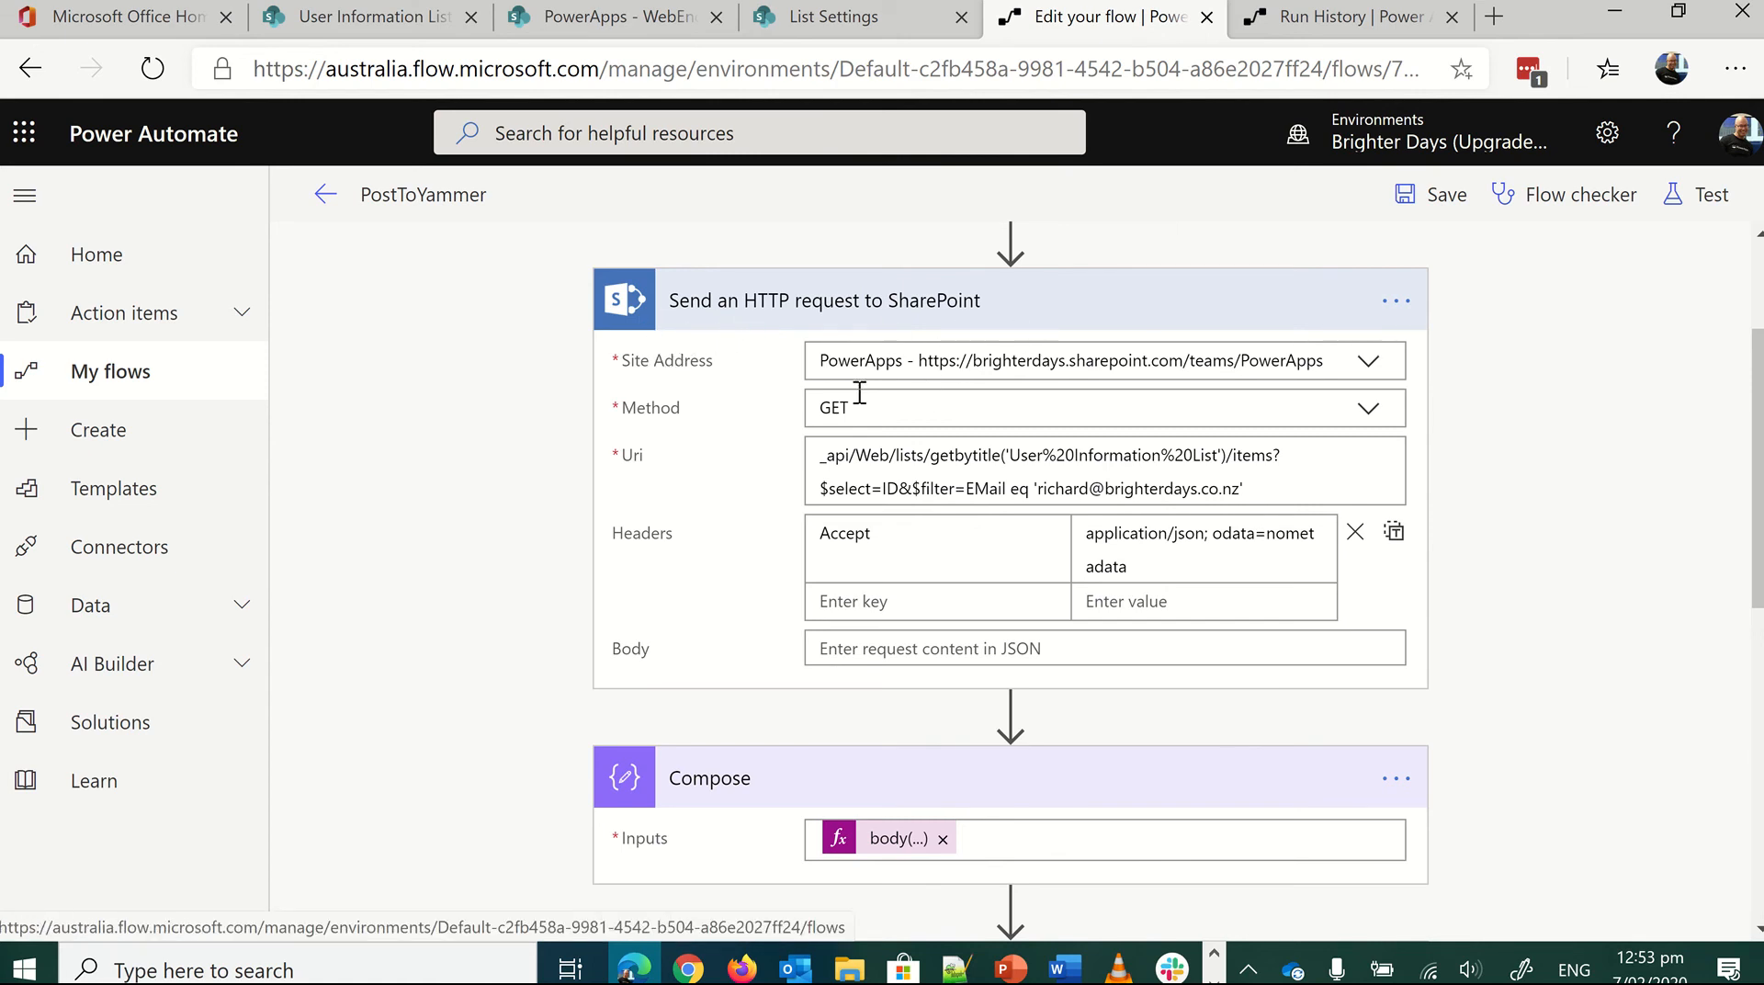
pyautogui.moveTo(1503, 478)
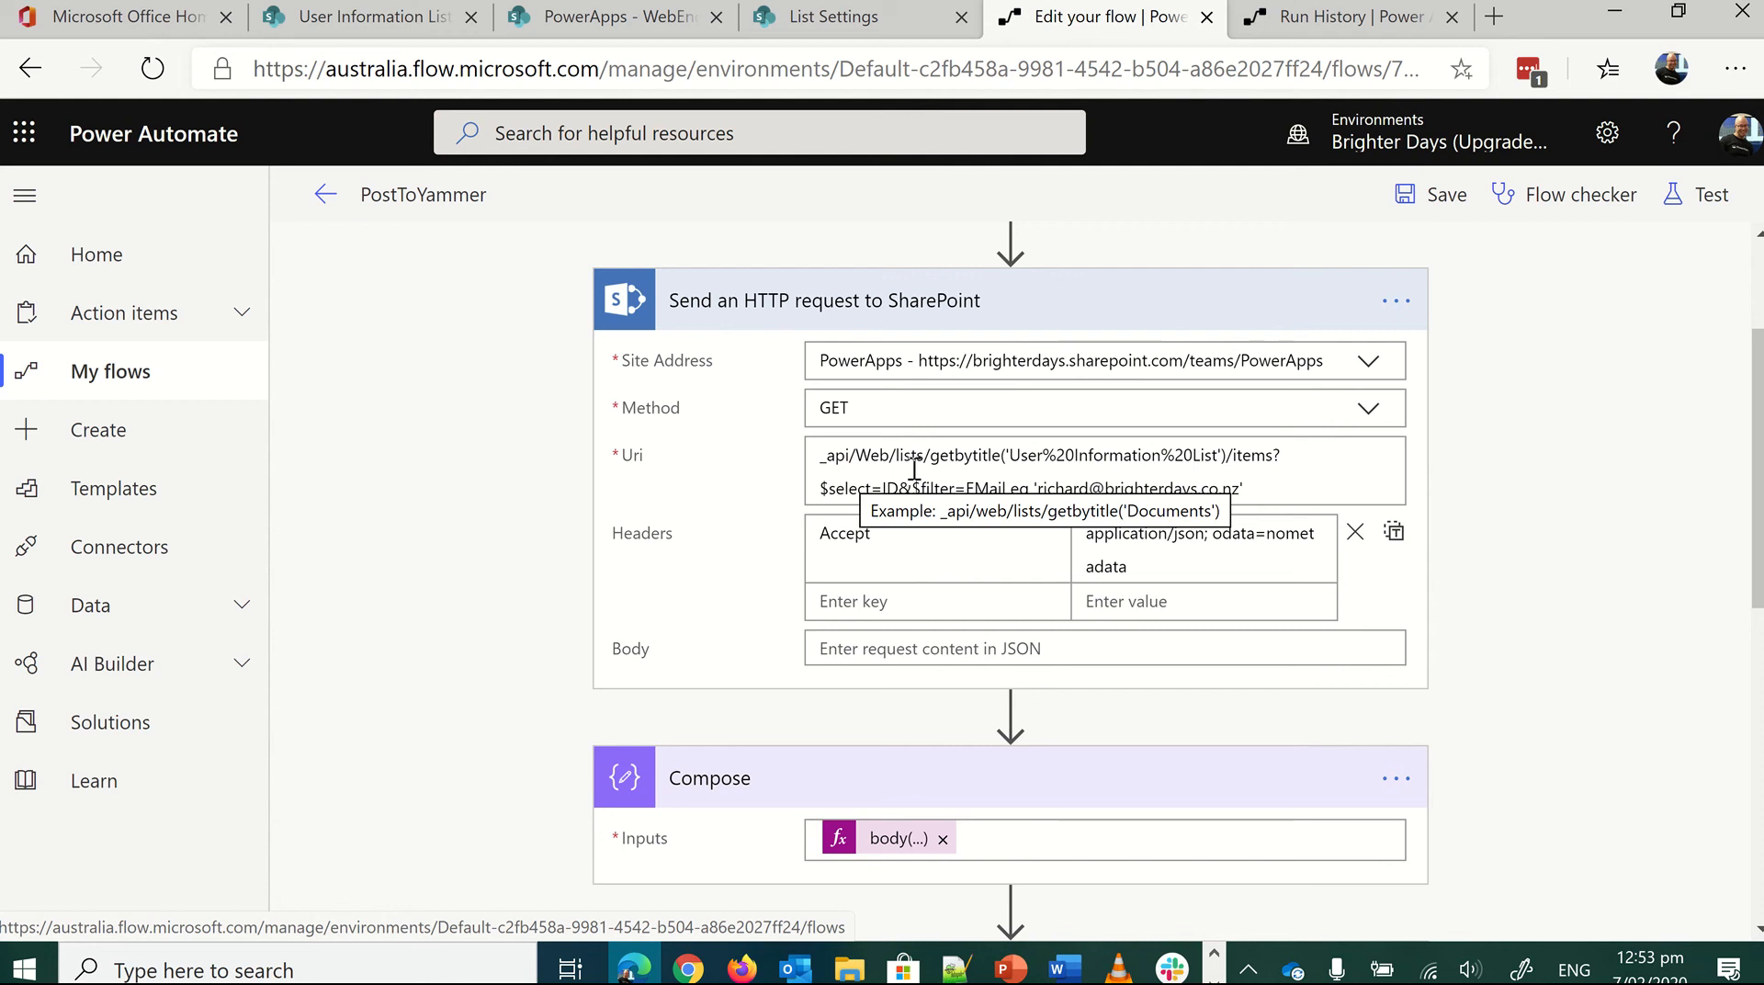
pyautogui.moveTo(1432, 518)
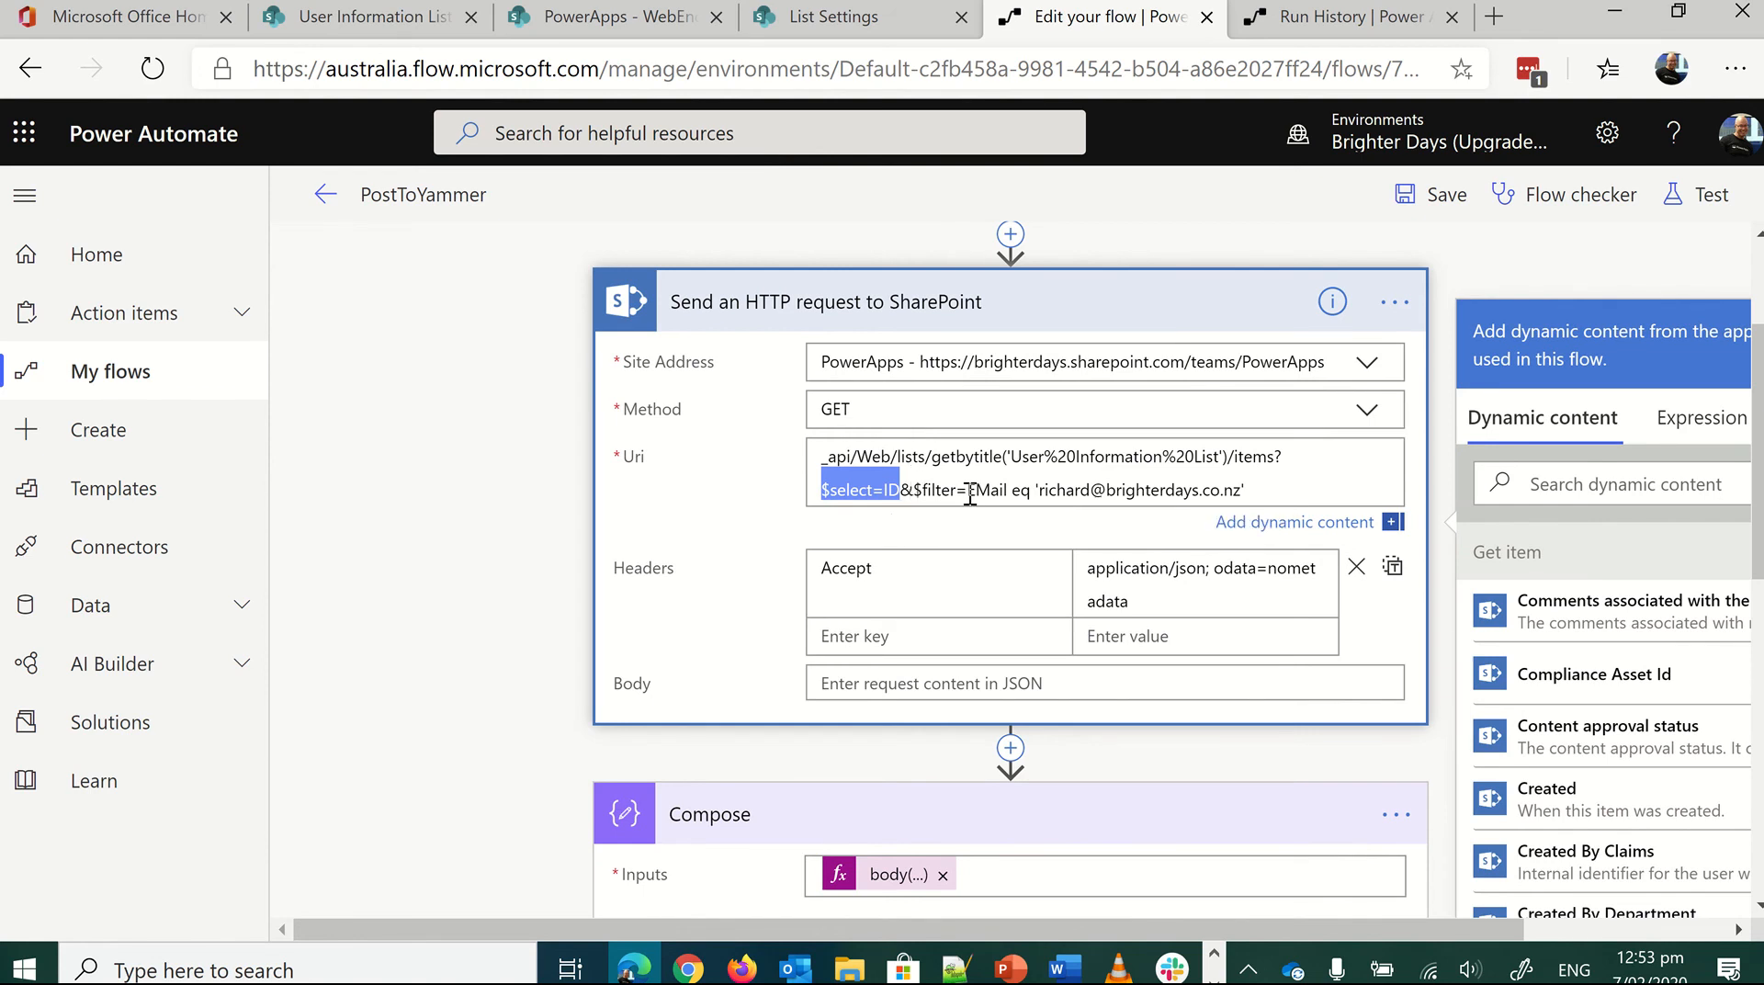
pyautogui.doubleClick(987, 488)
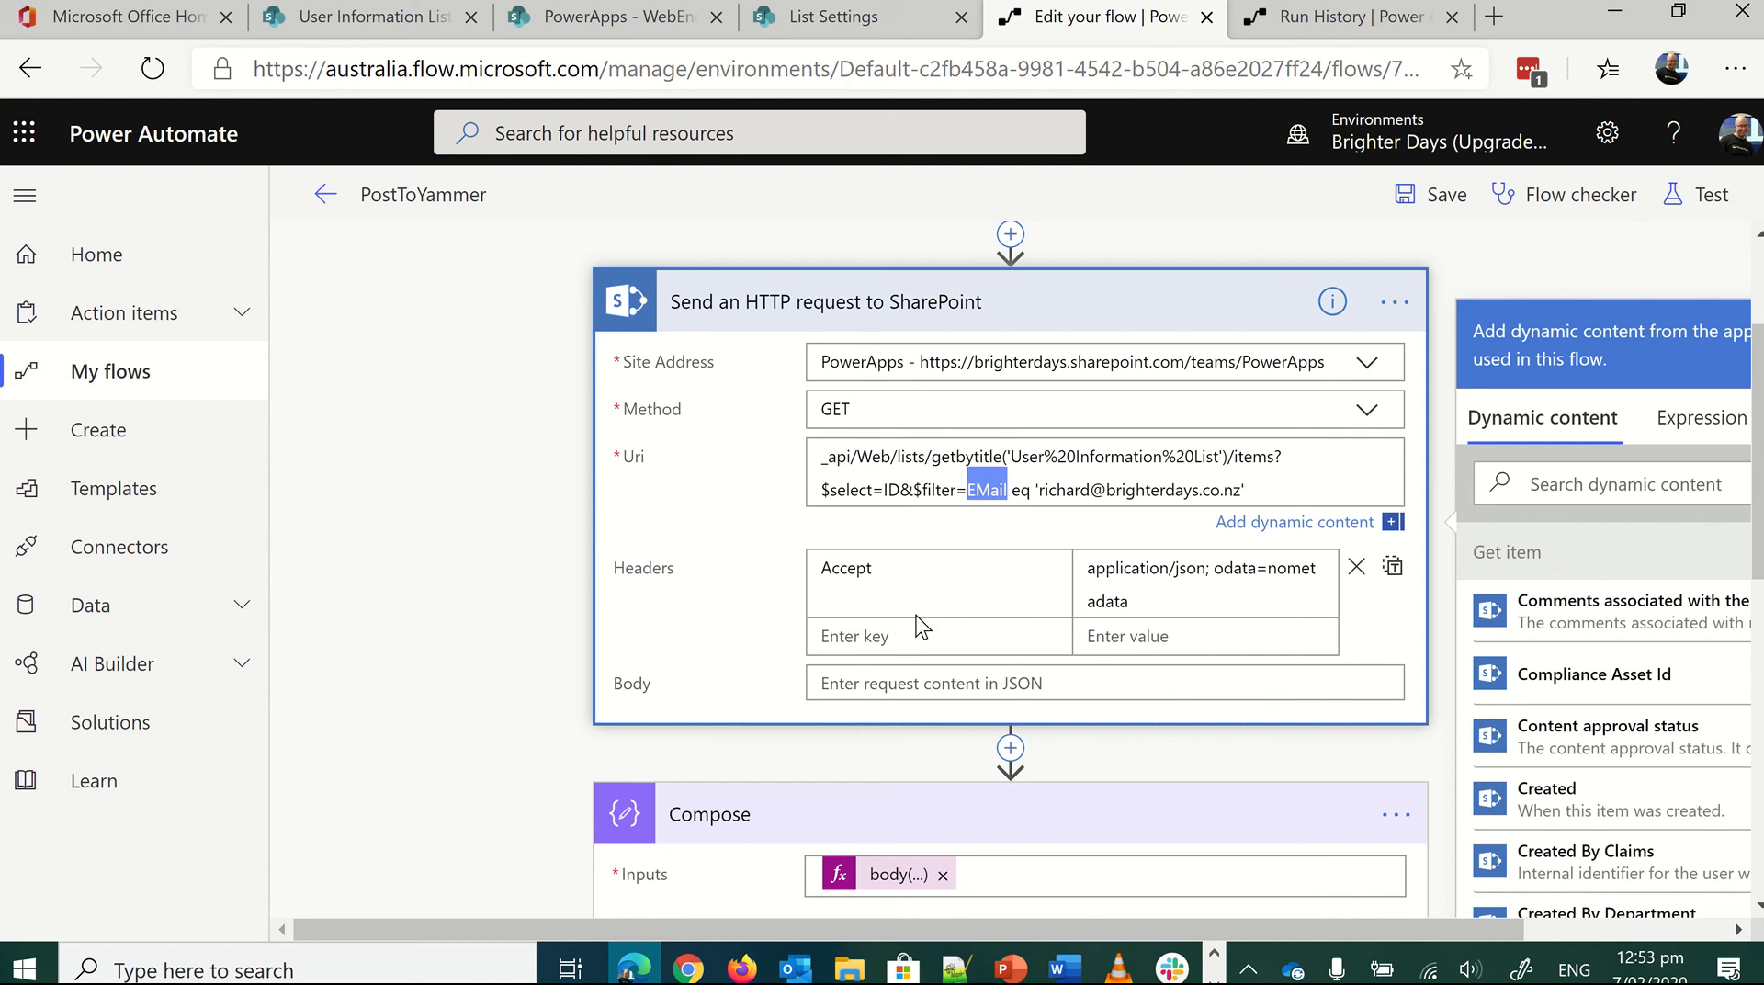
pyautogui.moveTo(981, 527)
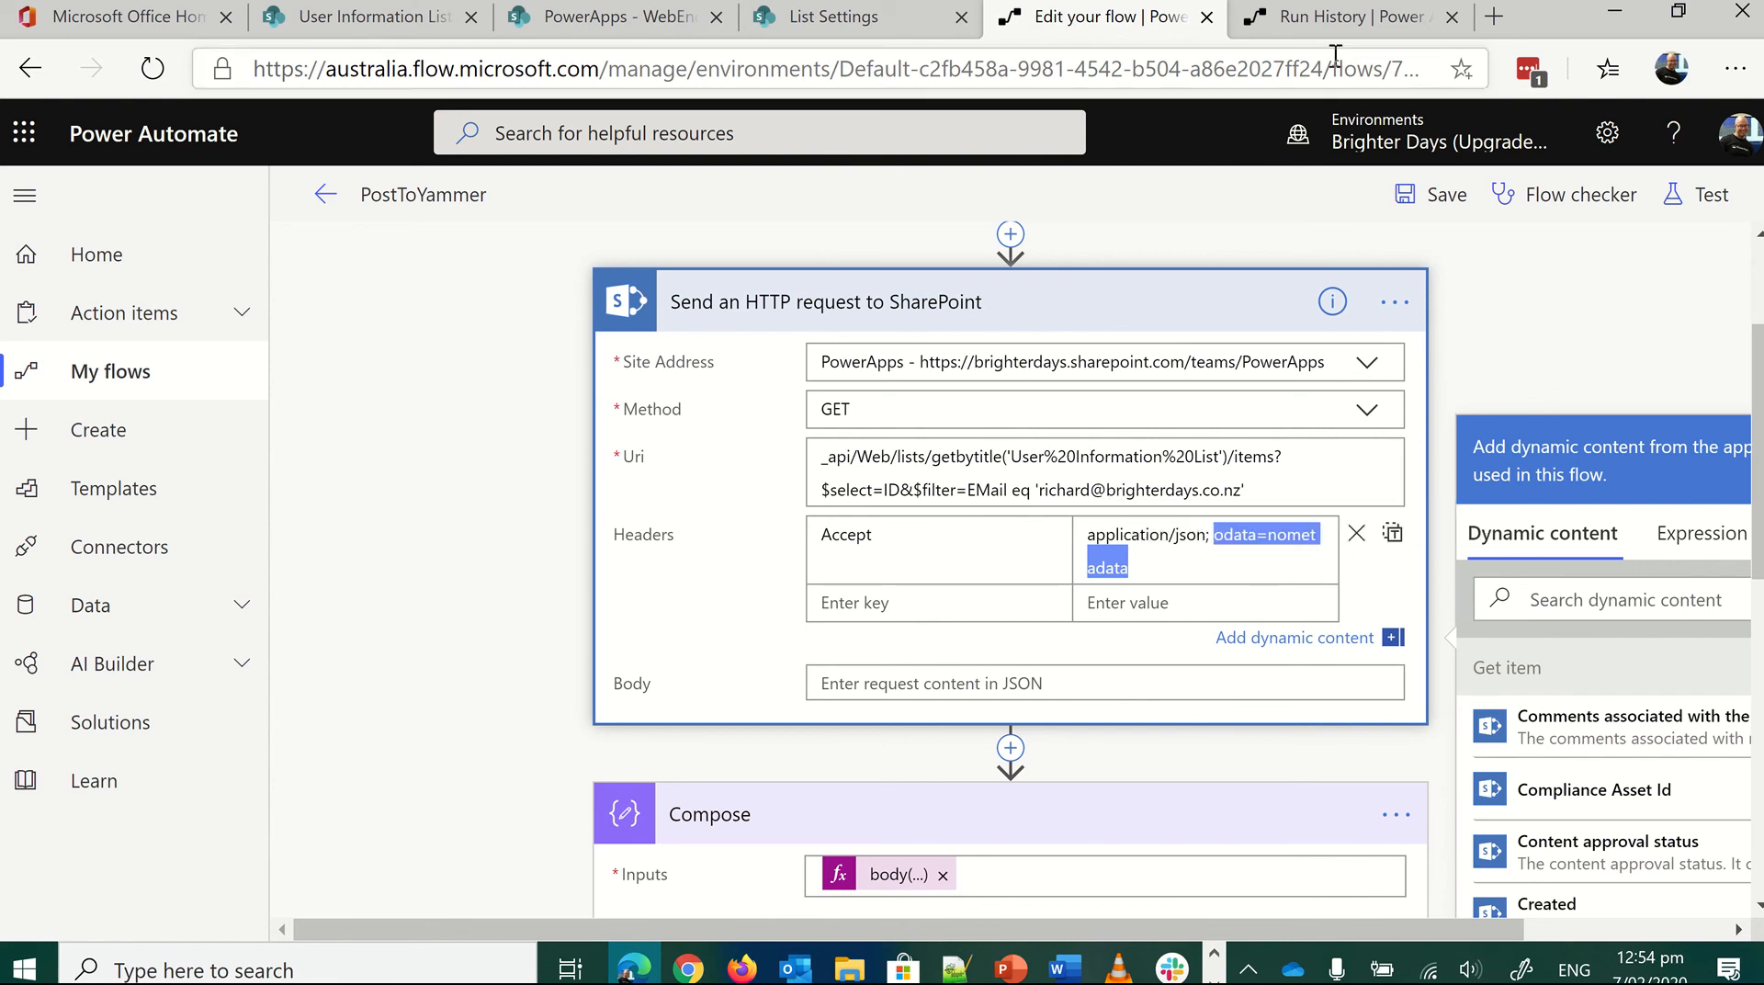
# - Back in run history, expand the SharePoint HTTP request and highlight the Id and ID values of 7 in its response body
pyautogui.click(1327, 17)
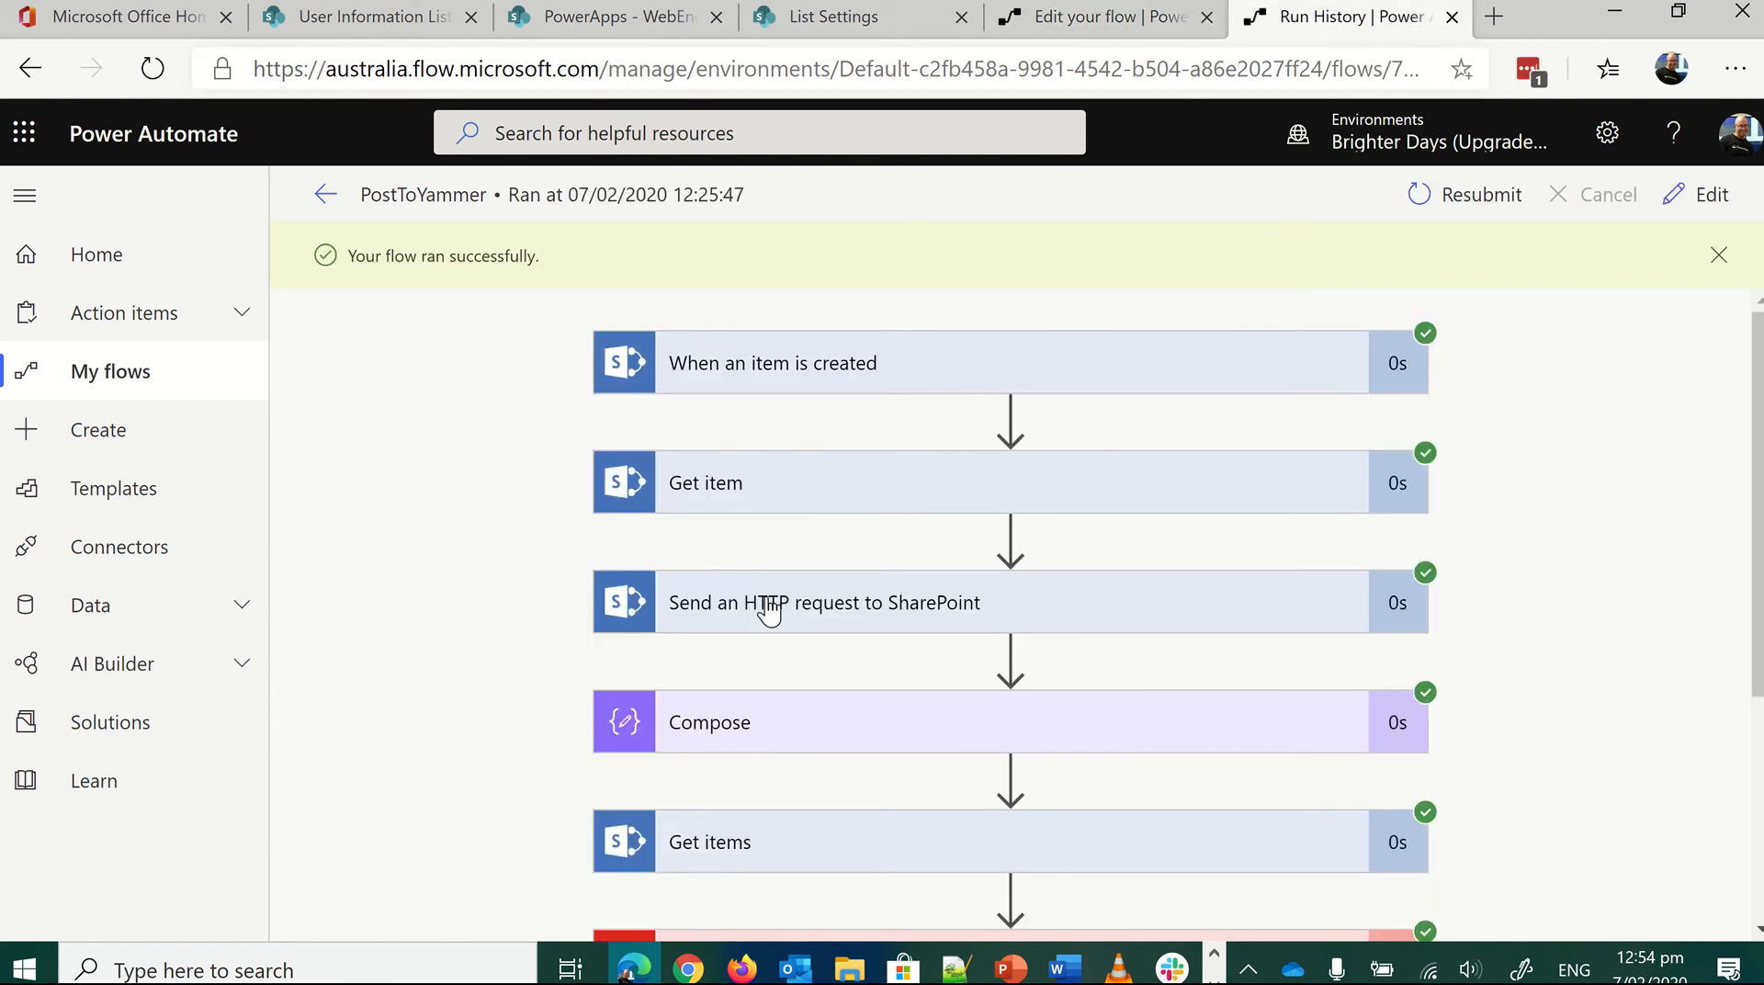
pyautogui.click(823, 603)
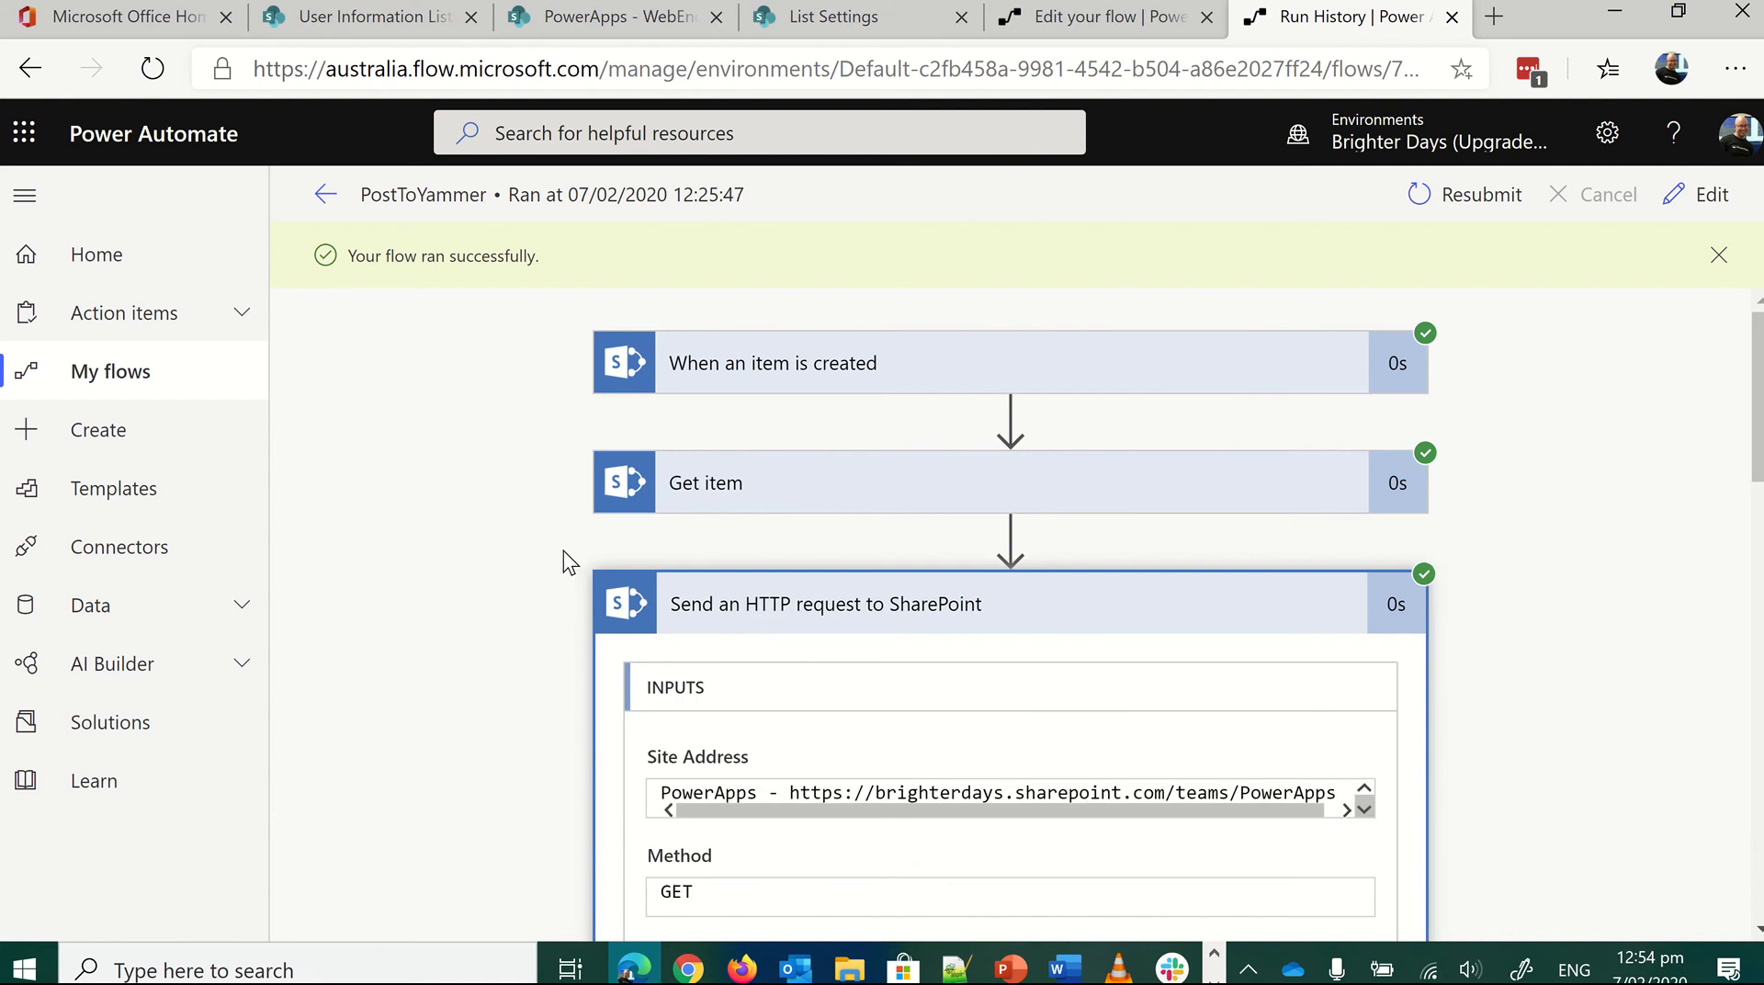
pyautogui.scroll(-3)
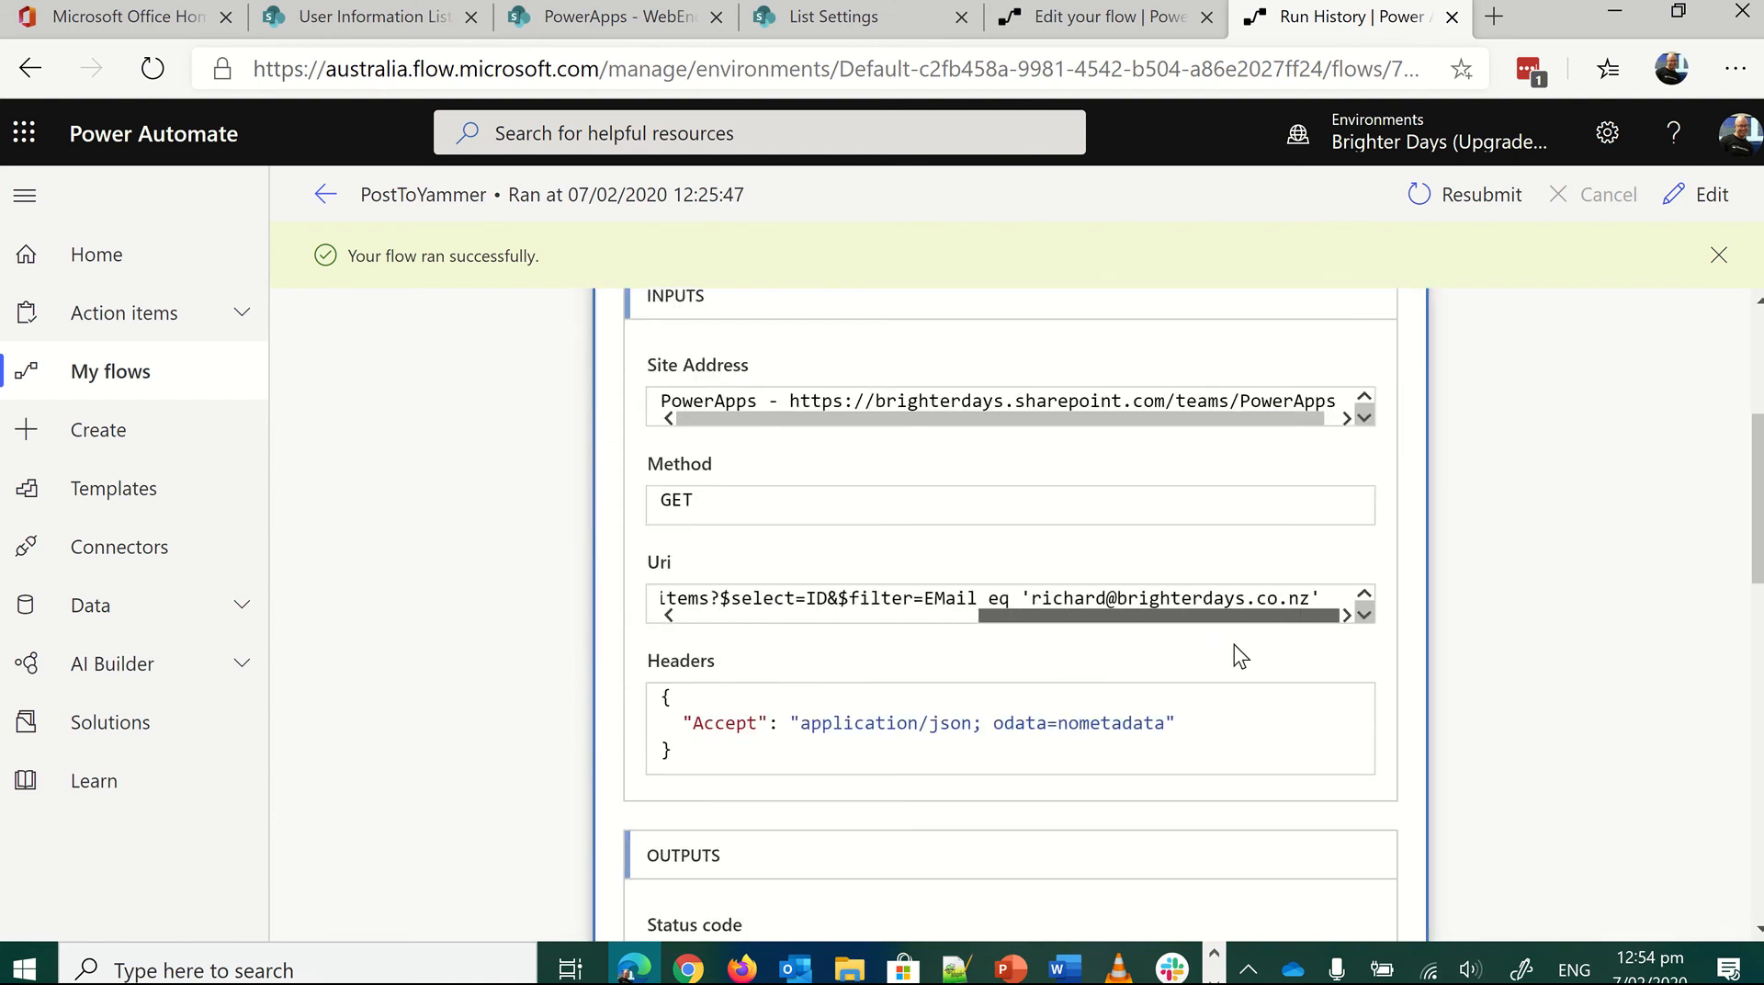
pyautogui.scroll(-3)
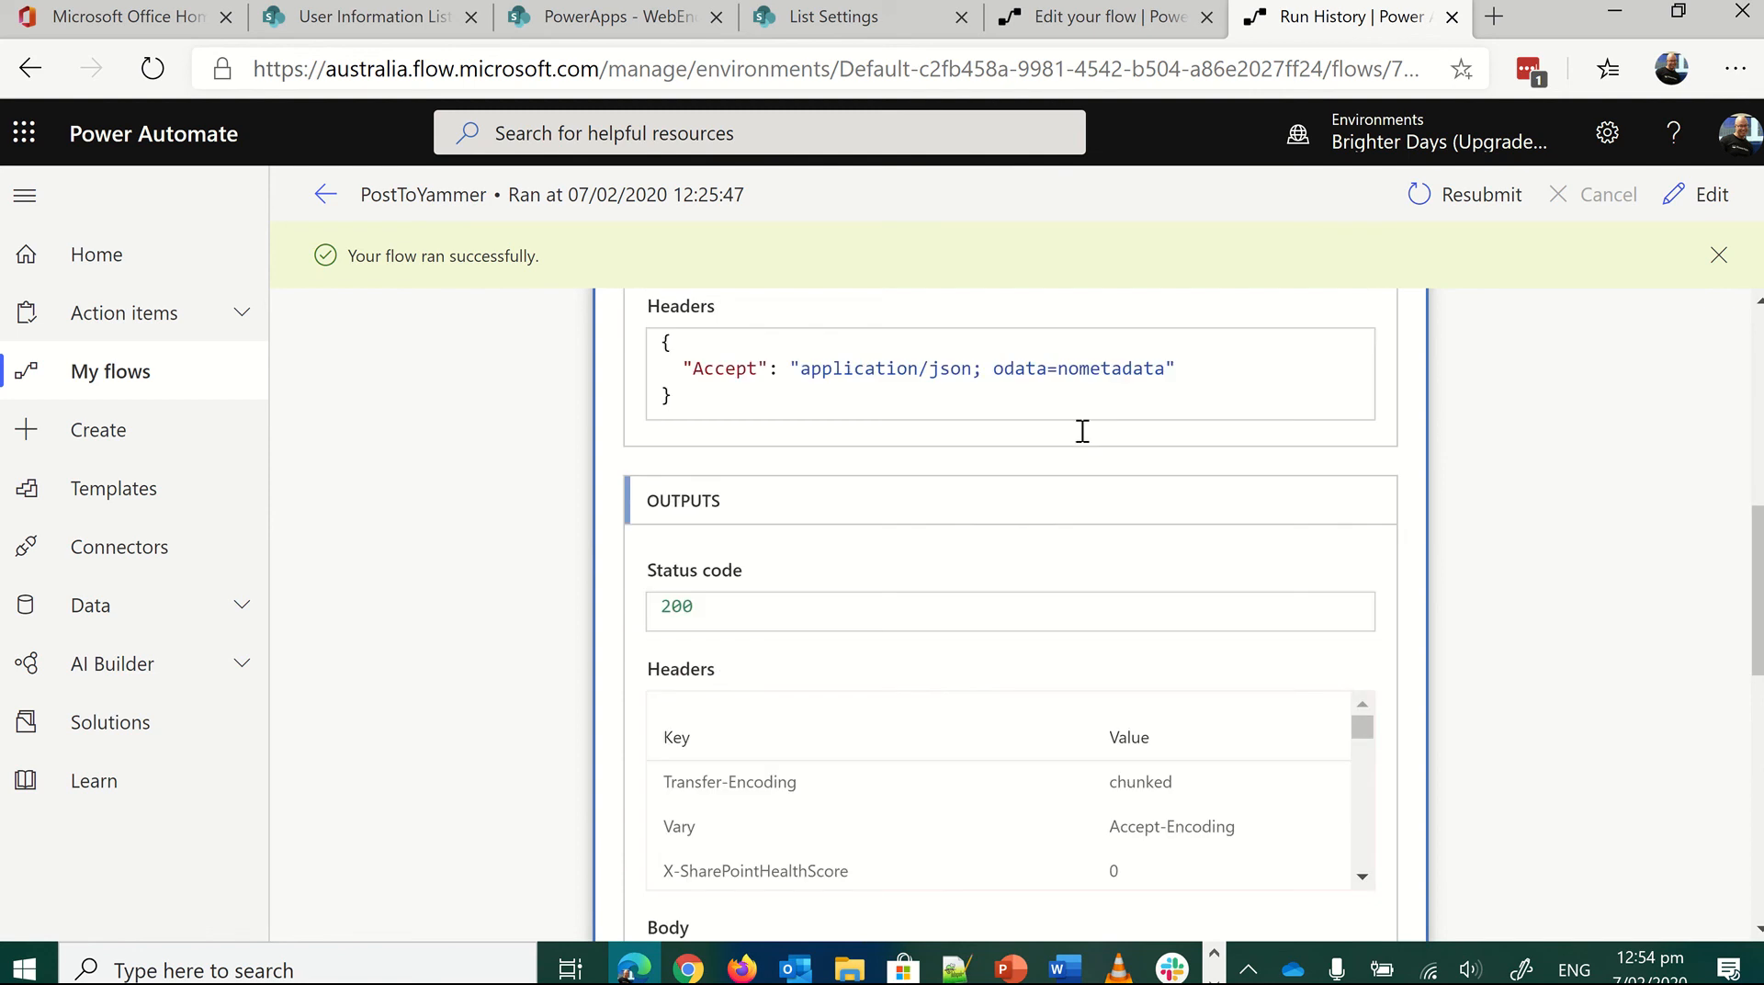
pyautogui.scroll(-3)
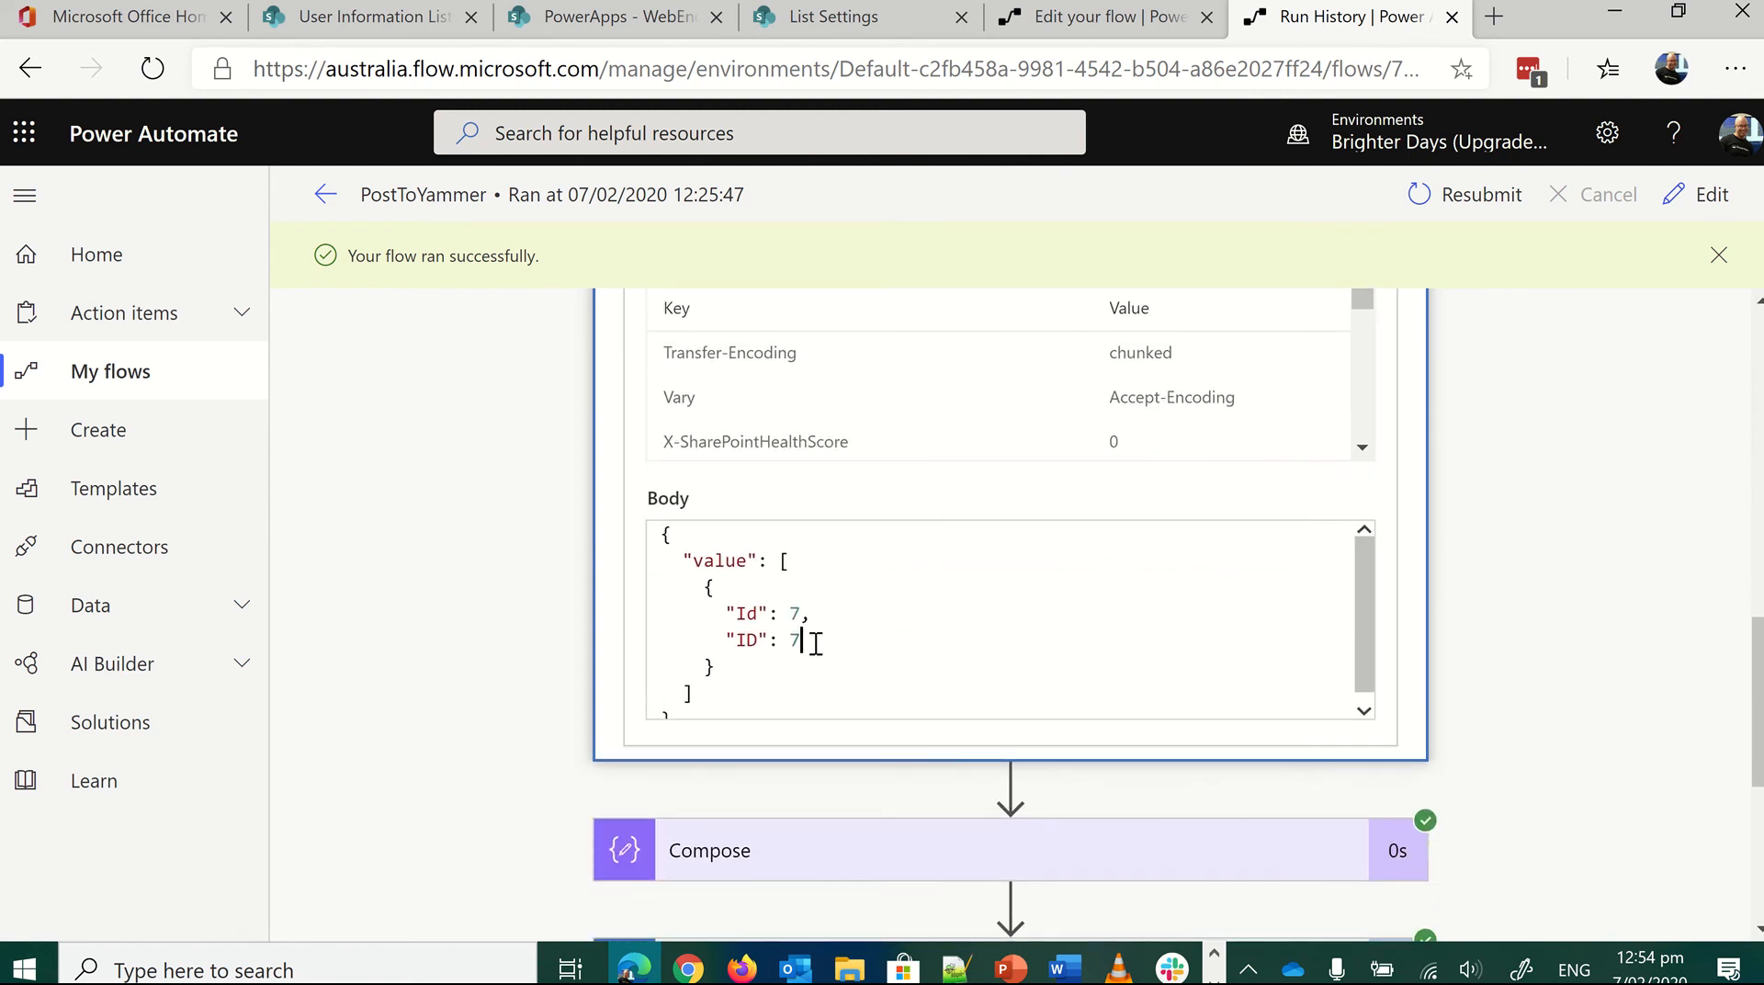
pyautogui.moveTo(727, 614); pyautogui.dragTo(799, 640)
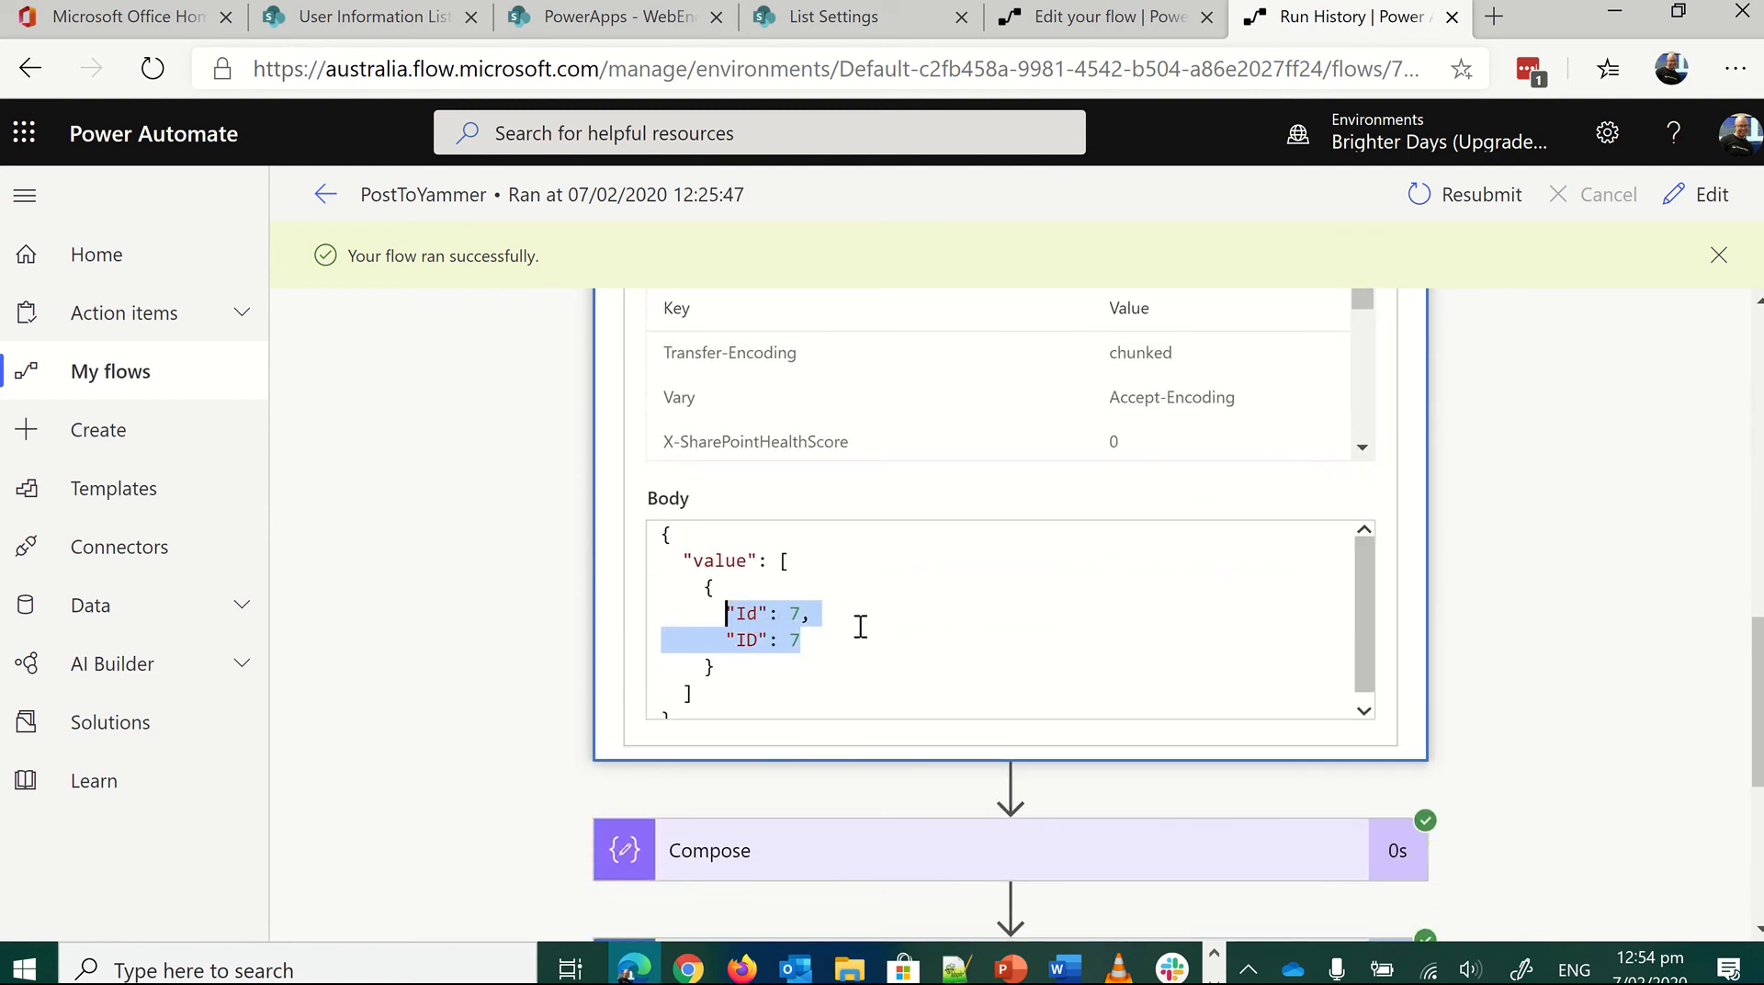
pyautogui.moveTo(869, 620)
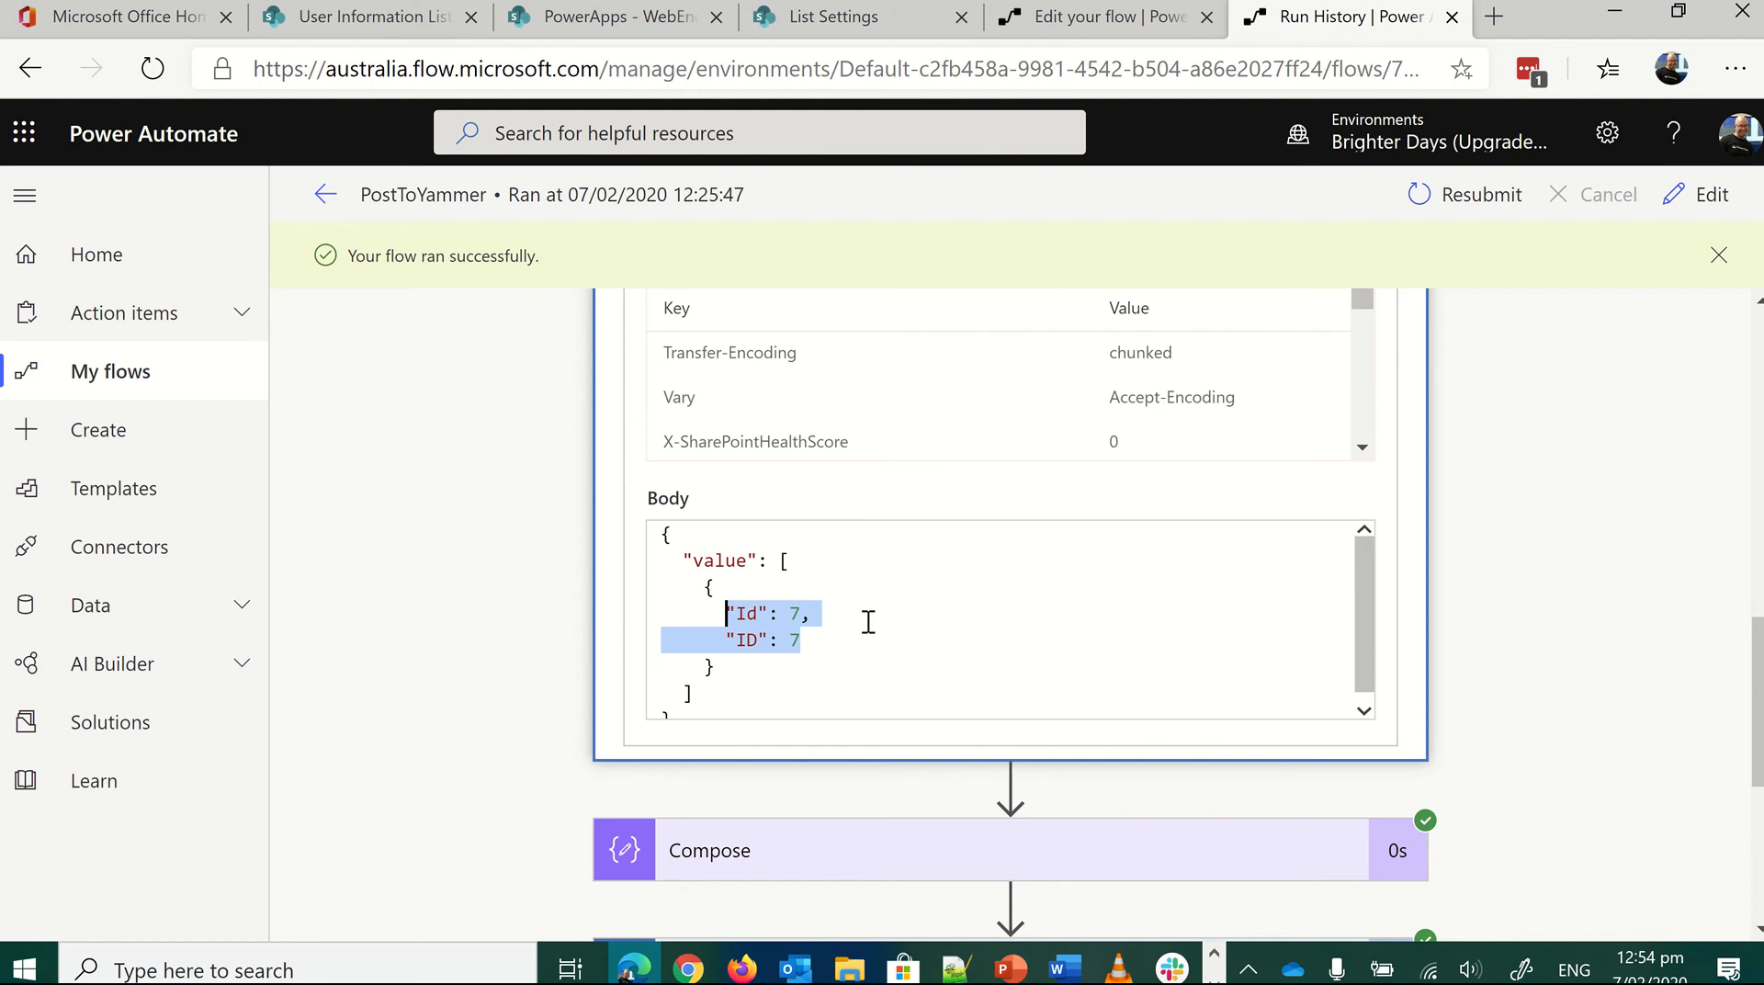
pyautogui.moveTo(852, 634)
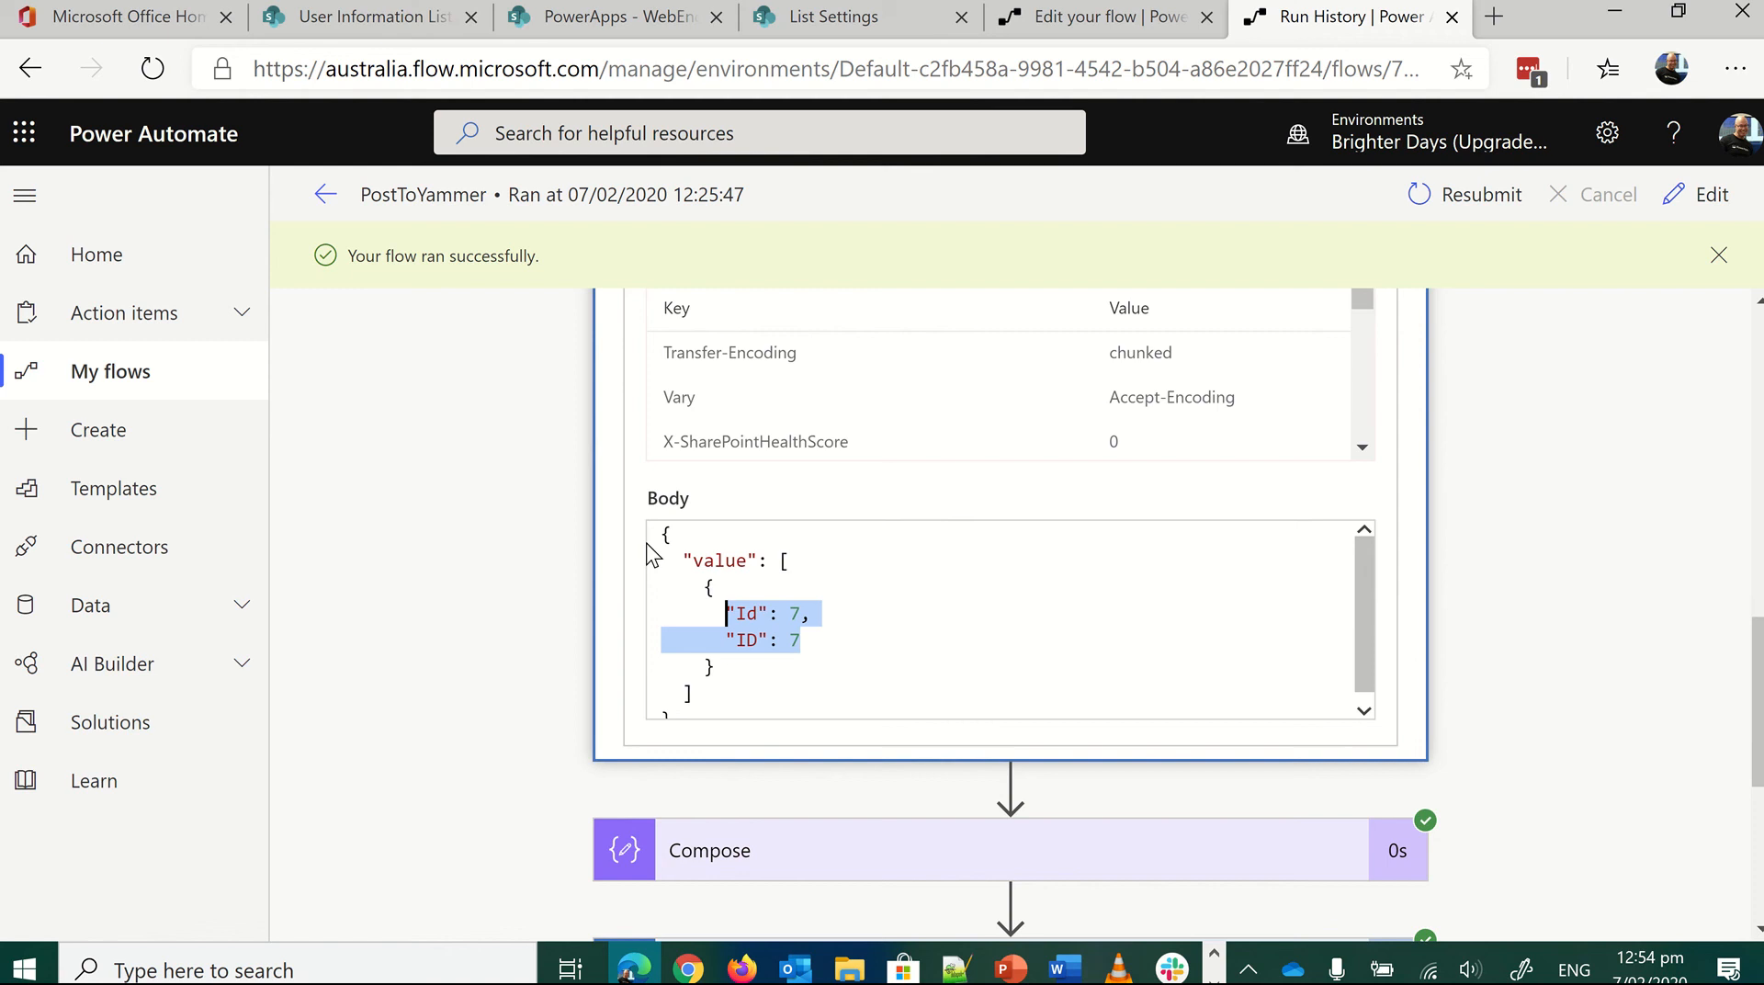
pyautogui.moveTo(819, 568)
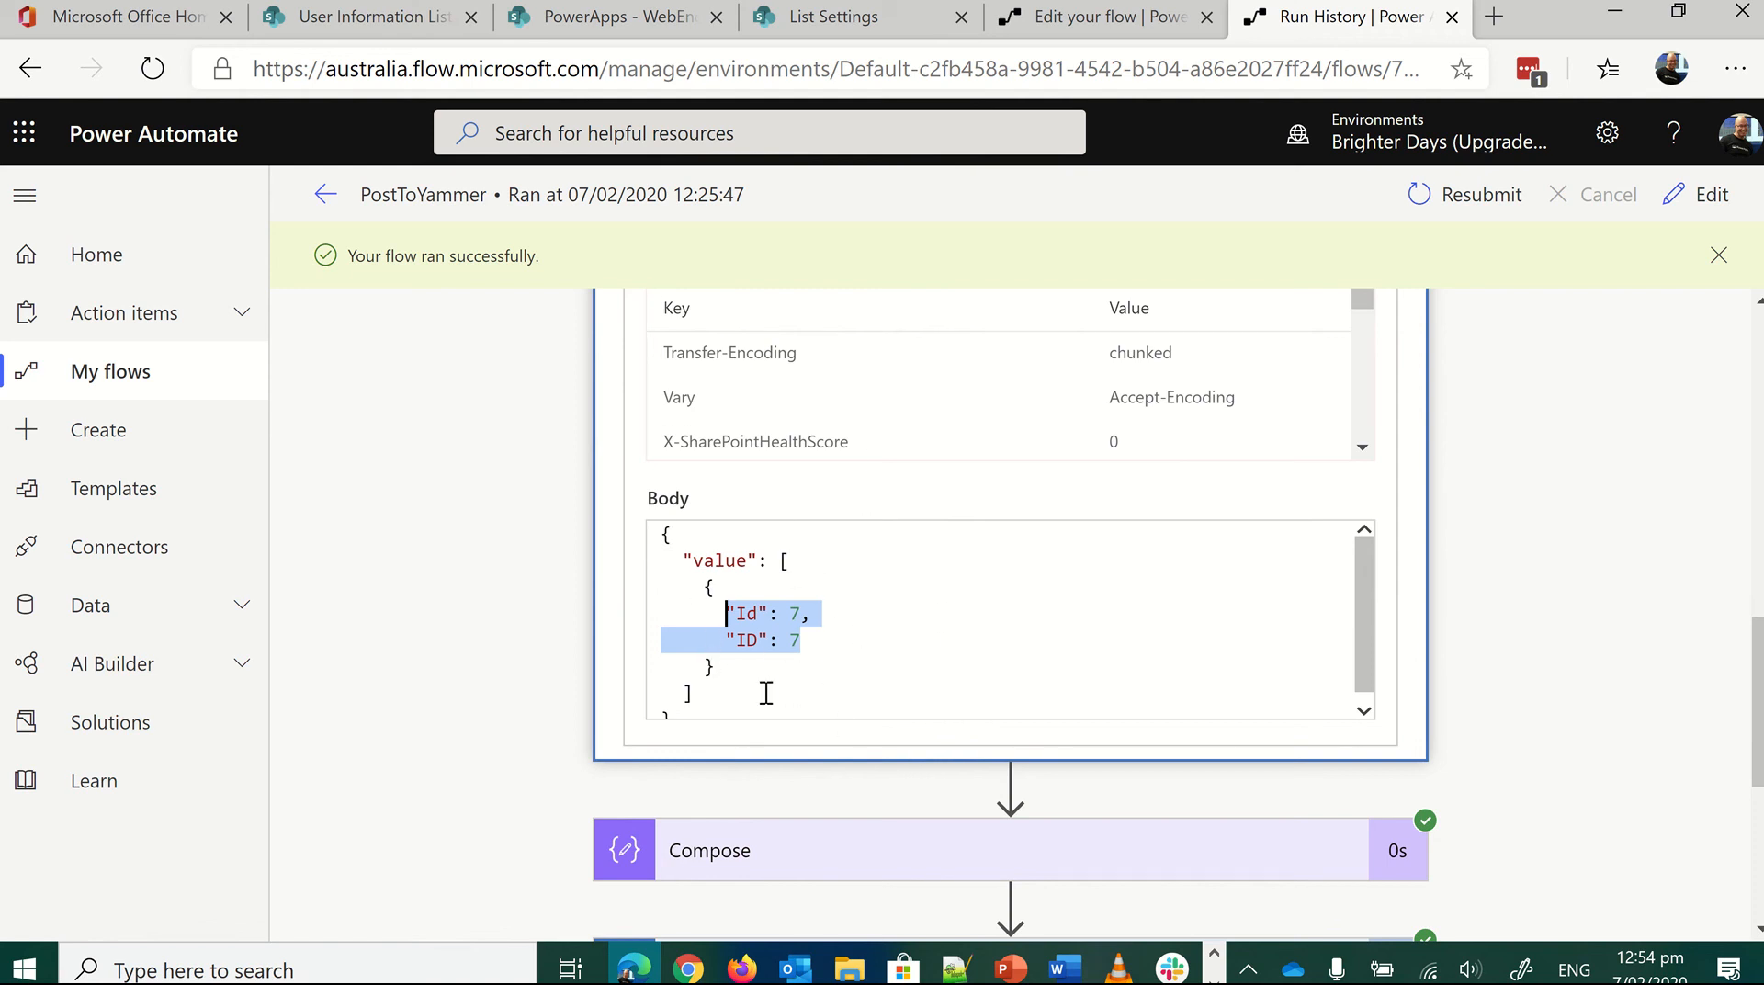
pyautogui.moveTo(1102, 17)
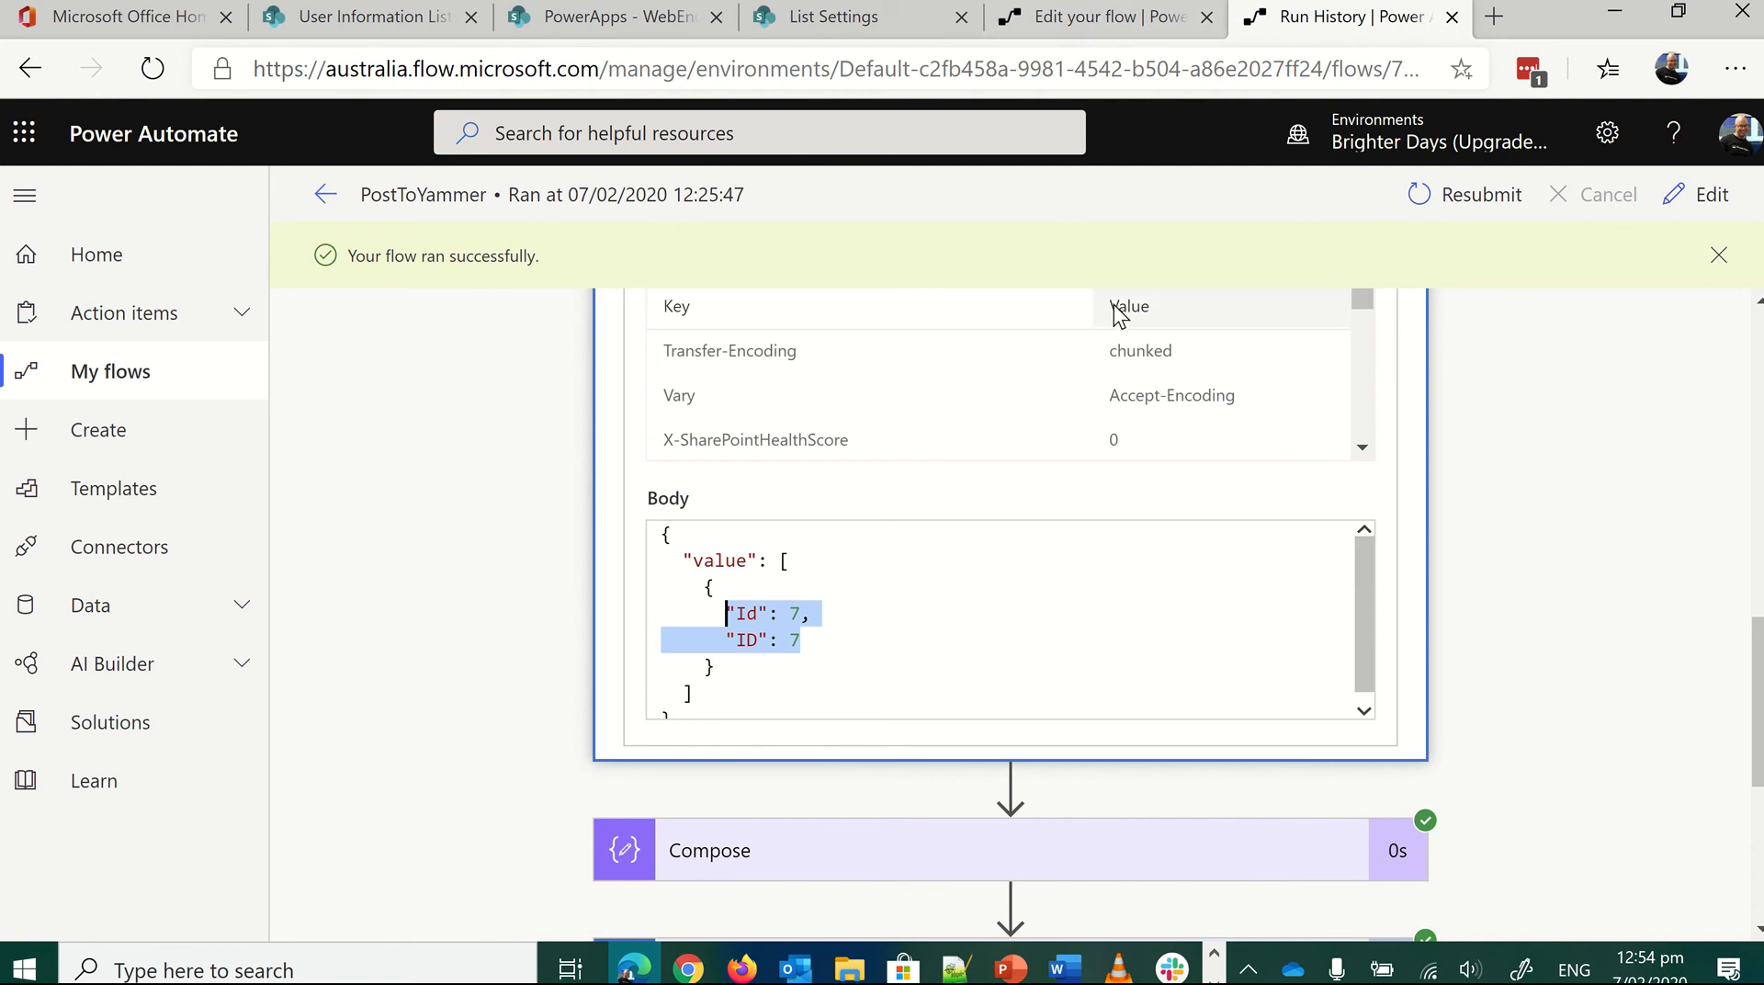
pyautogui.scroll(-3)
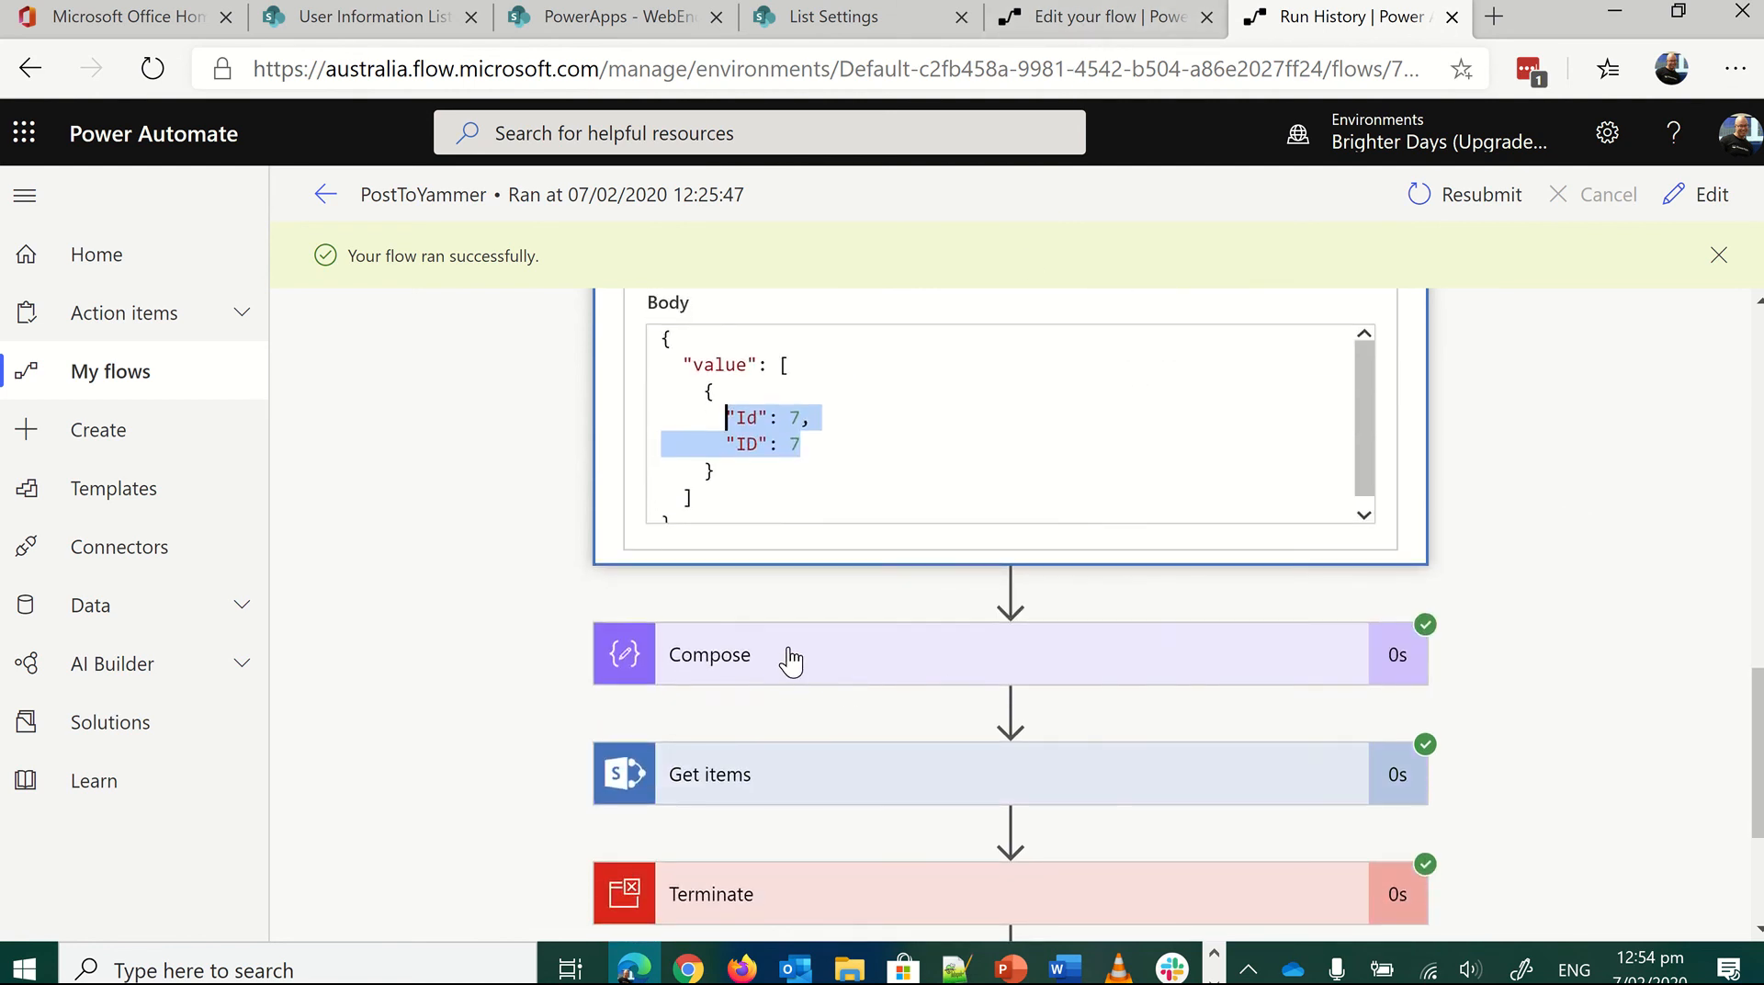
# - Expand the Compose step's run details showing its output of 7
pyautogui.click(710, 655)
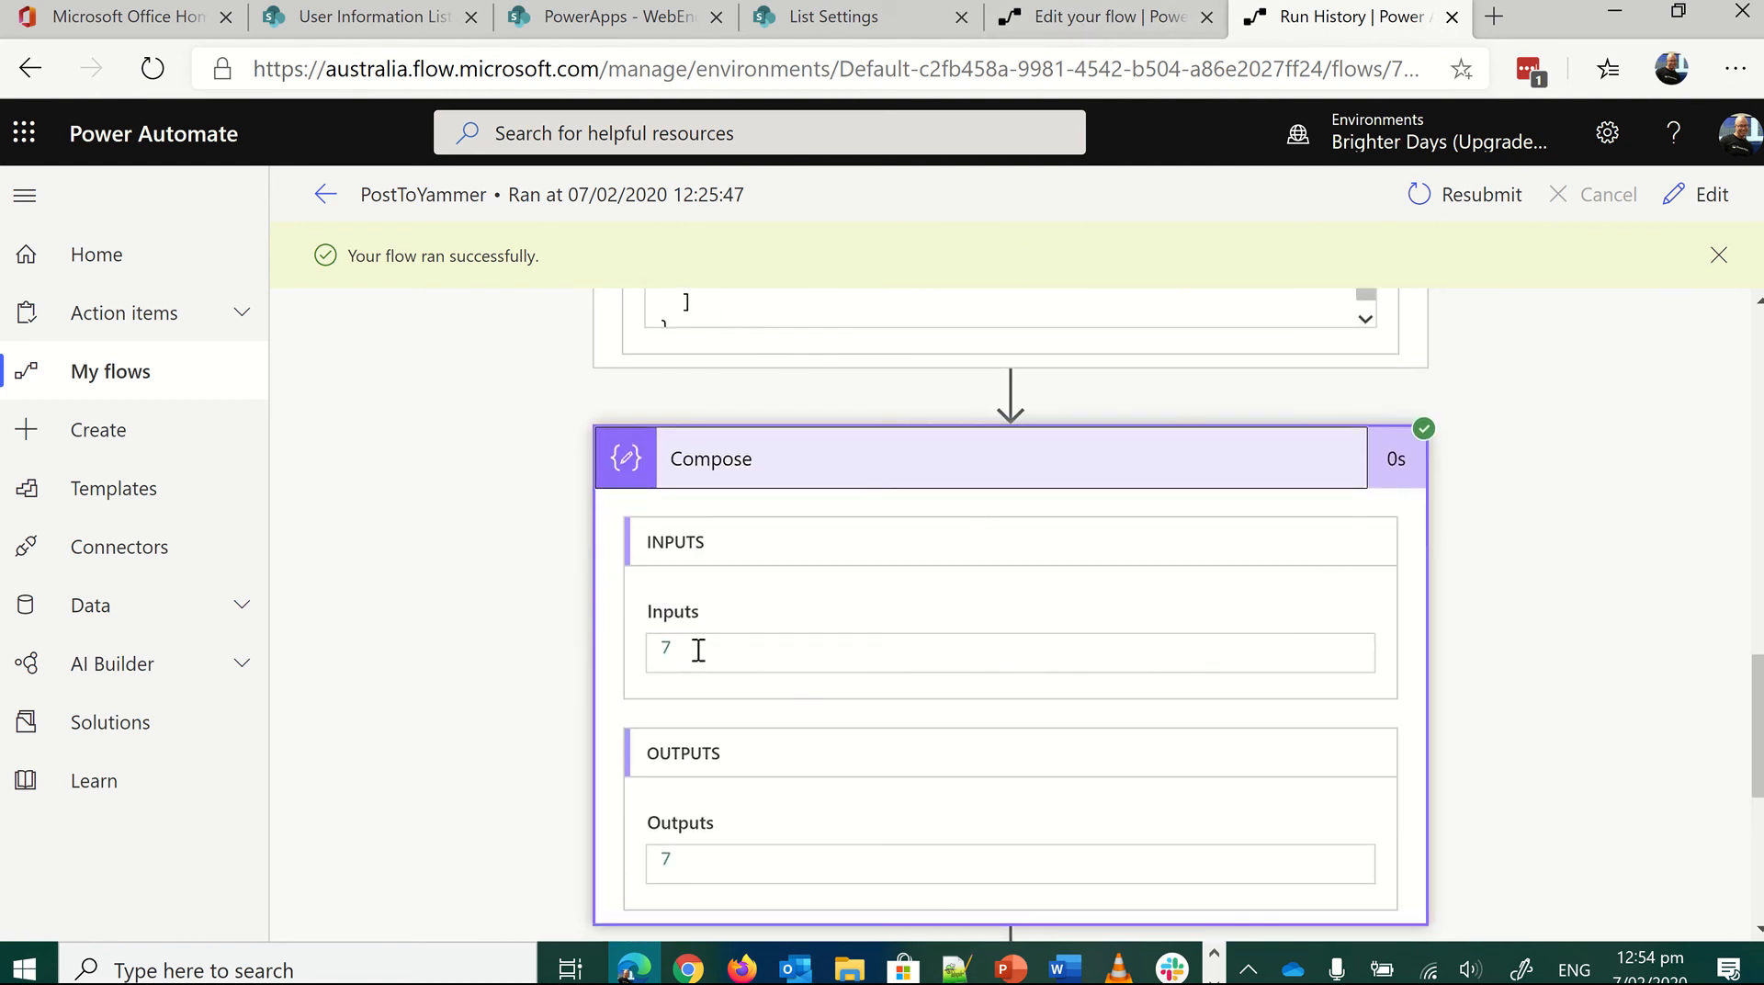
pyautogui.scroll(-3)
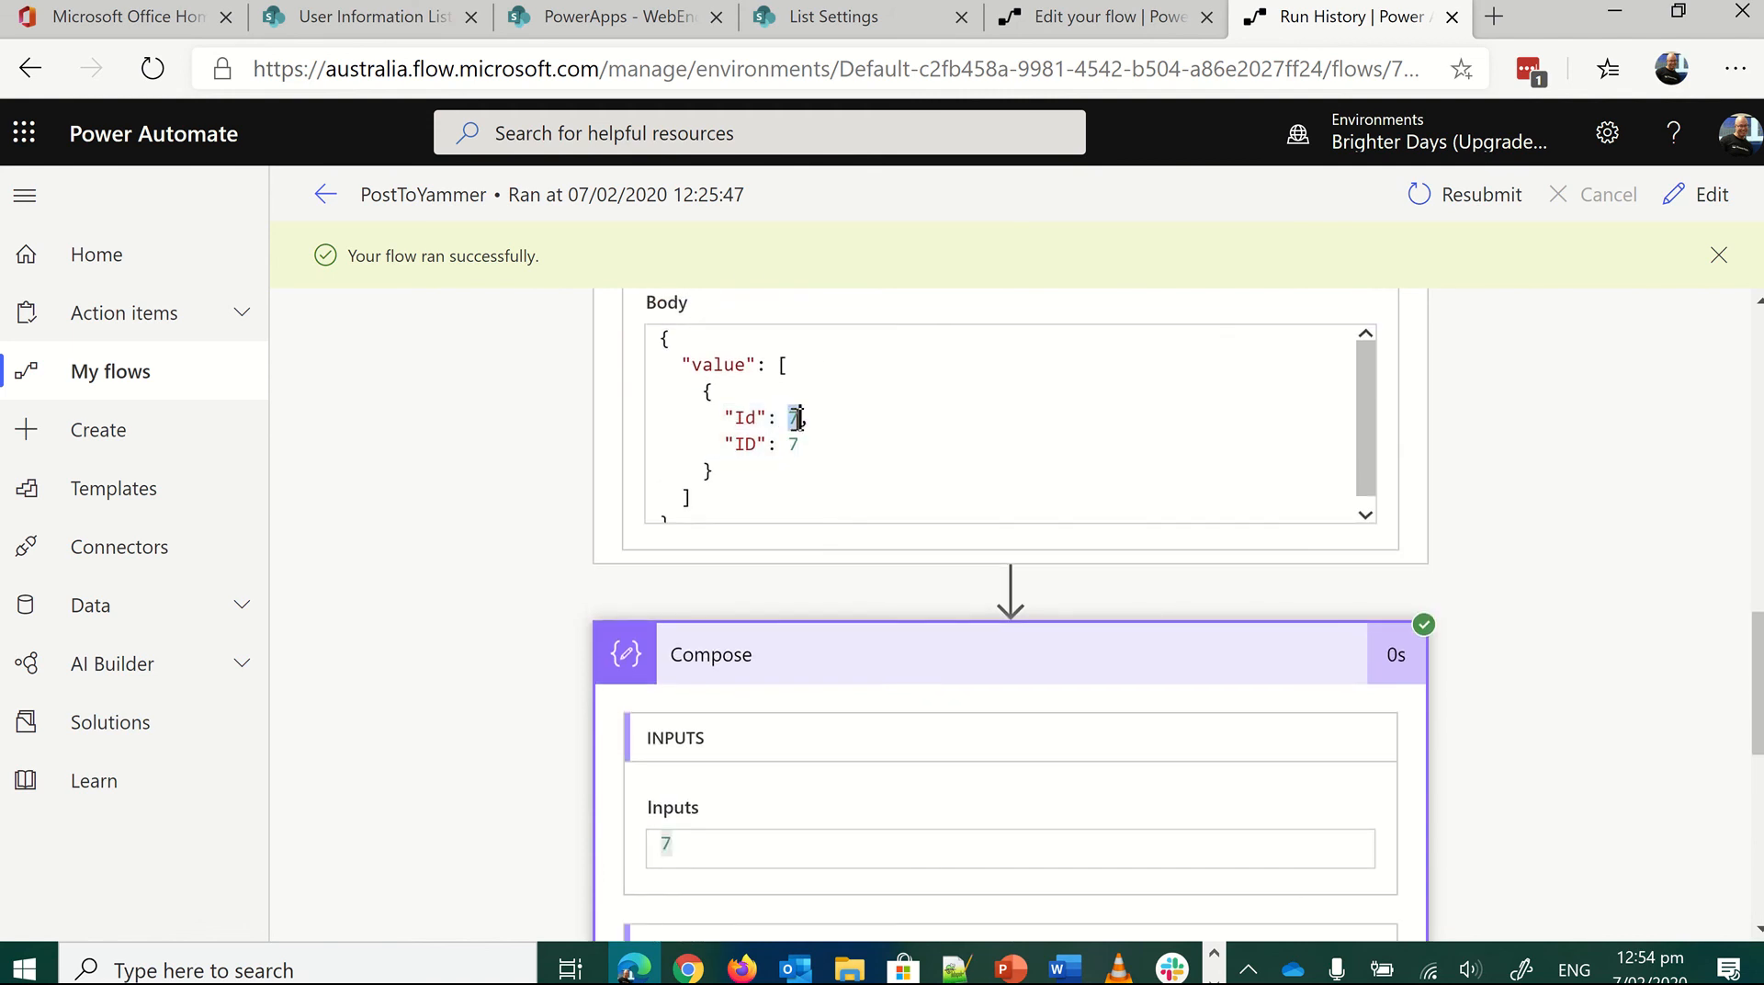
pyautogui.scroll(-3)
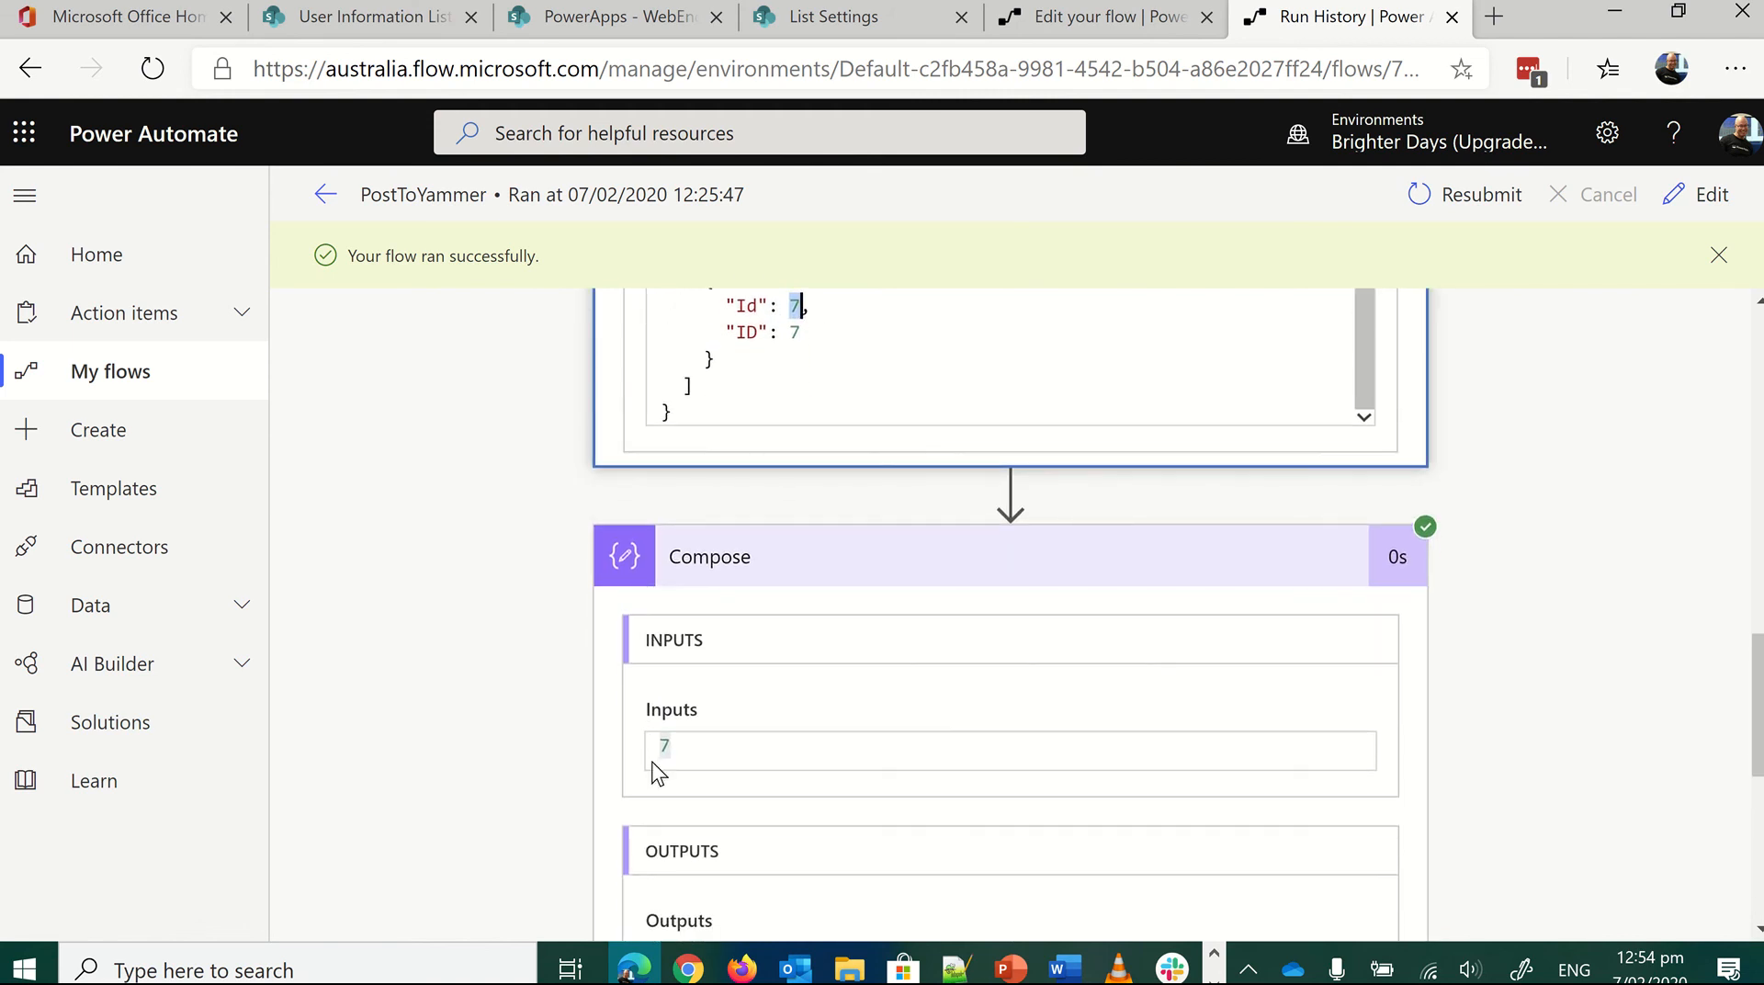
pyautogui.scroll(-3)
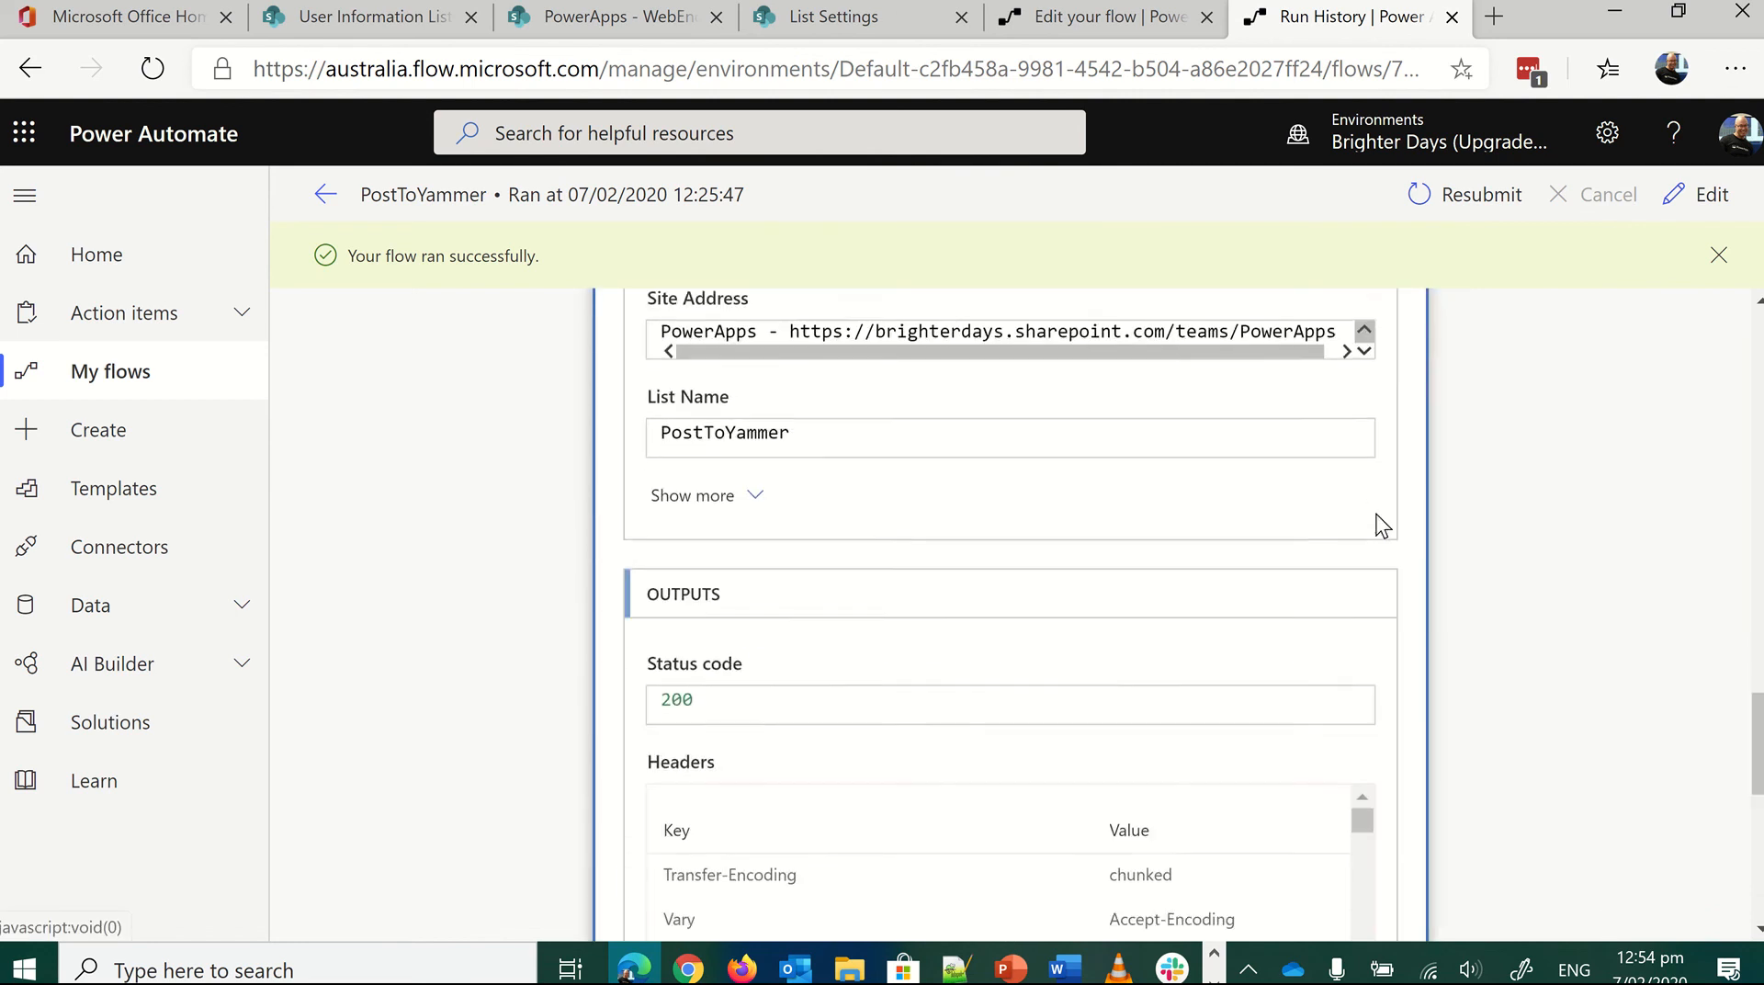
# - Reveal the Get items filter query Author/Id eq 7 and look through its outputs
pyautogui.click(693, 496)
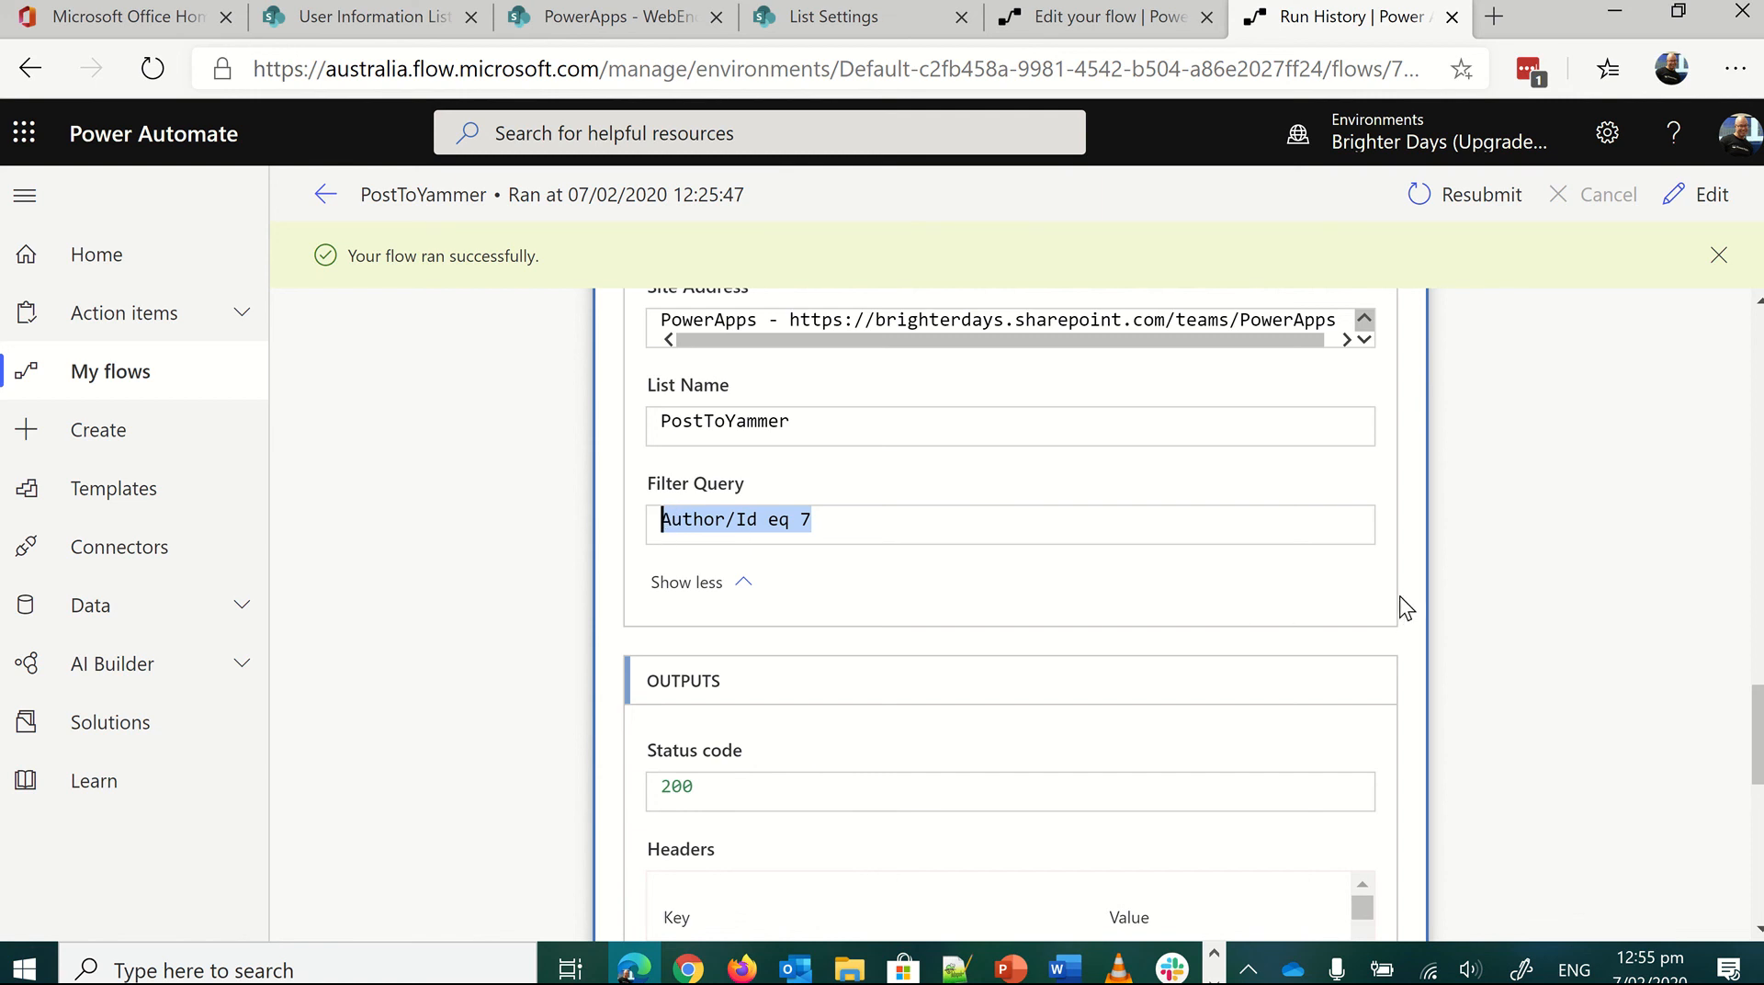
pyautogui.scroll(-3)
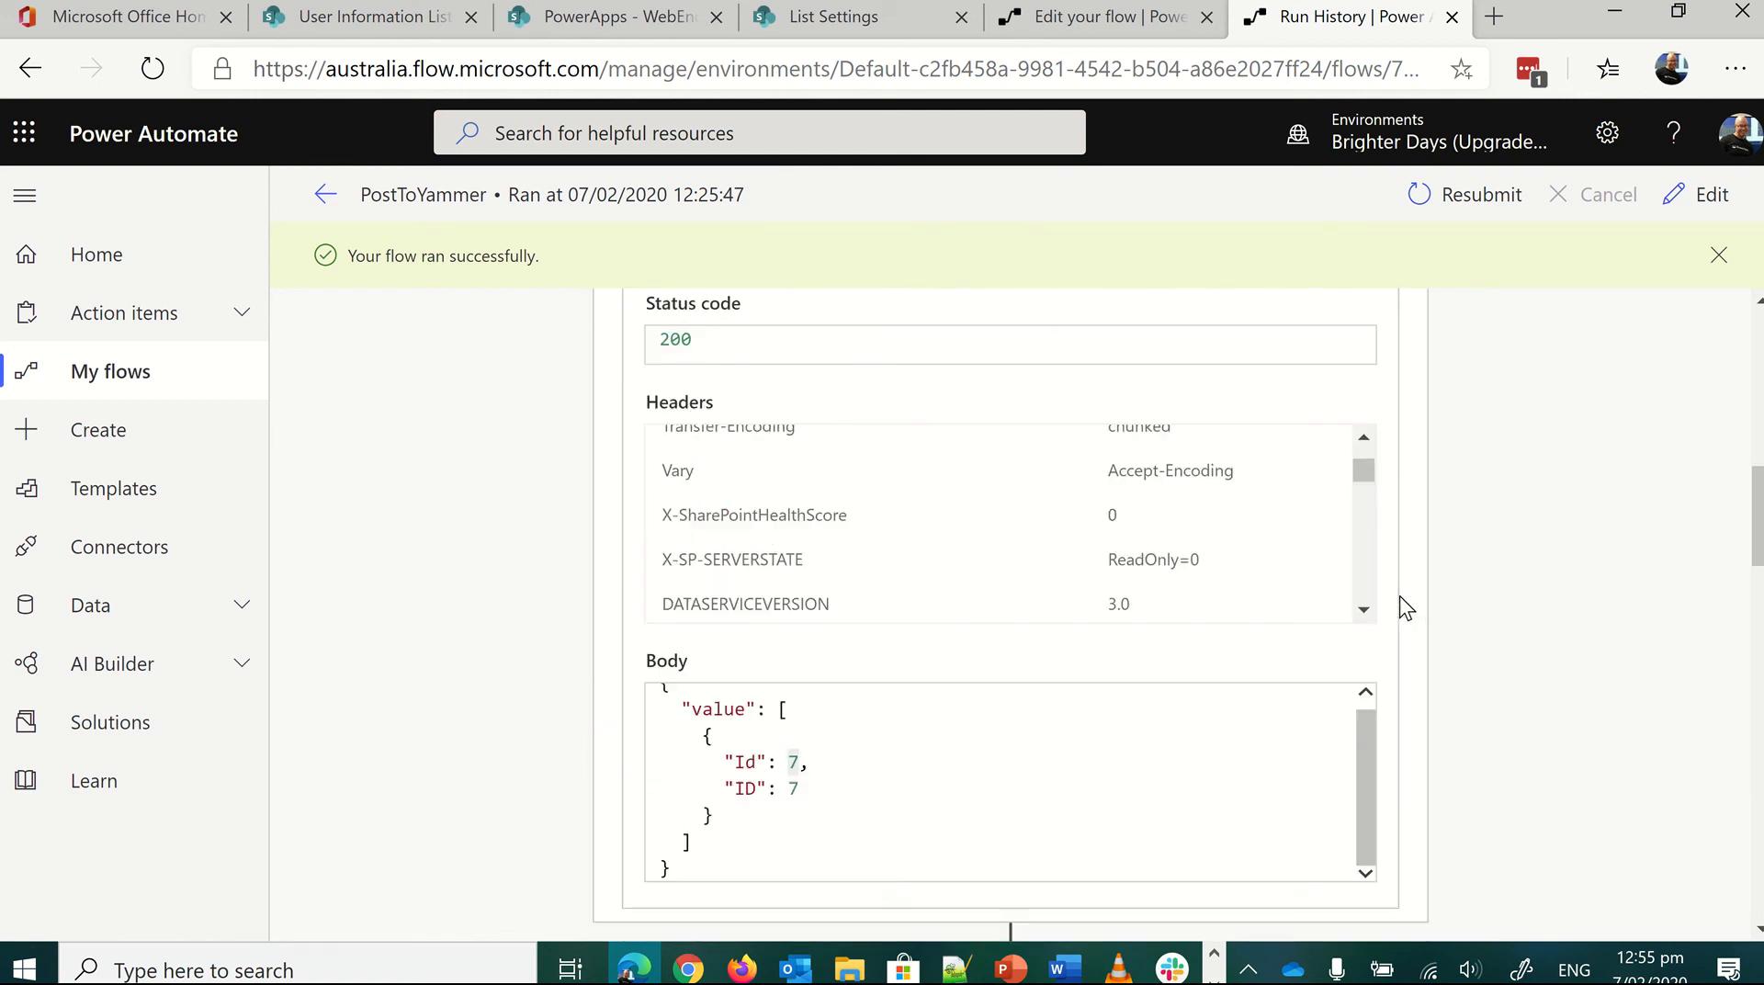
pyautogui.scroll(3)
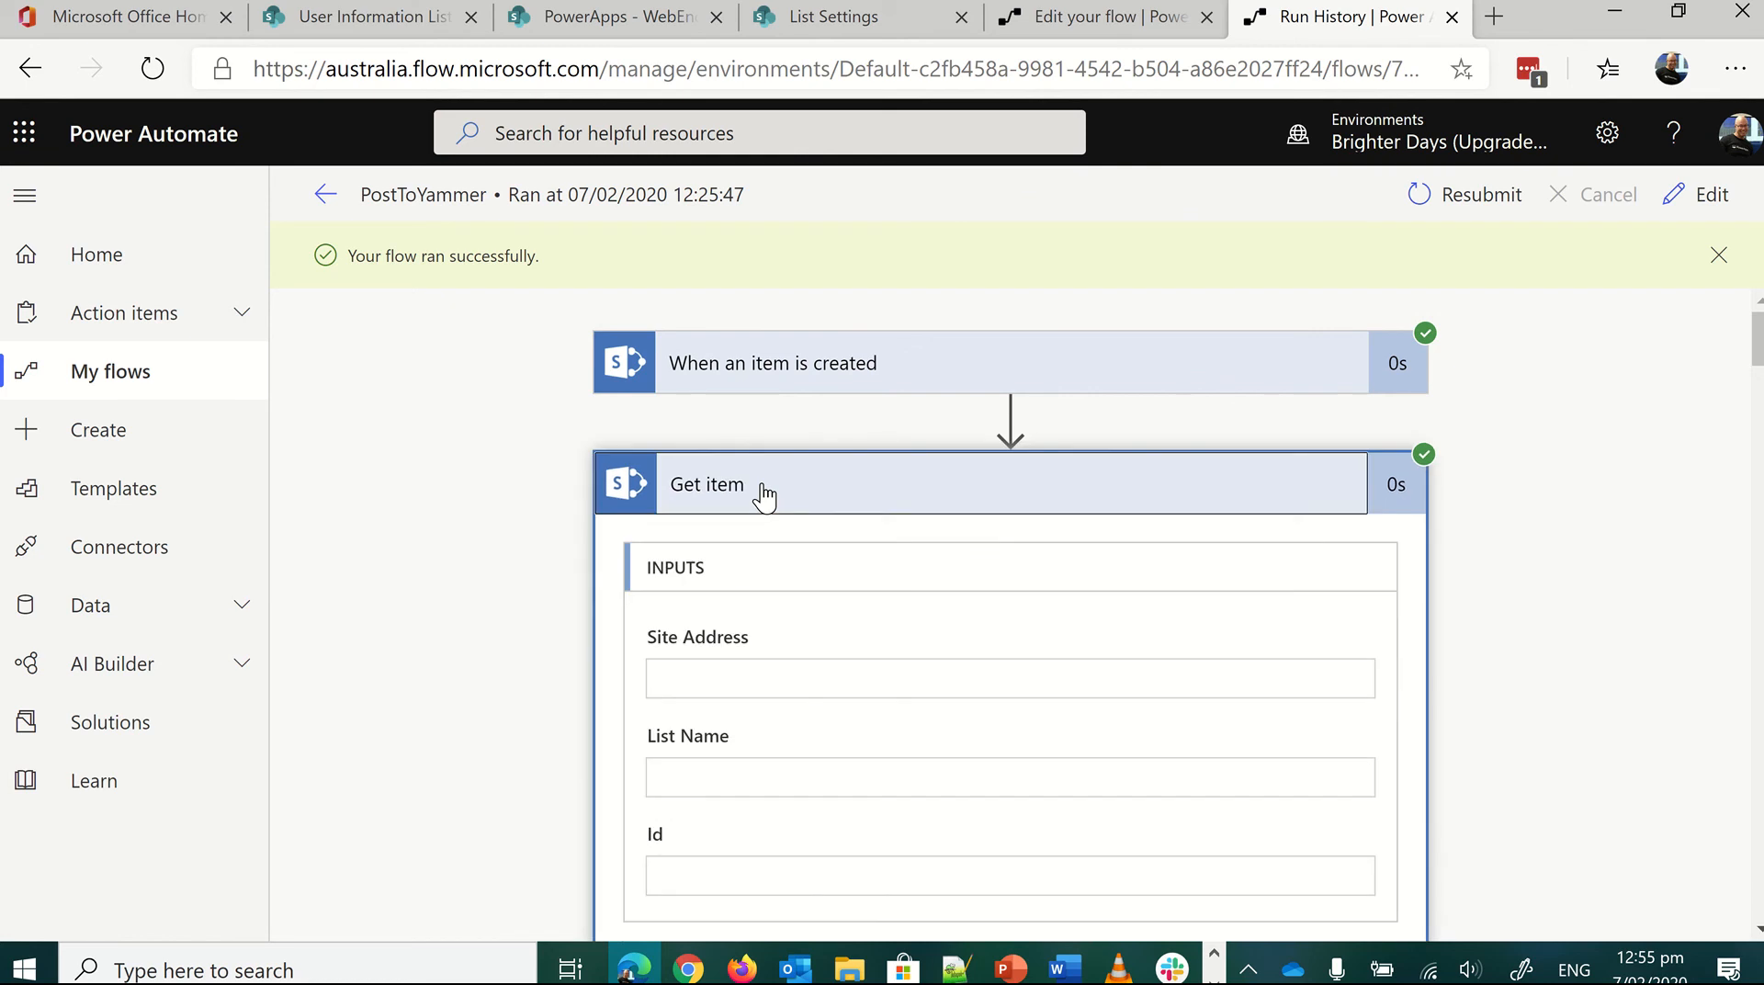
# - Scroll Get items' output body to the Author object, then return to the flow editor
pyautogui.scroll(-3)
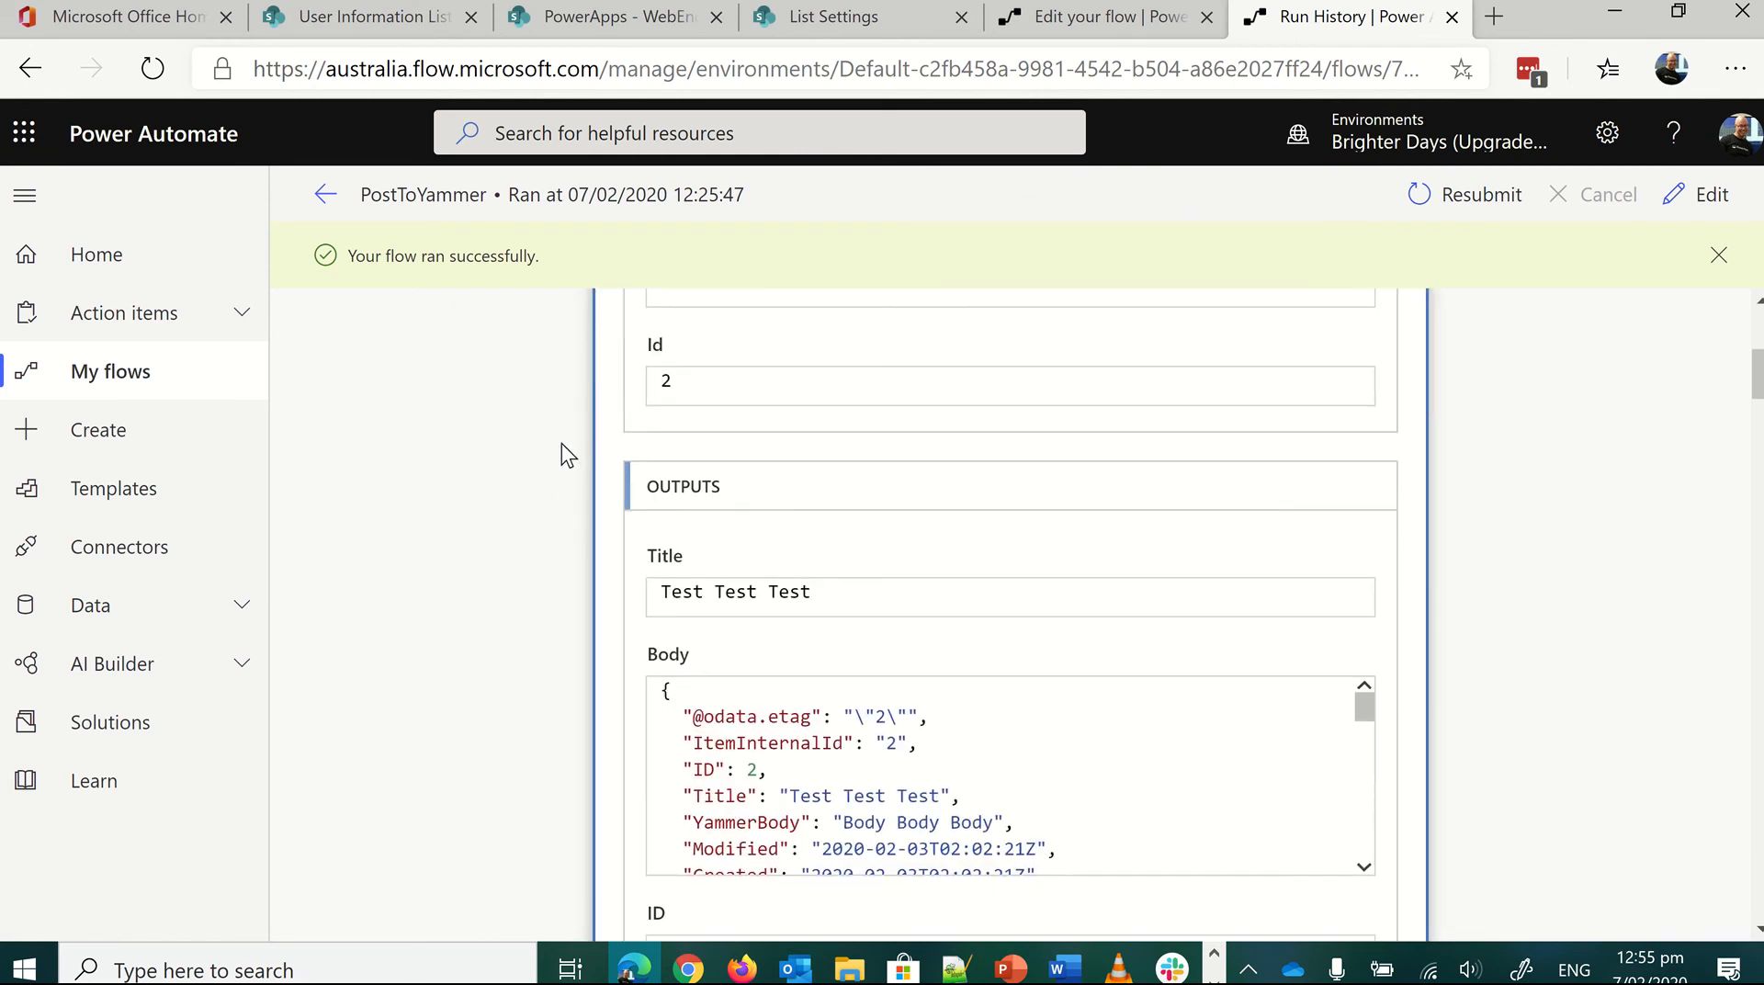
pyautogui.scroll(-3)
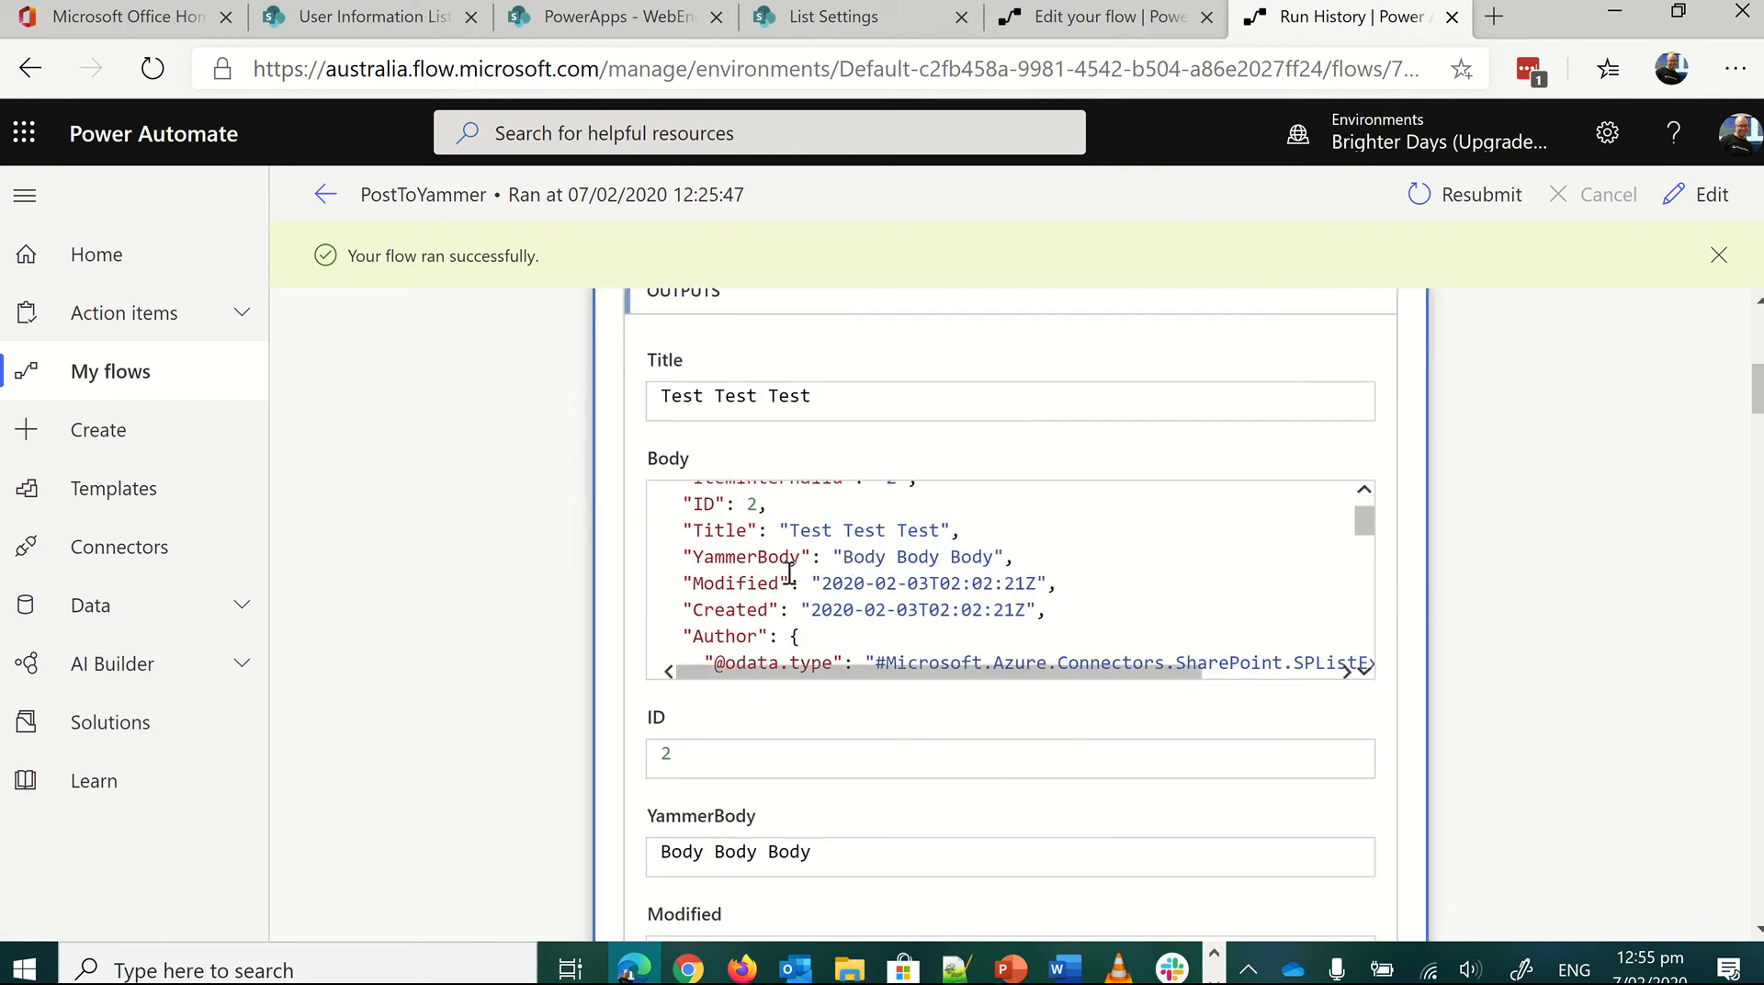
pyautogui.scroll(-3)
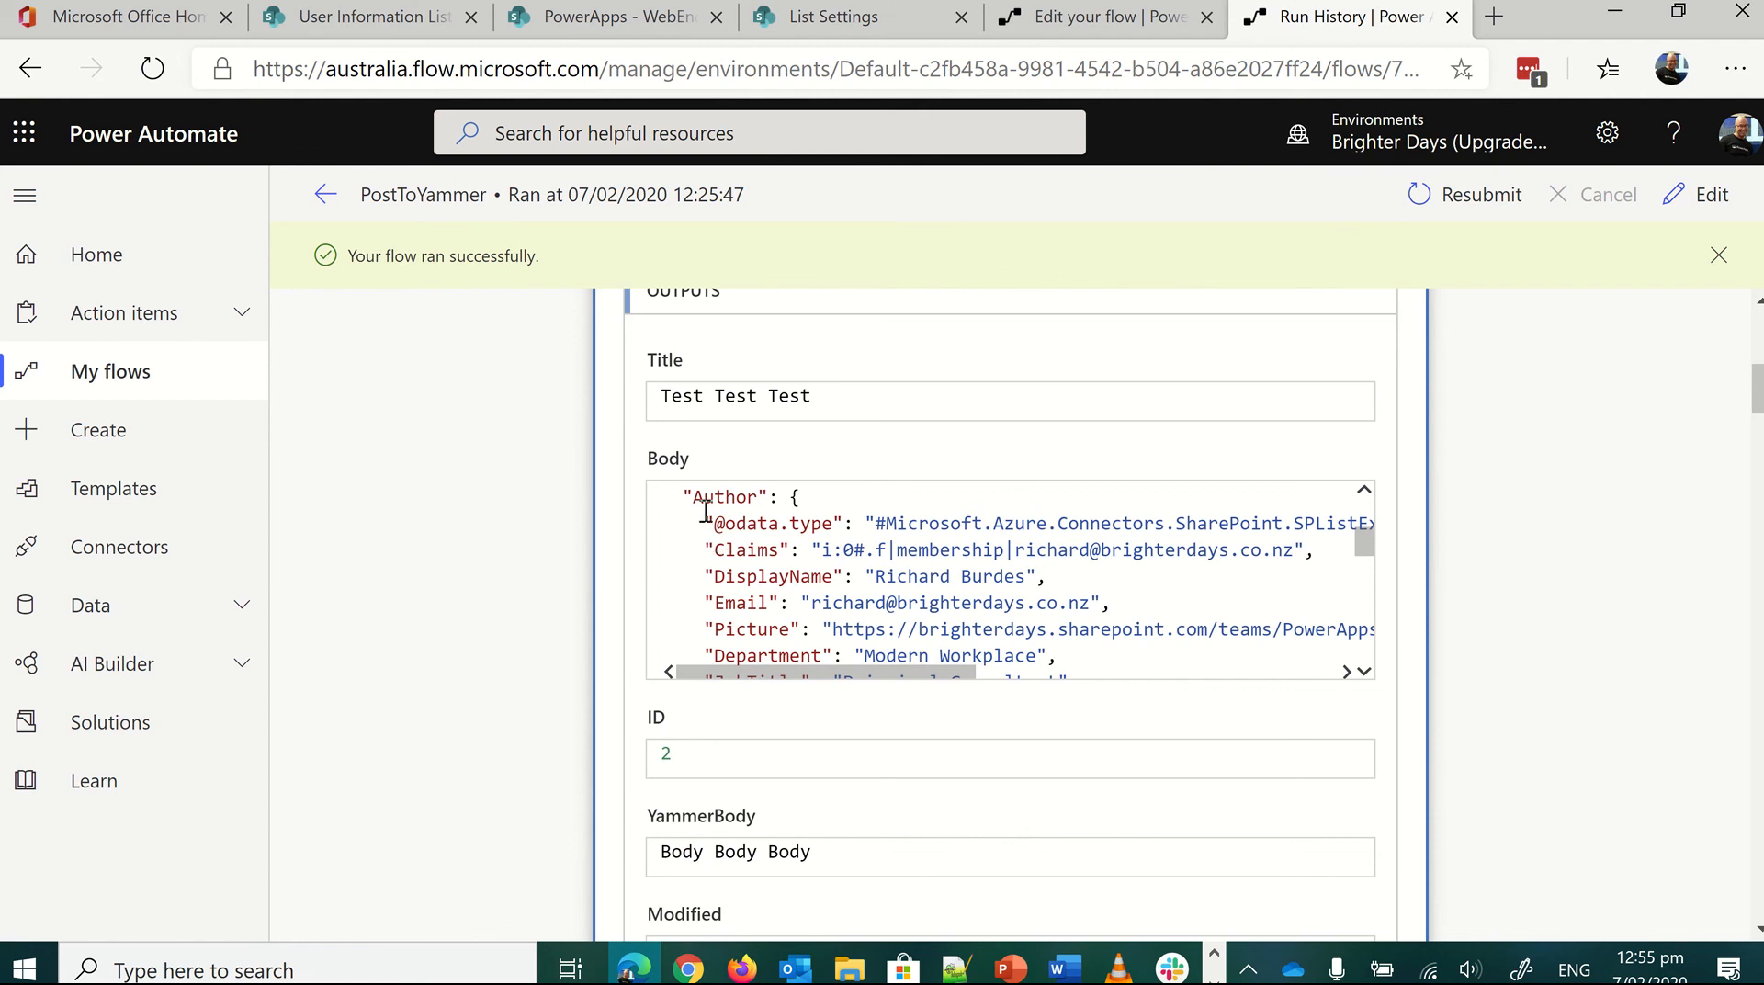
pyautogui.doubleClick(726, 496)
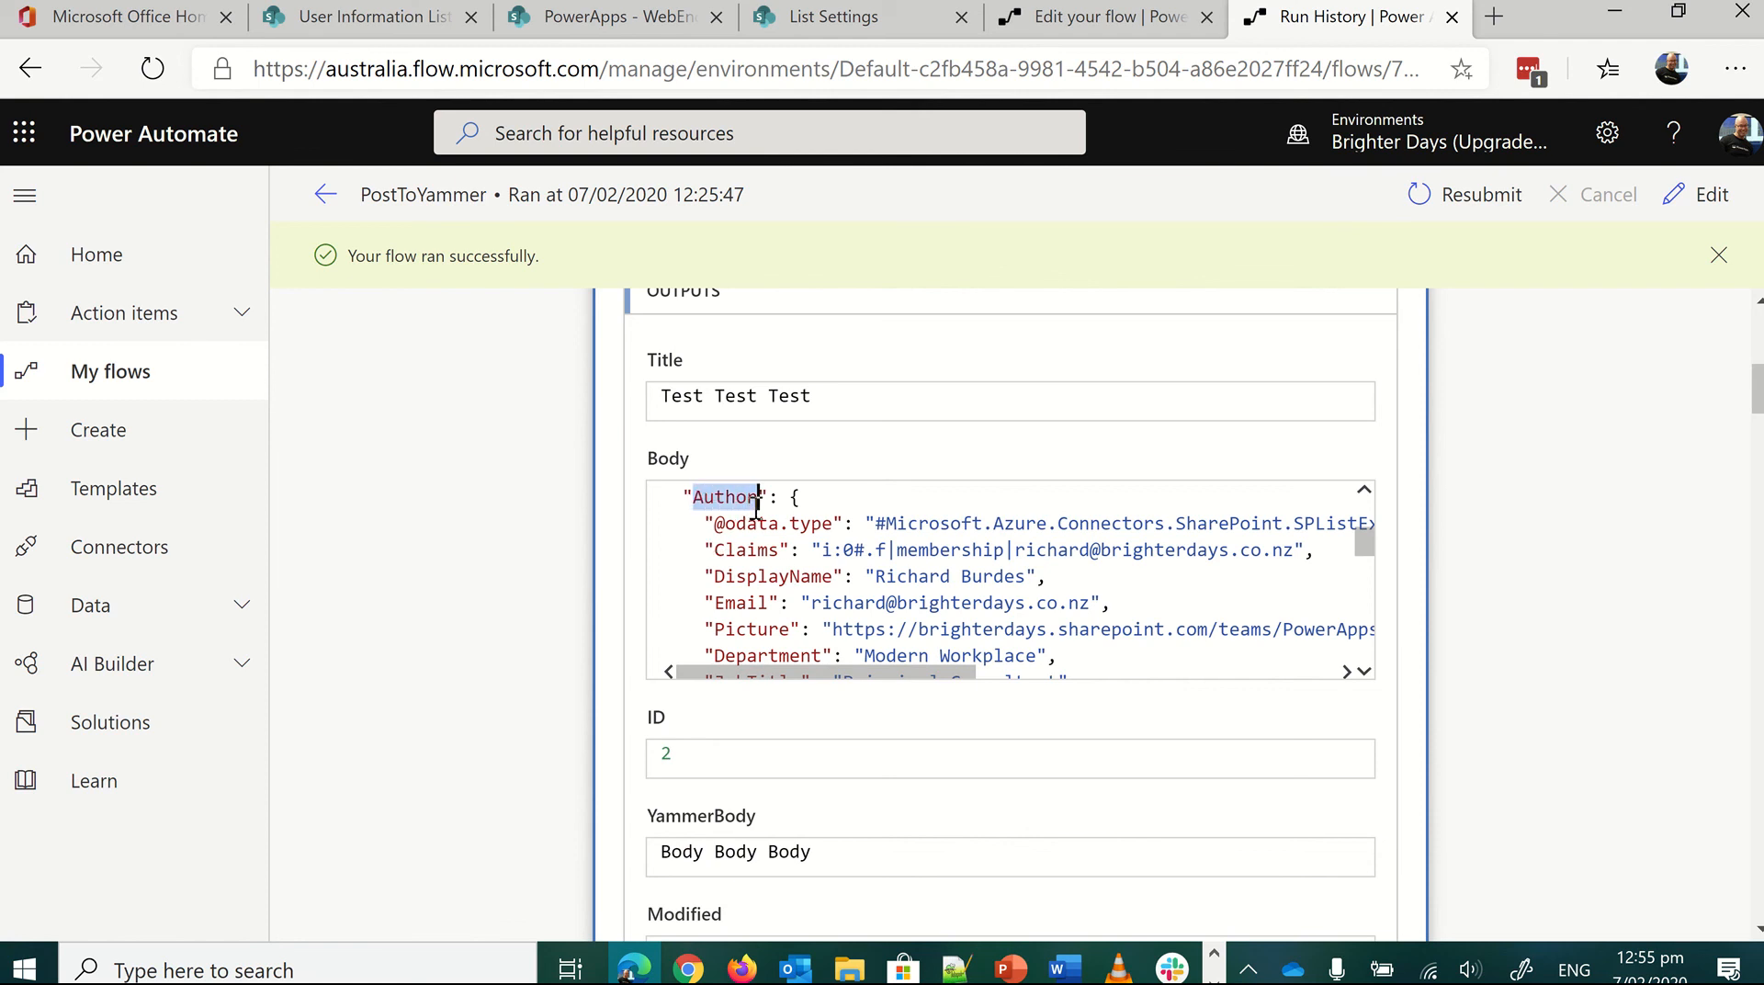
pyautogui.moveTo(740, 522)
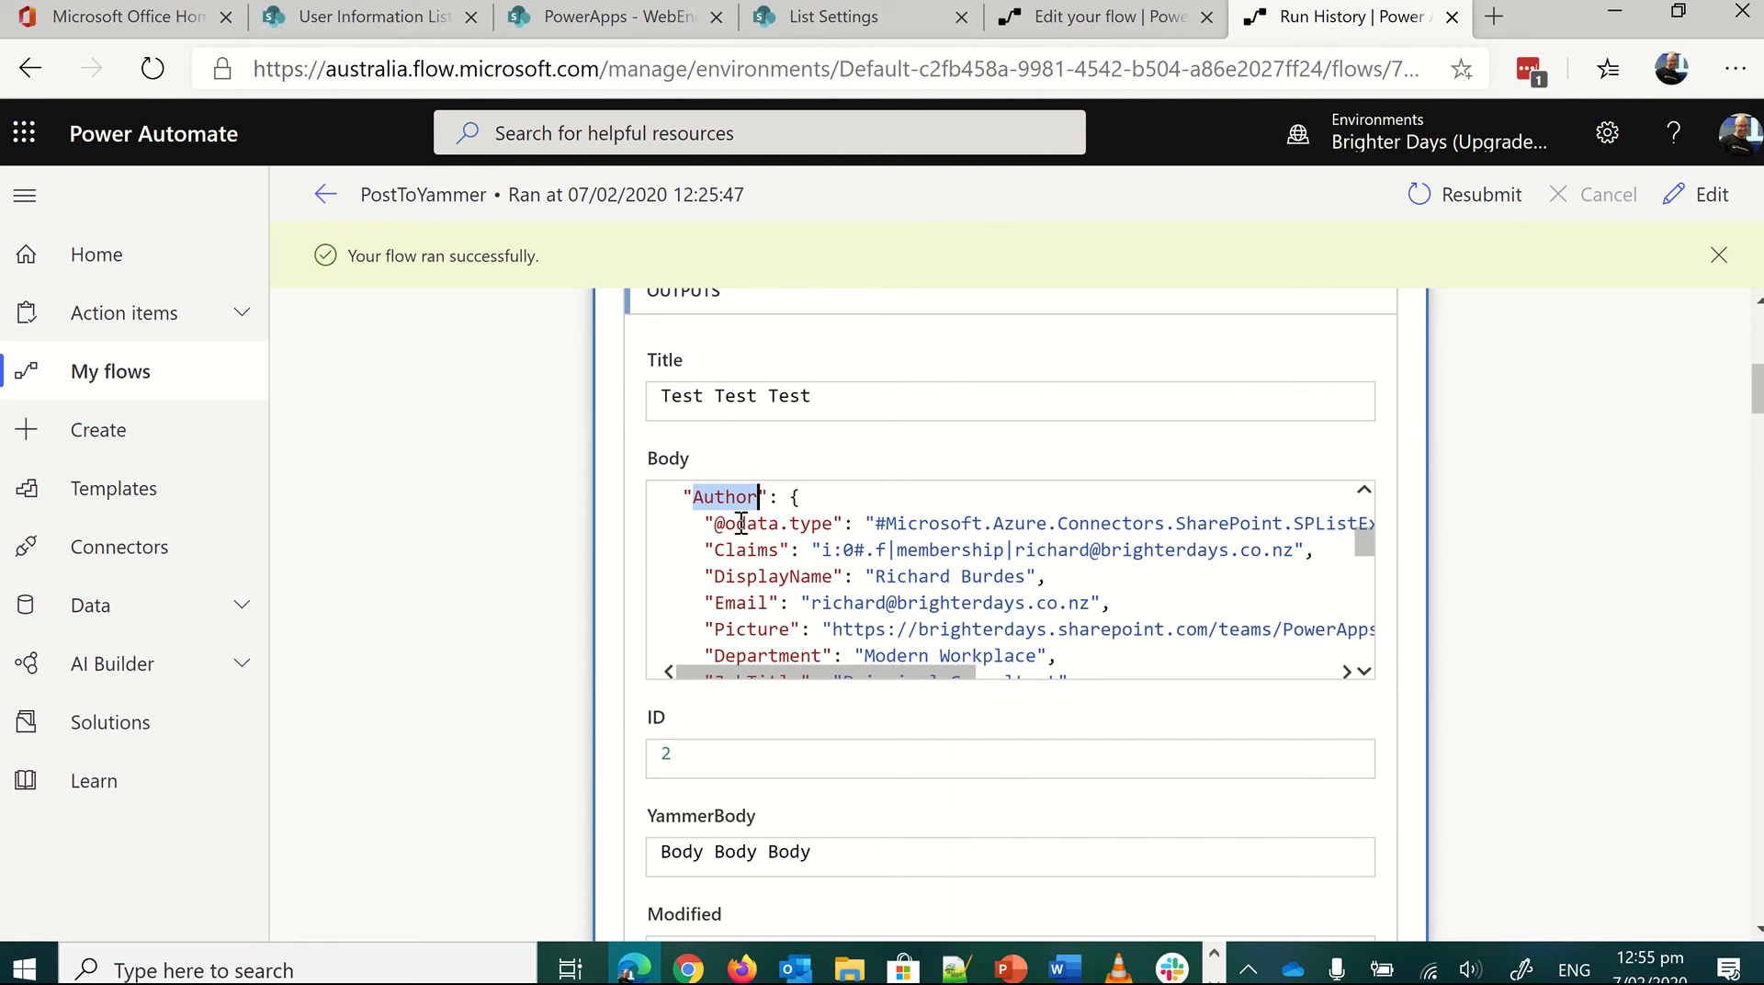
pyautogui.scroll(-3)
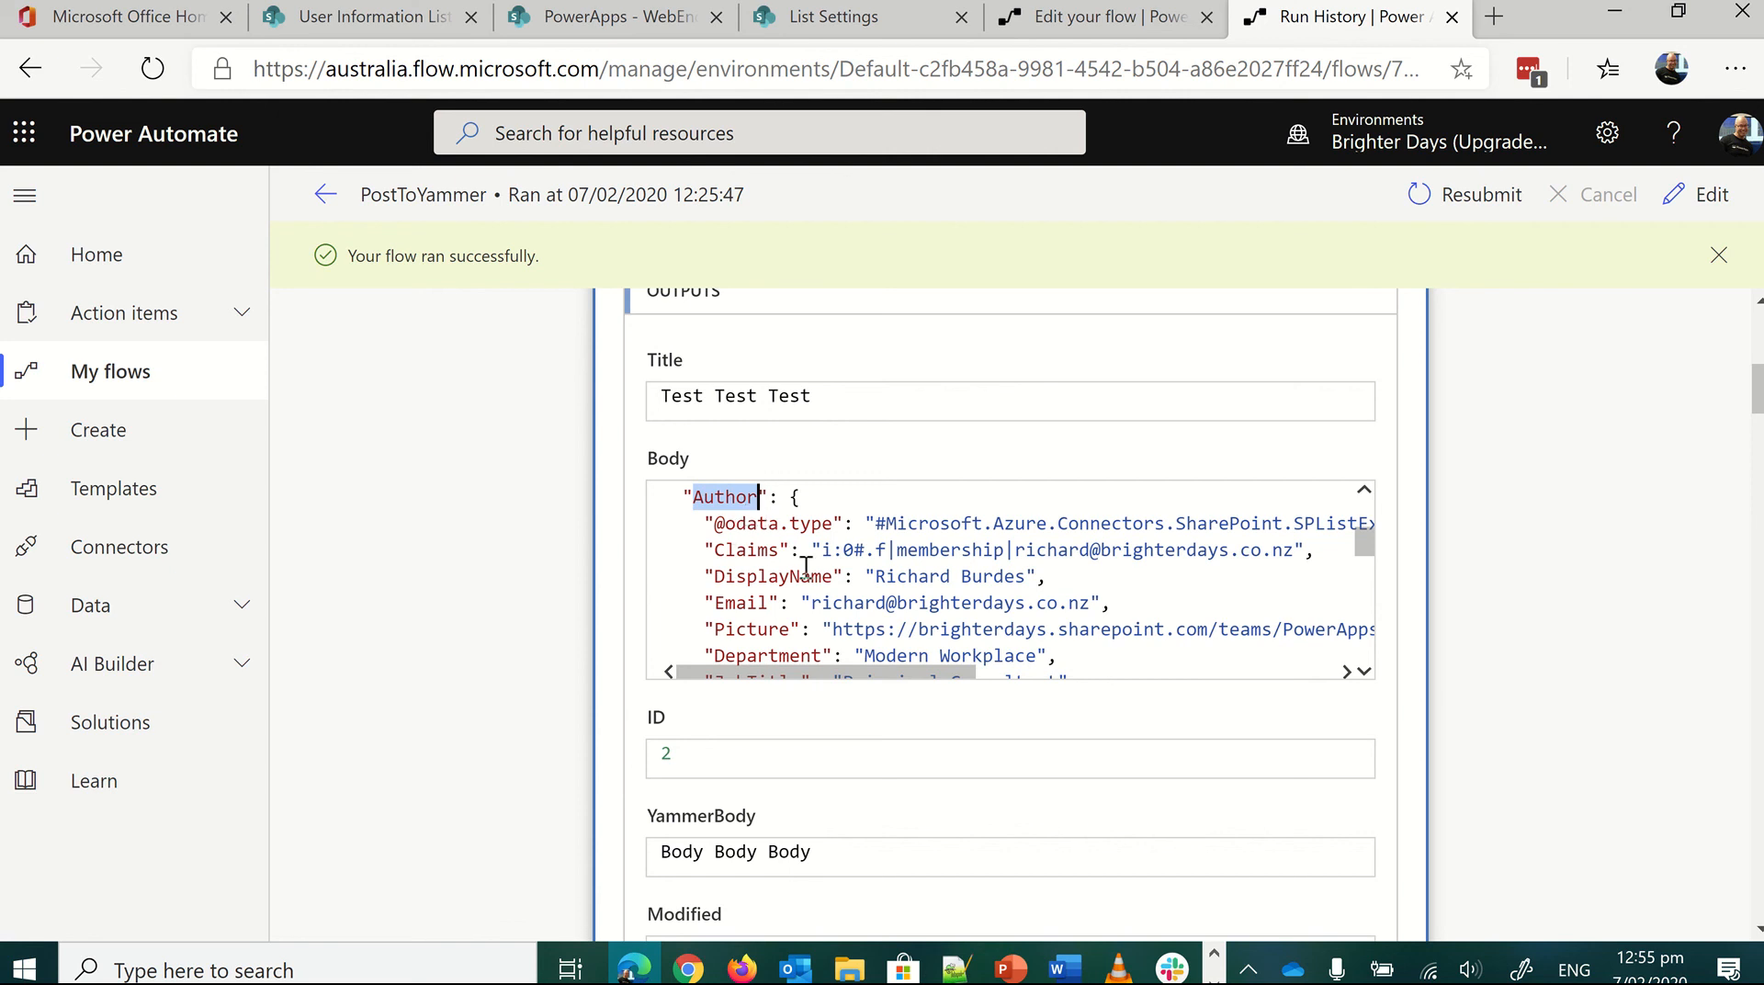
pyautogui.moveTo(717, 524)
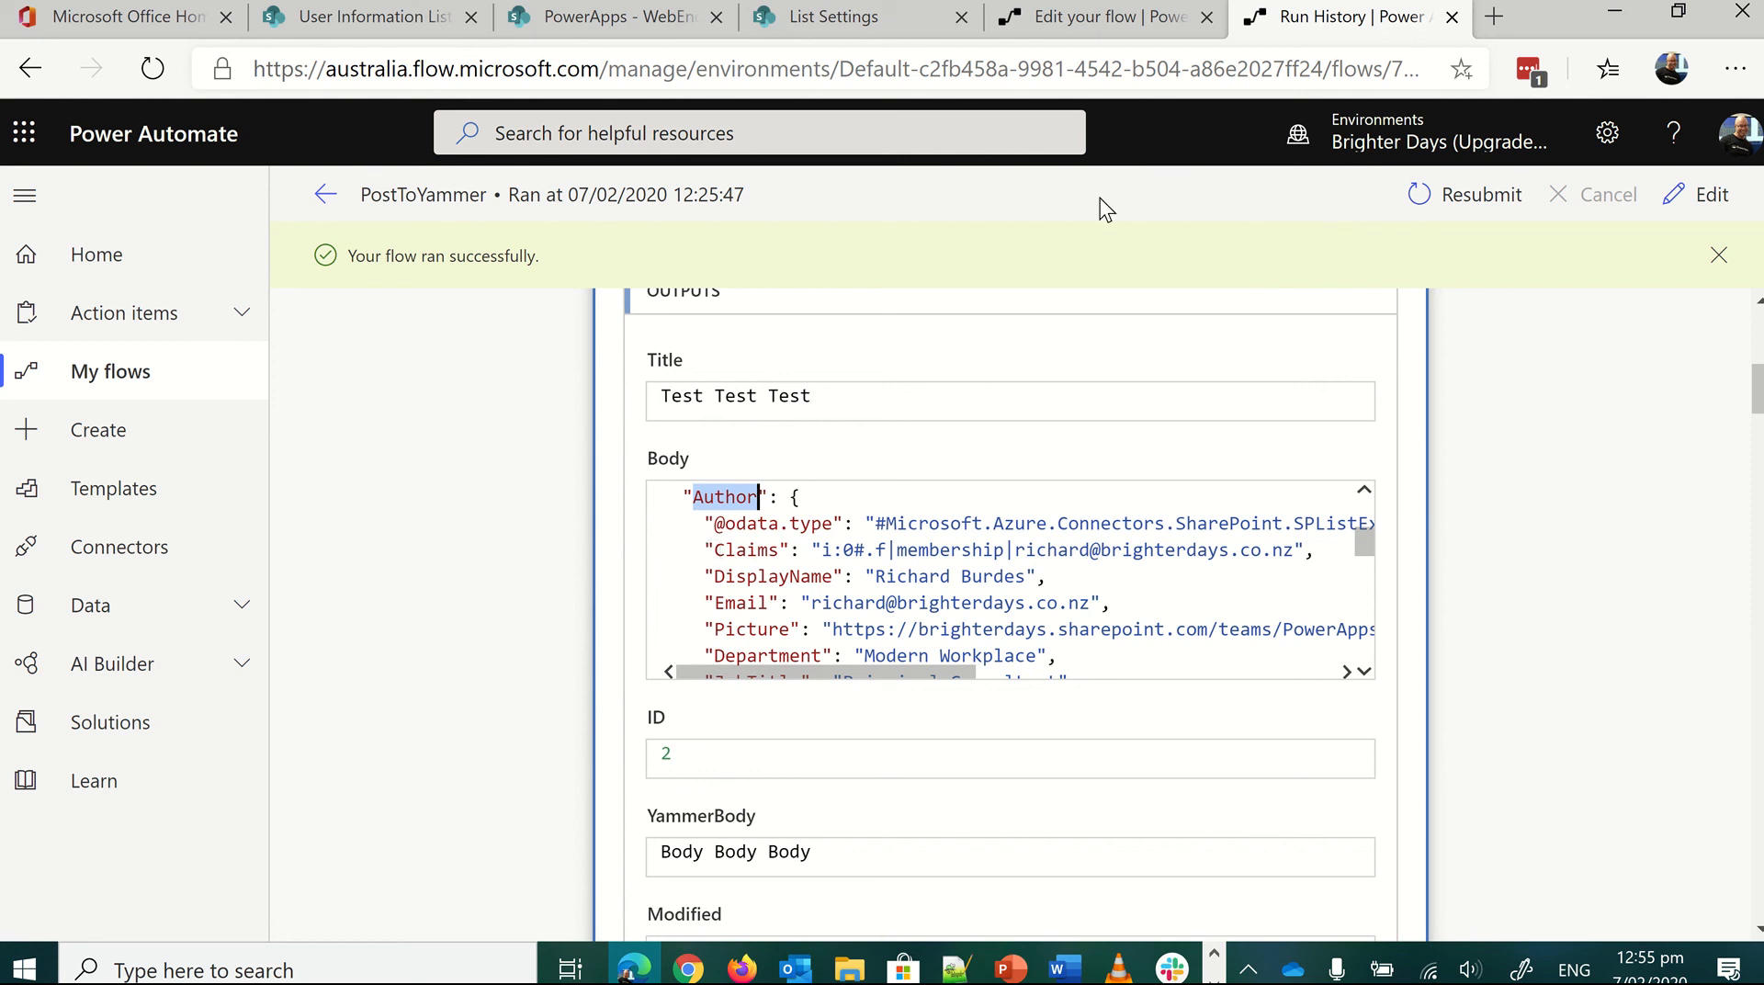
pyautogui.click(1102, 17)
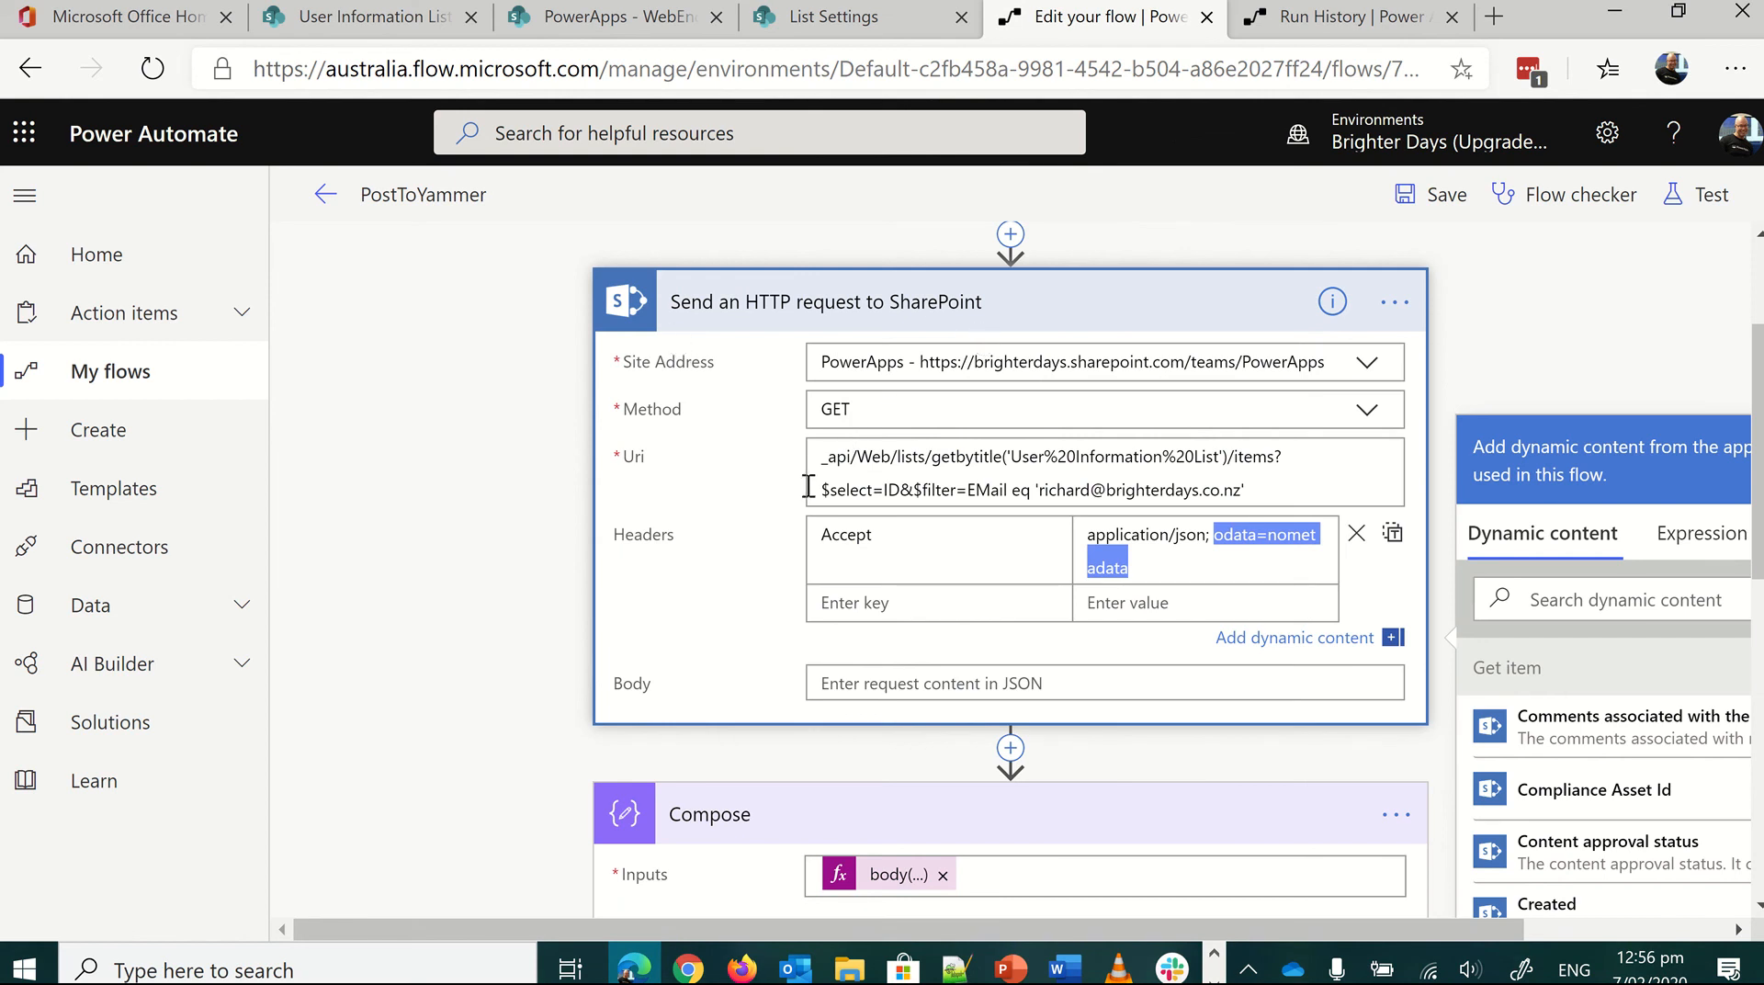
# - Scroll to the Compose action and bring its body(...) input into the expression editor
pyautogui.scroll(-3)
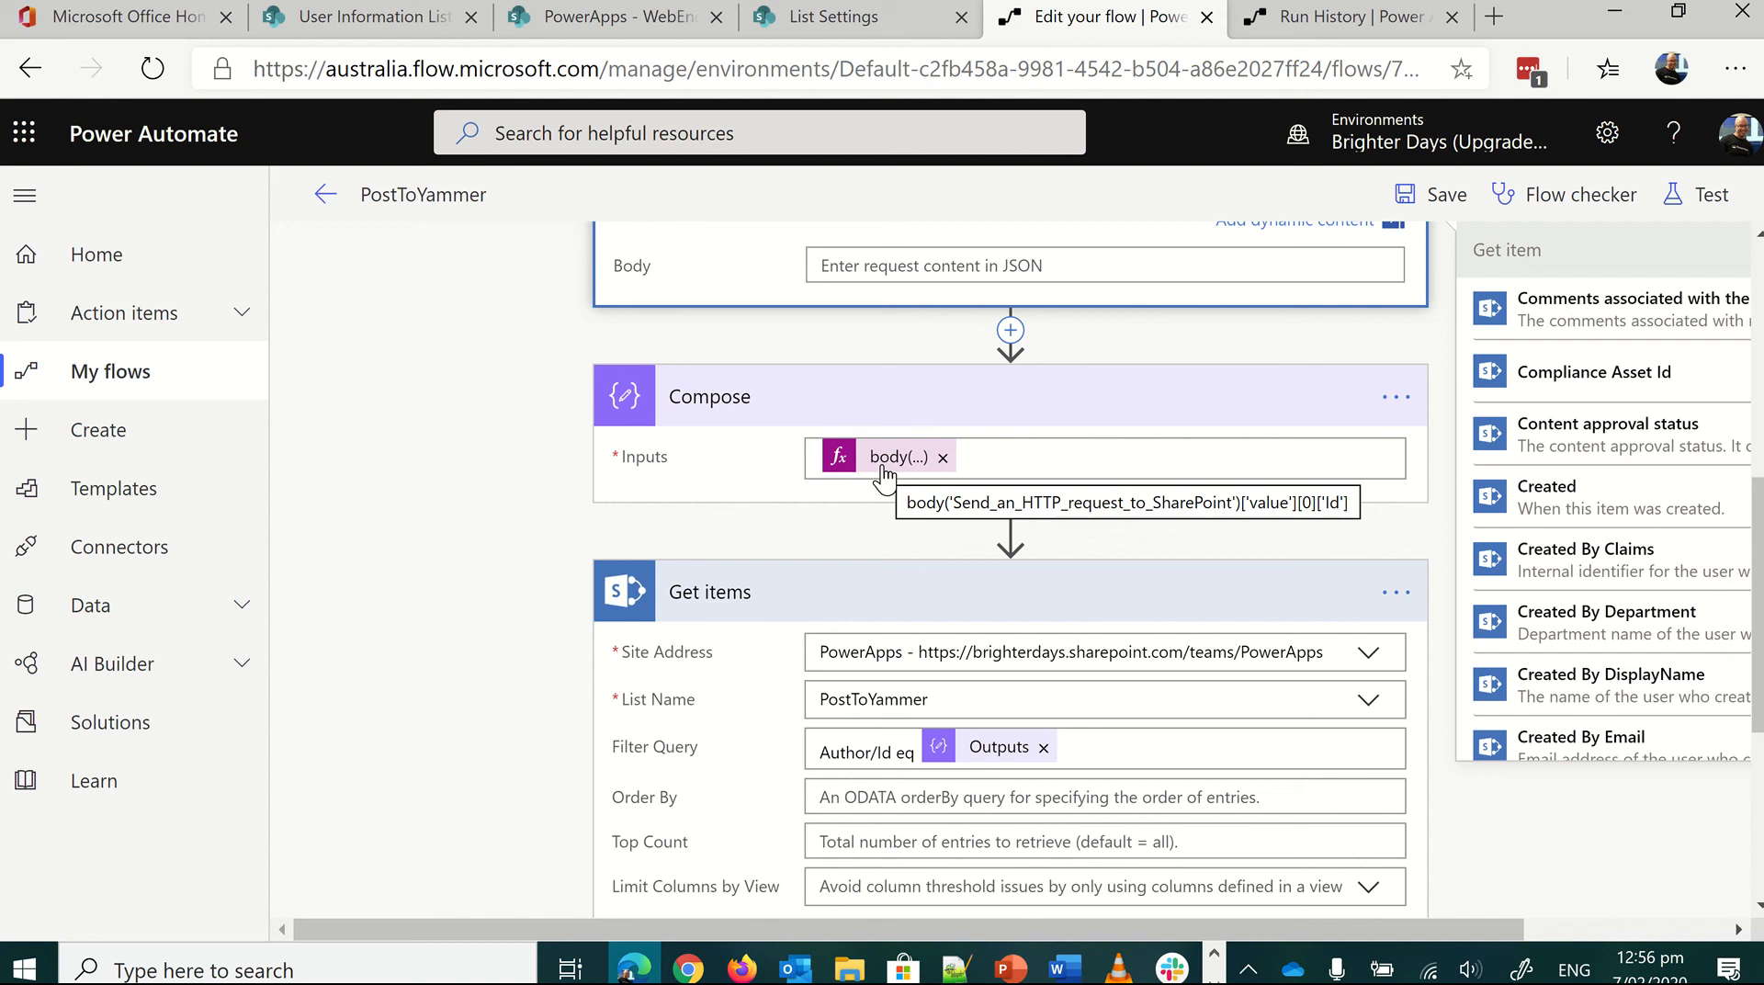
pyautogui.click(899, 455)
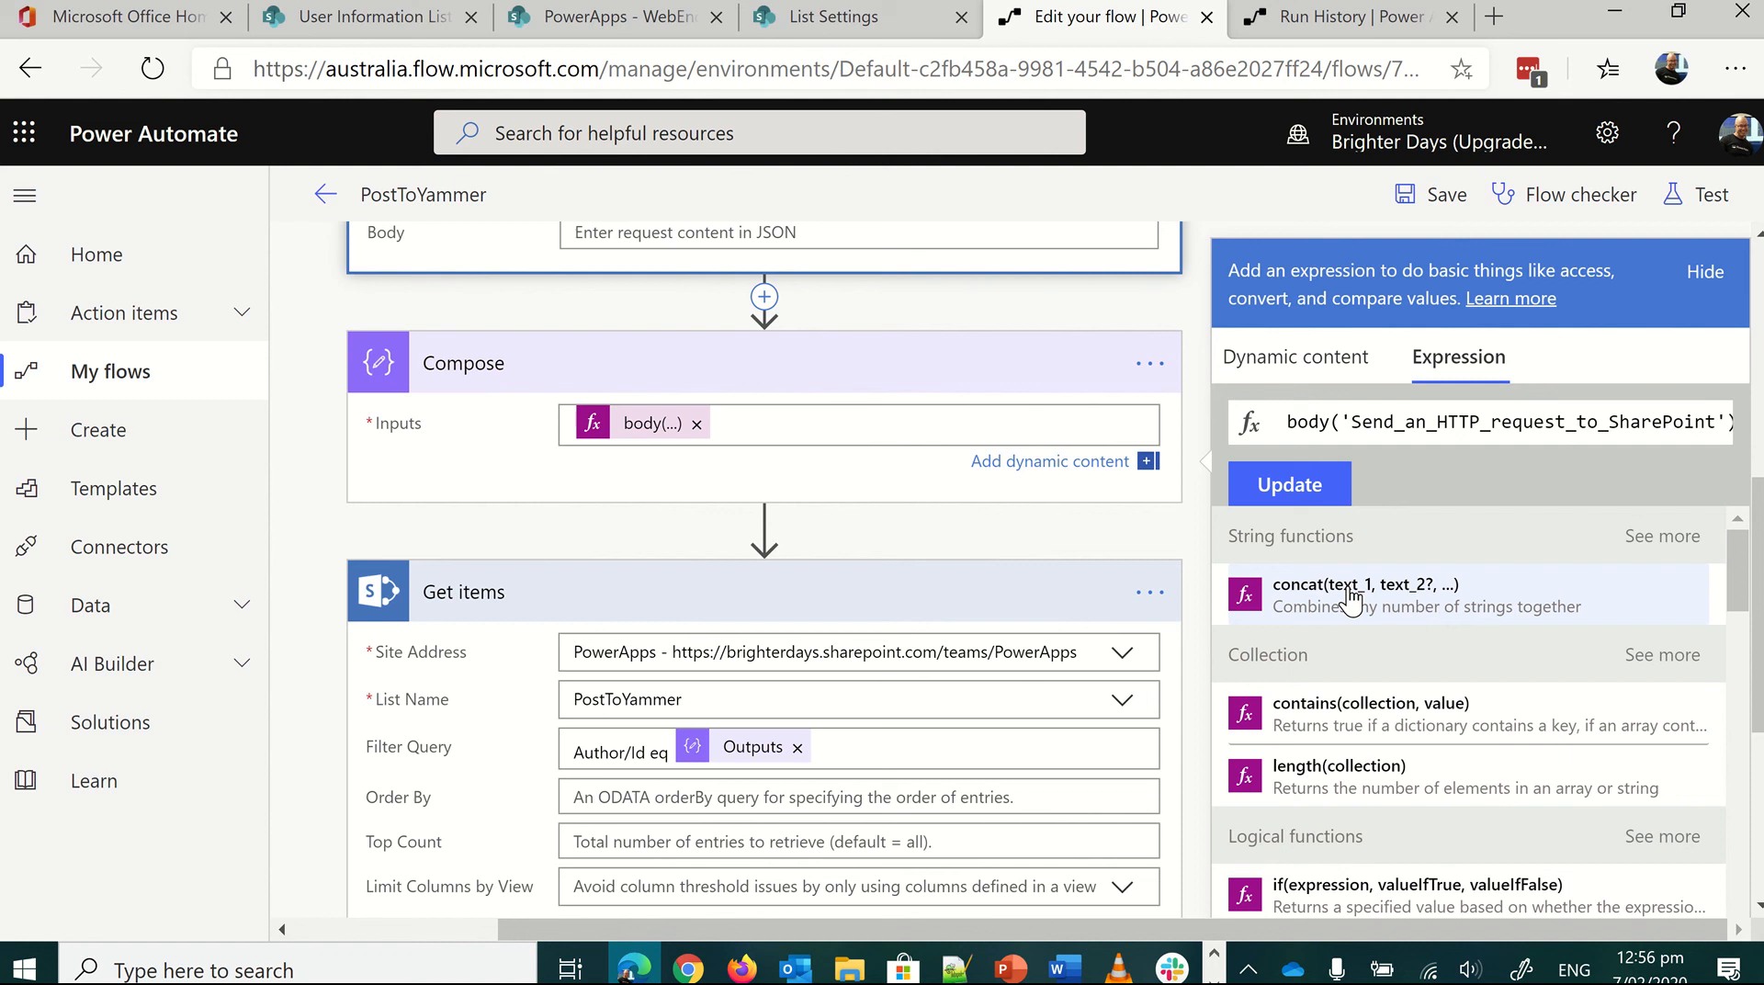
# - Read the expression's ['value'][0]['Id'] part, then go to the run history
pyautogui.doubleClick(1507, 423)
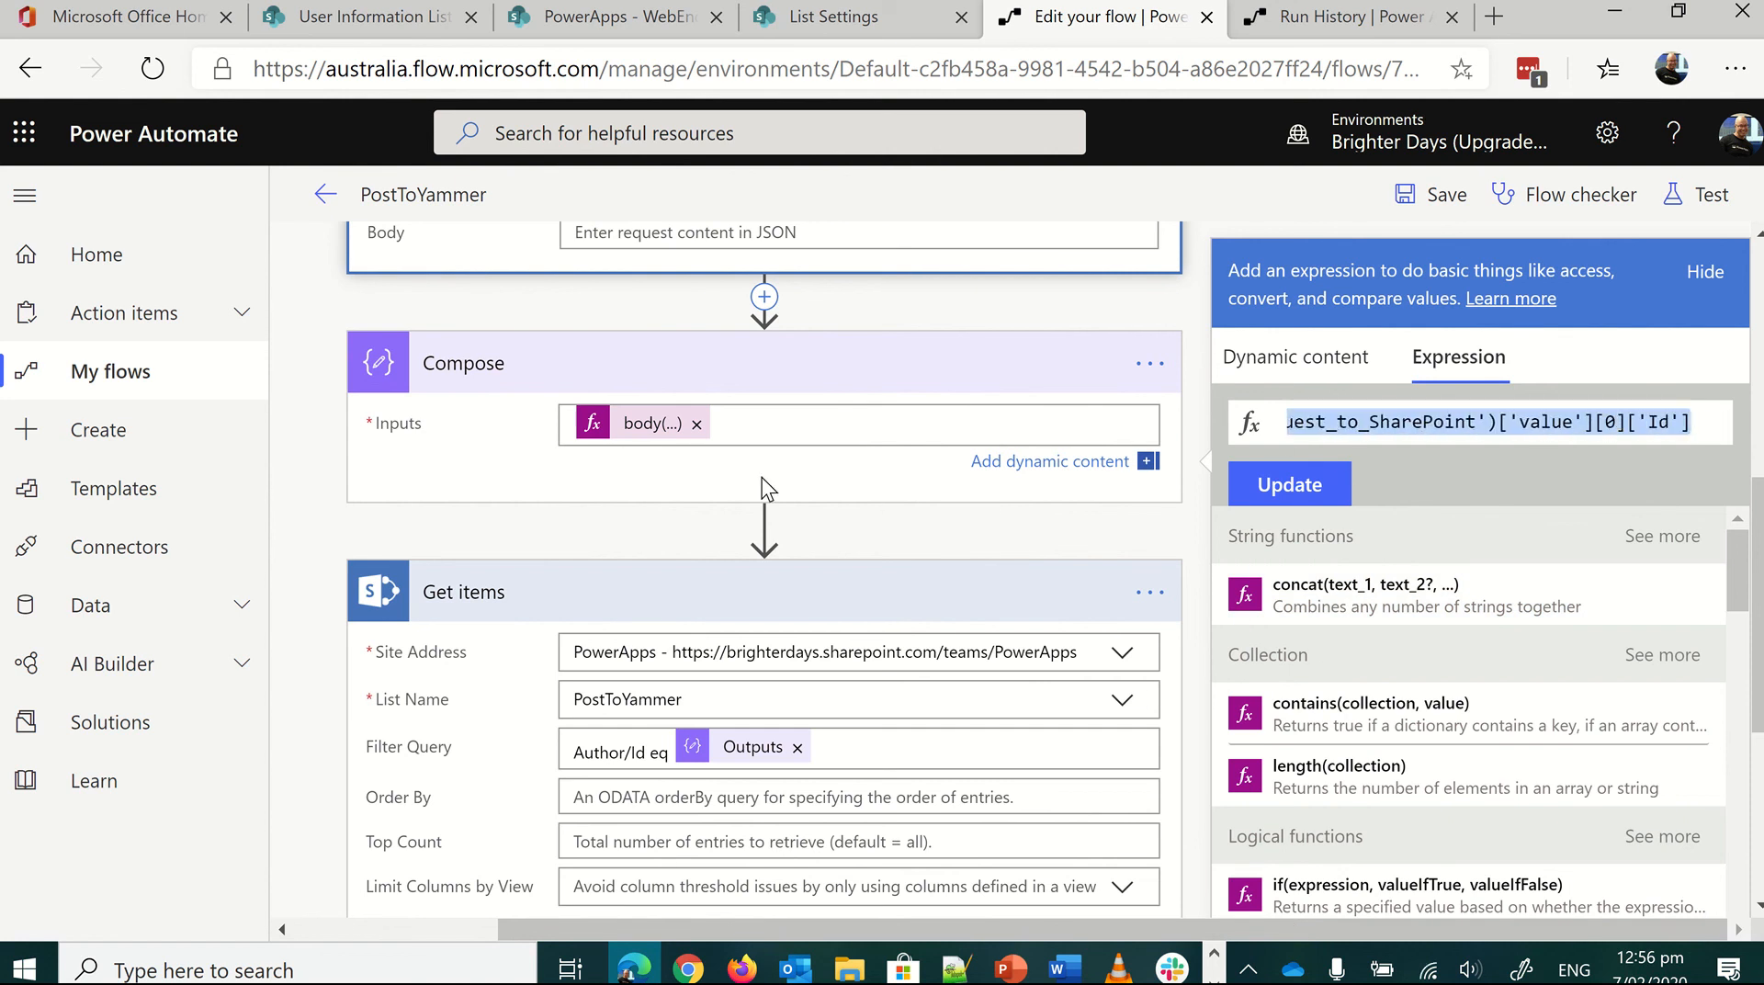
pyautogui.moveTo(779, 461)
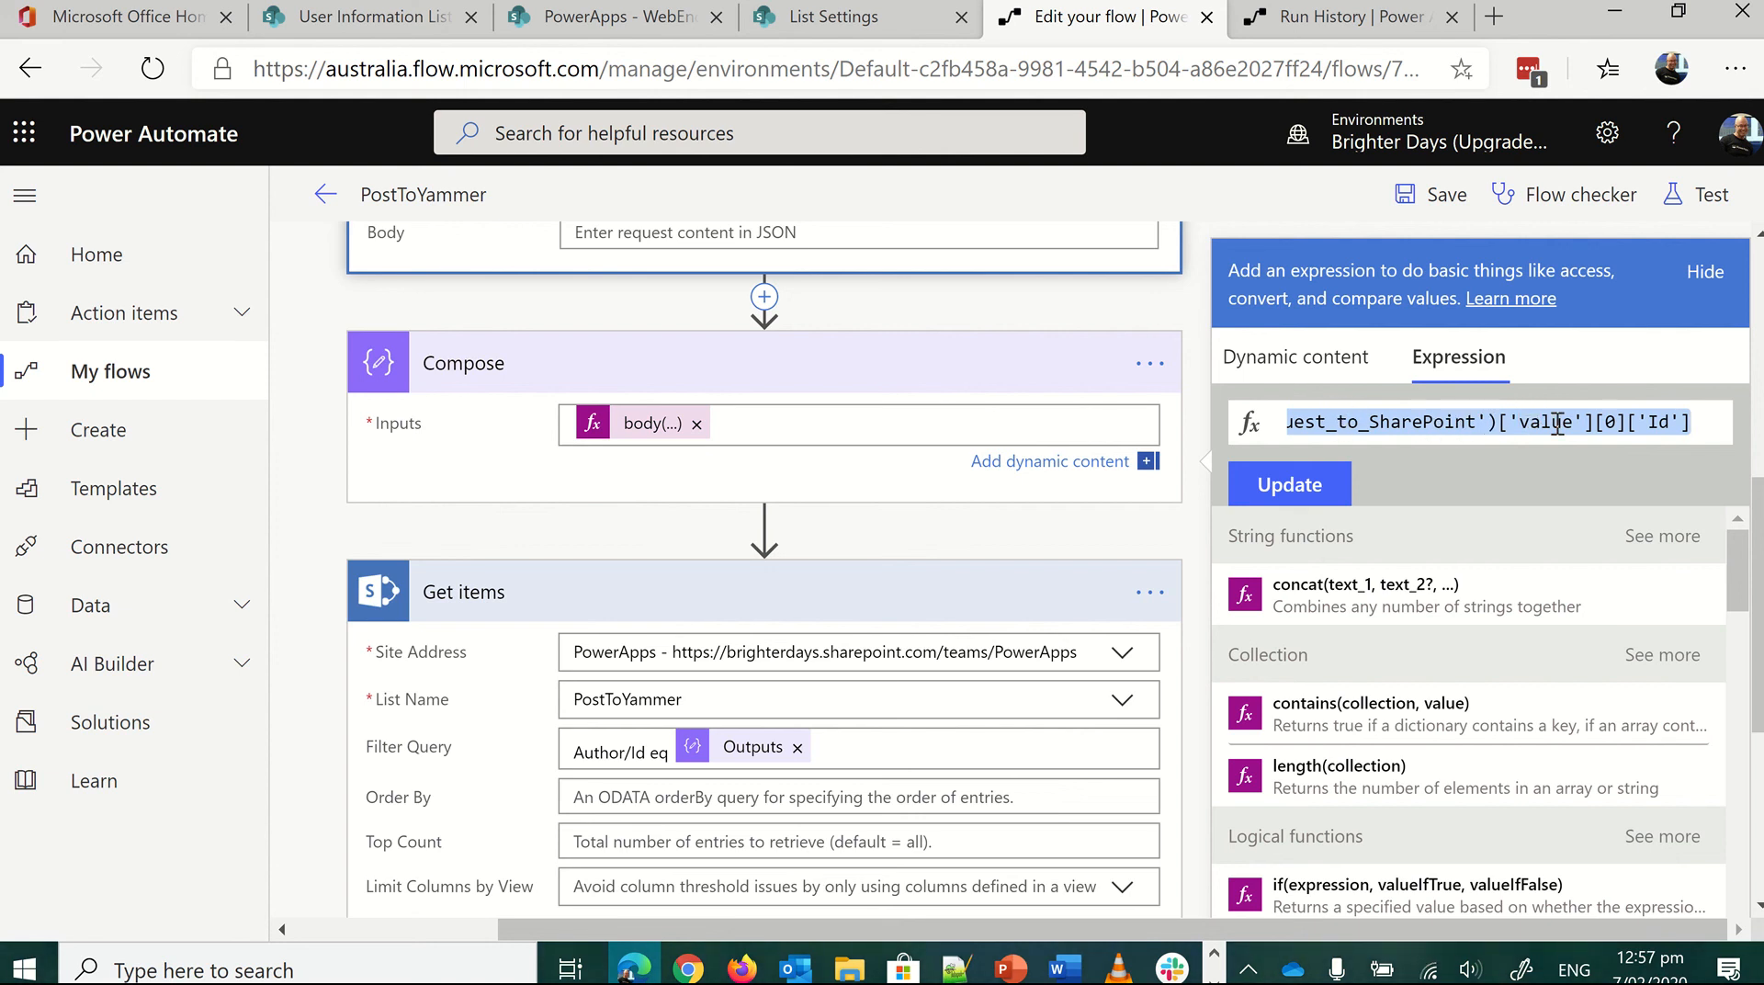
pyautogui.click(1675, 423)
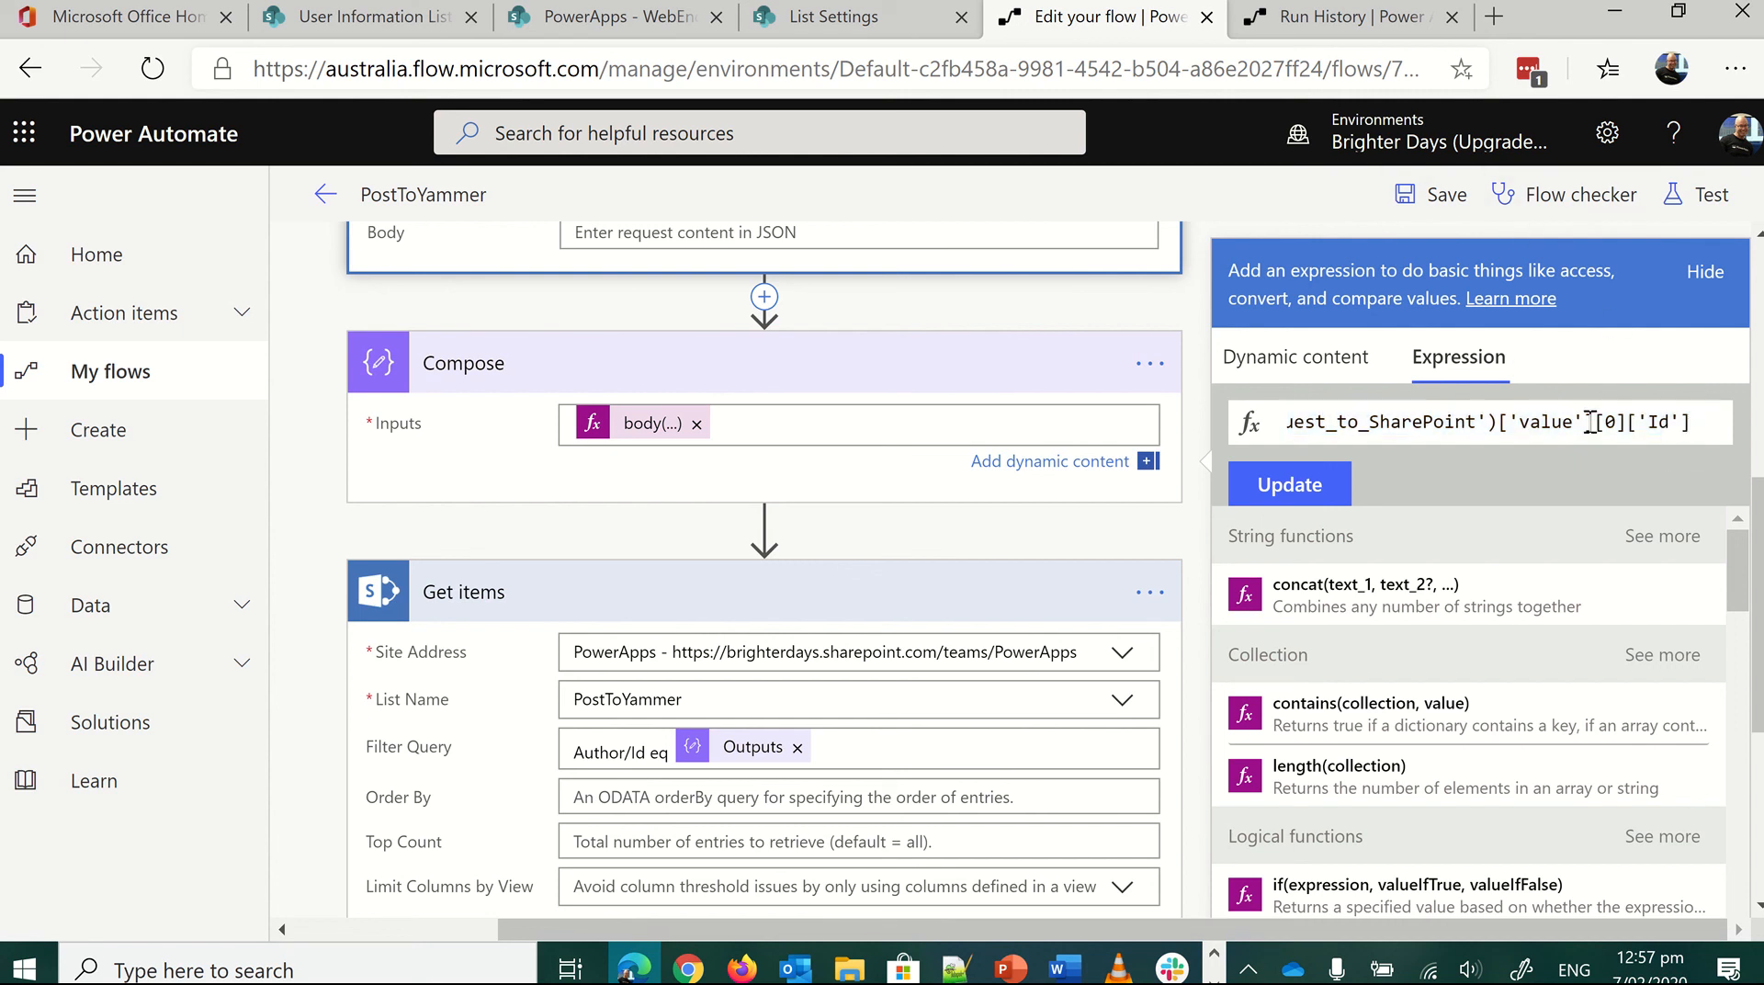
pyautogui.click(1327, 17)
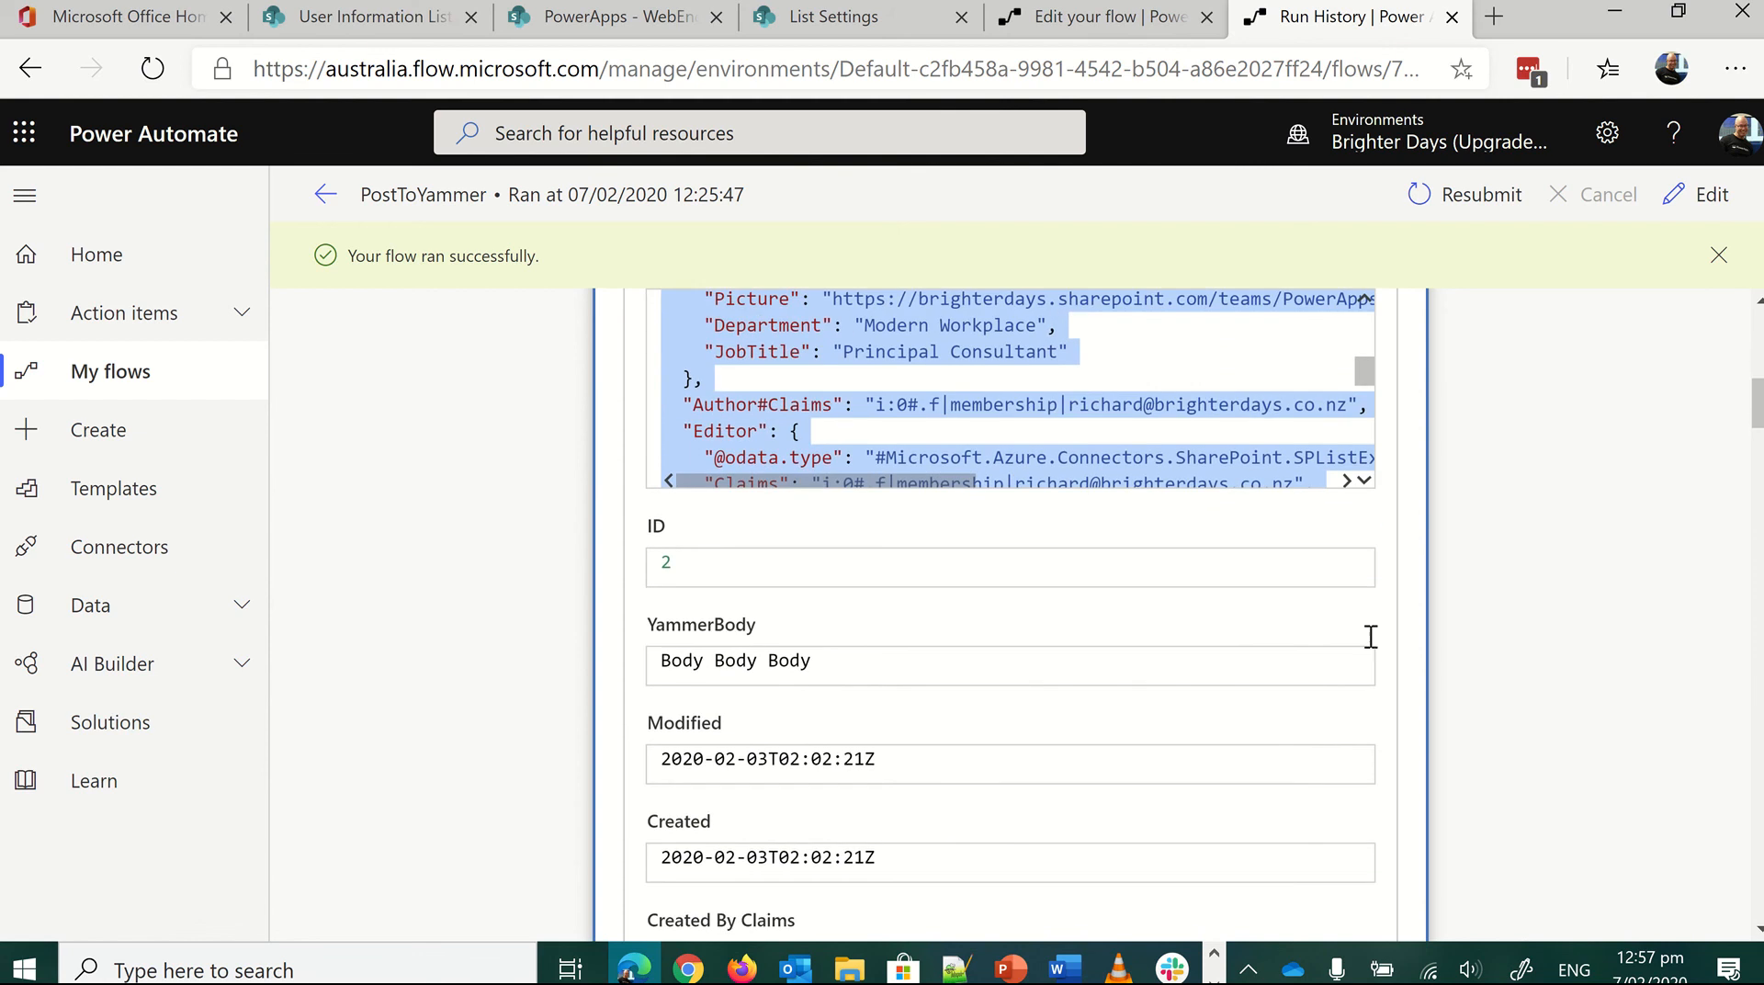
# - Confirm the Id key with value 7 in the HTTP response body, then return to the flow editor
pyautogui.scroll(-3)
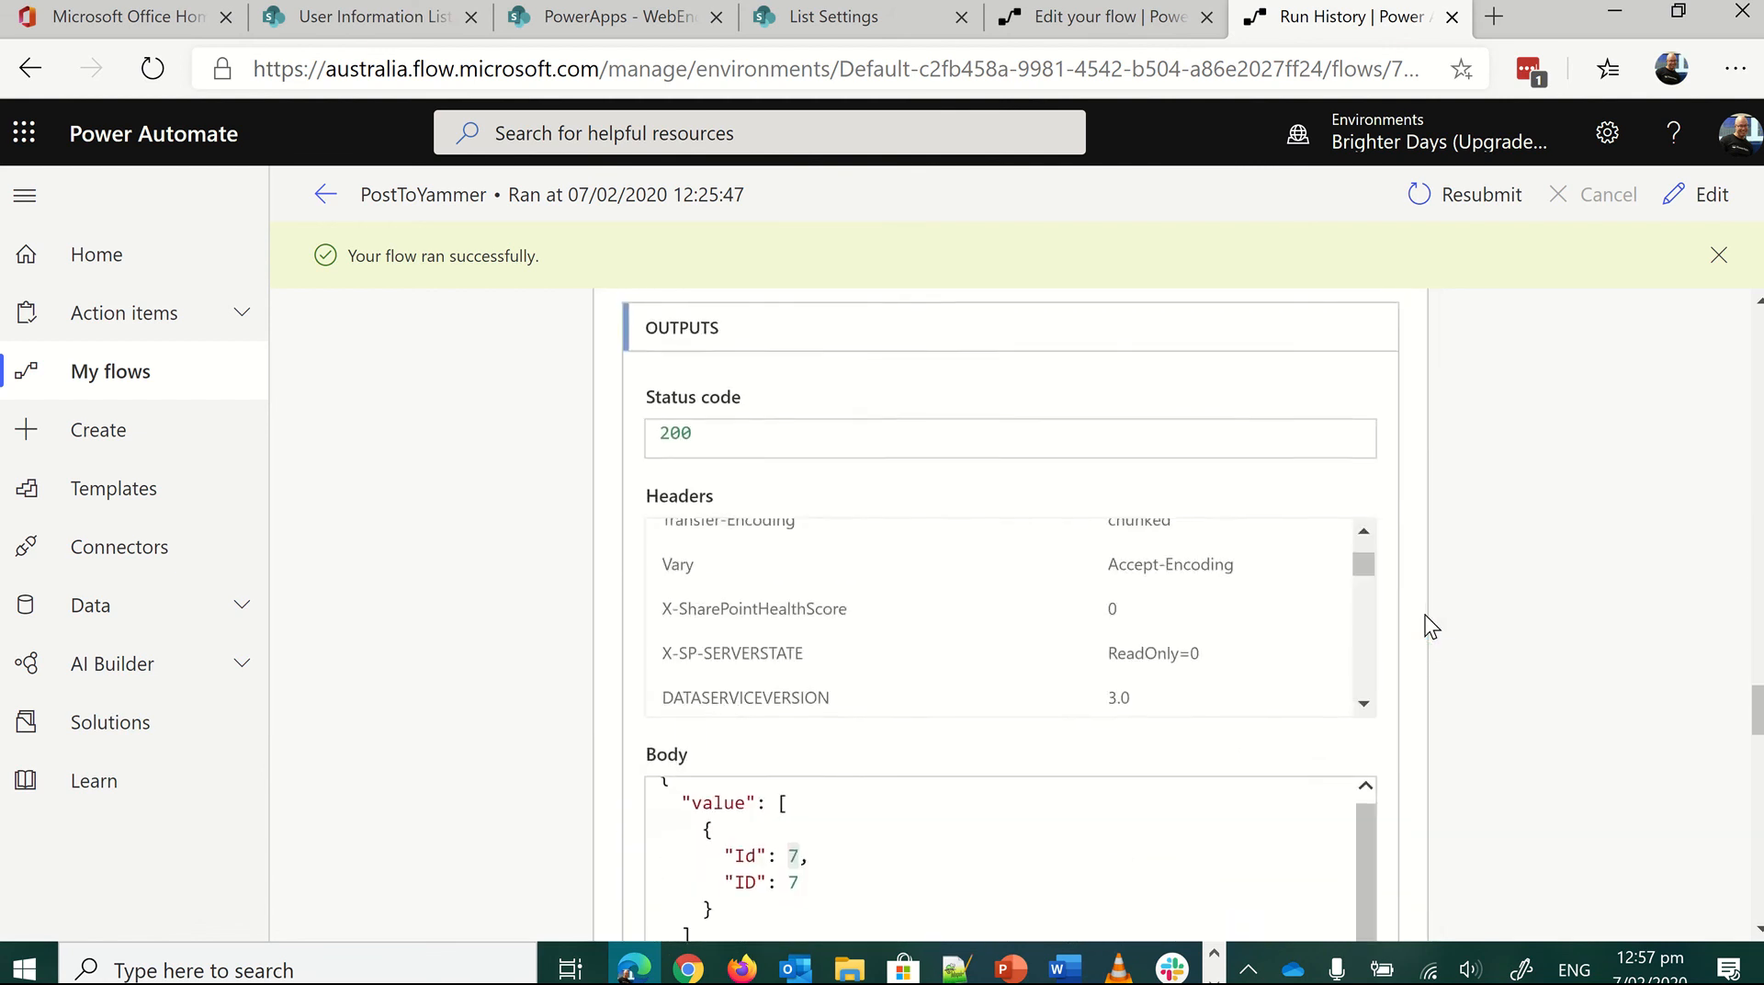
pyautogui.scroll(-3)
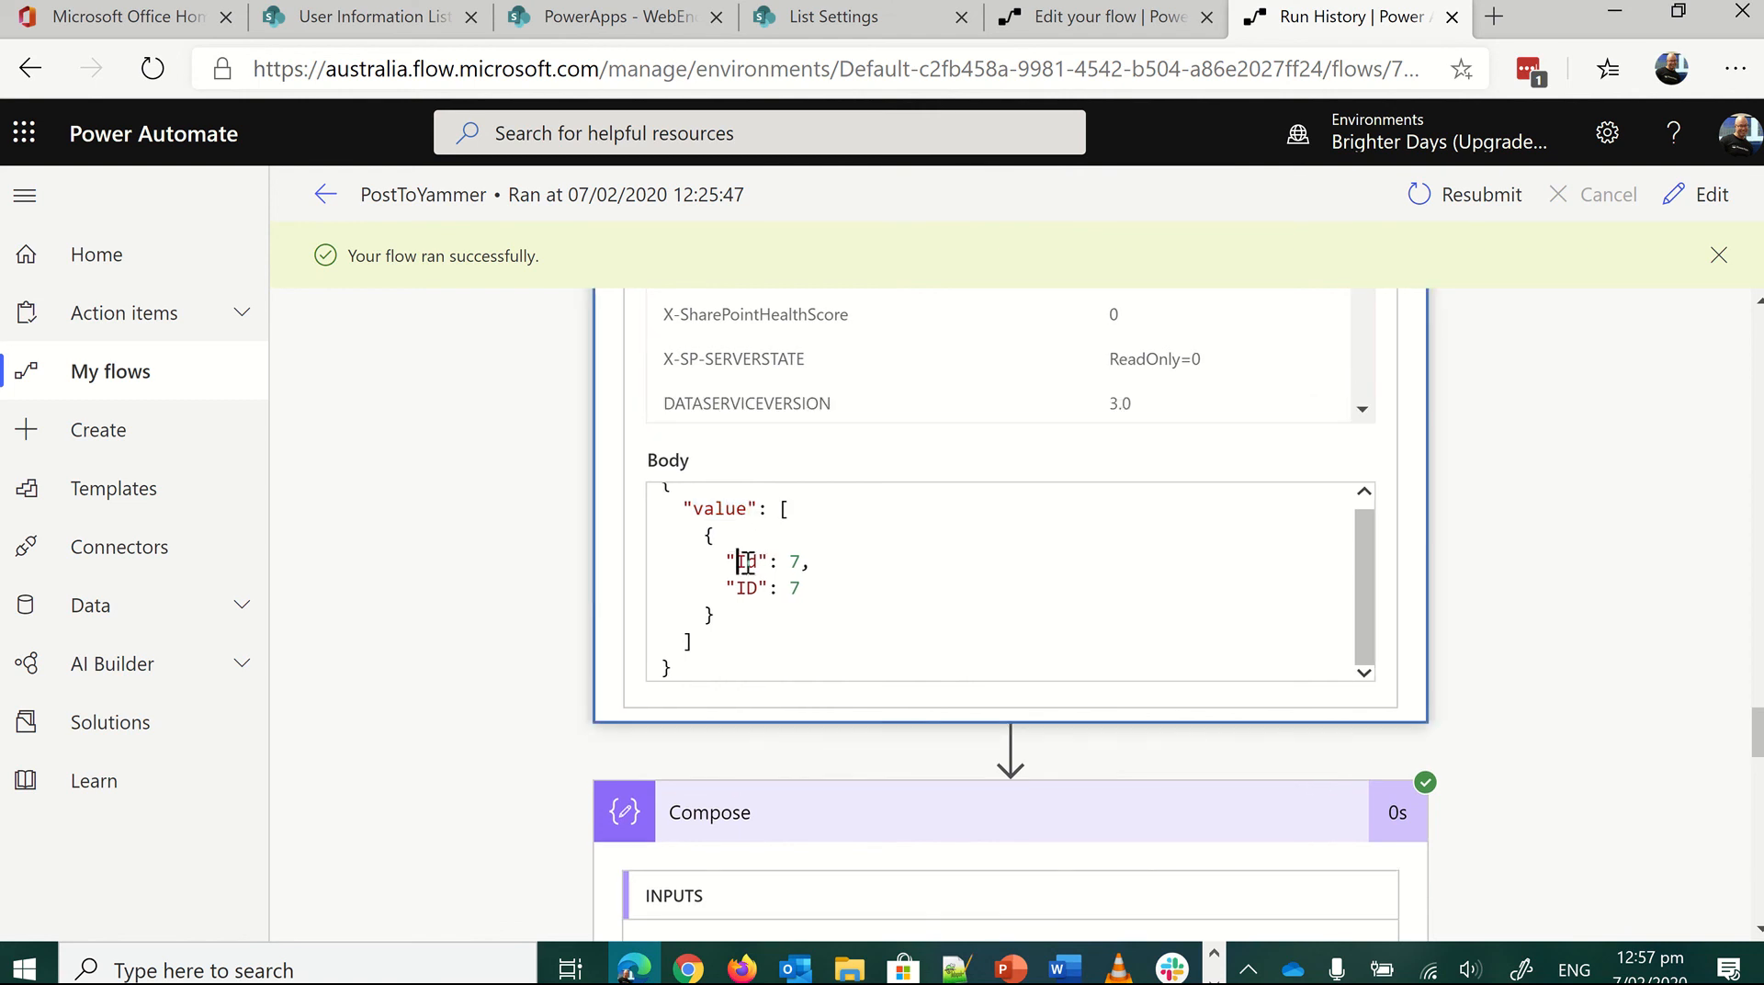
pyautogui.doubleClick(746, 562)
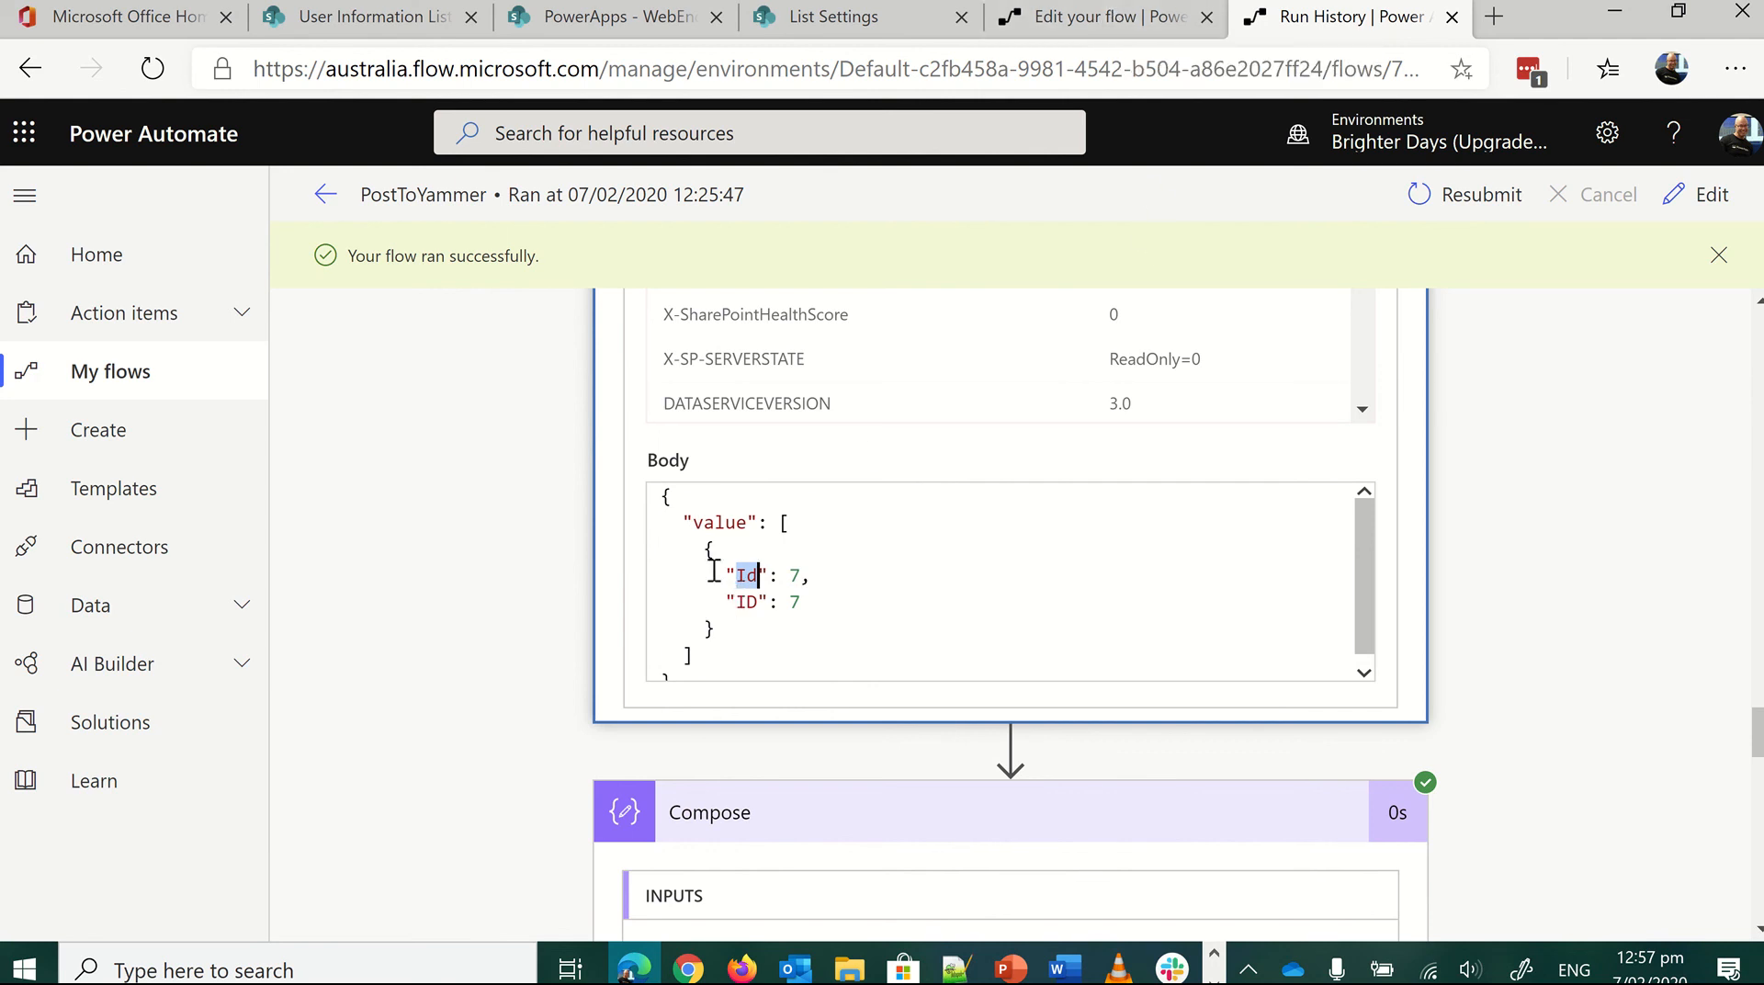
pyautogui.moveTo(1103, 349)
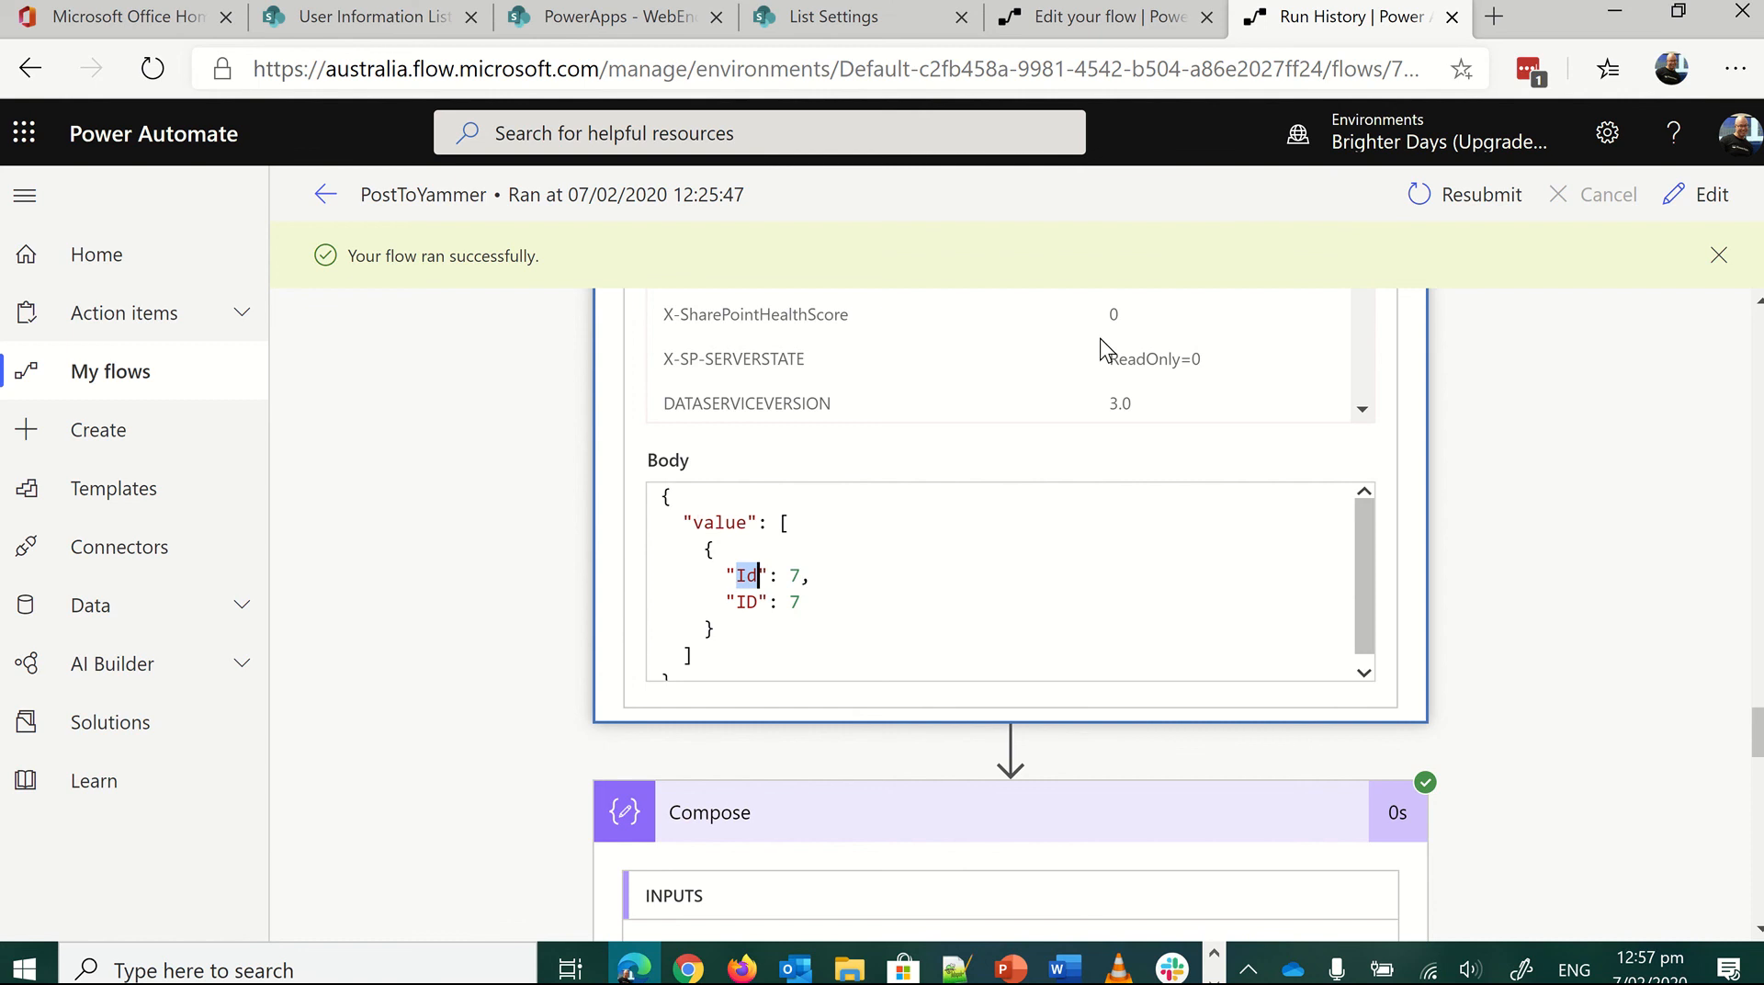
pyautogui.click(1102, 17)
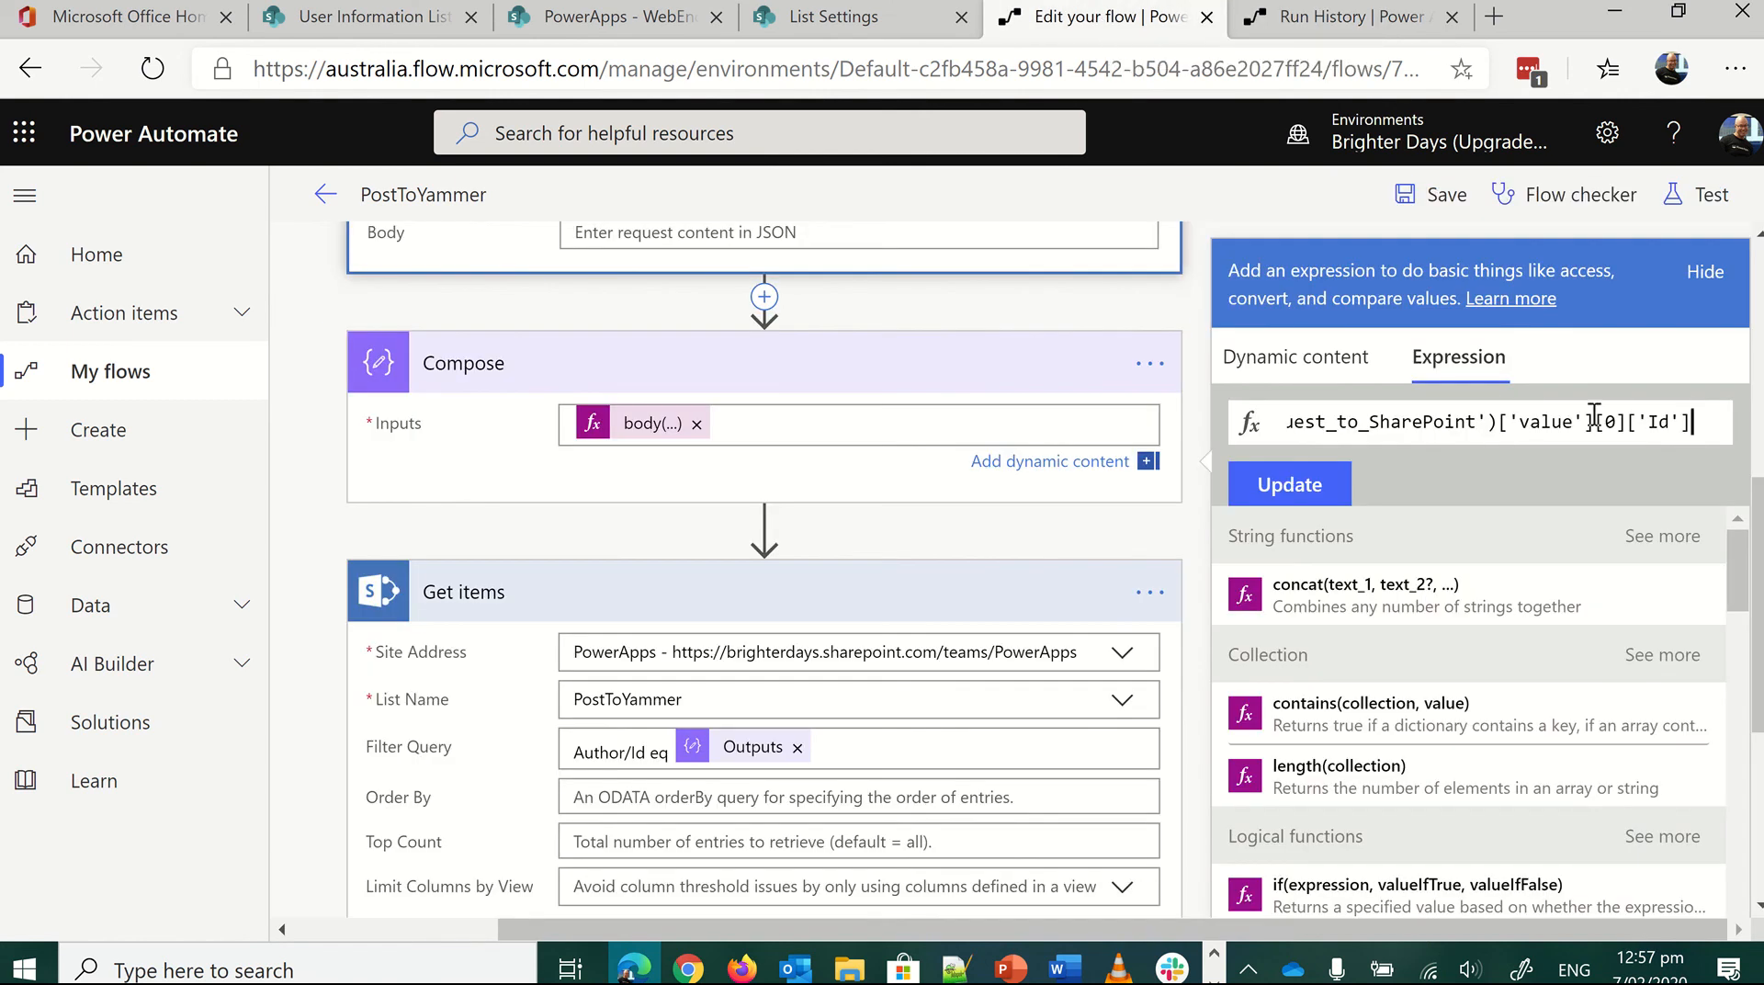
# - Single out the [0] index in the Compose expression
pyautogui.doubleClick(1612, 422)
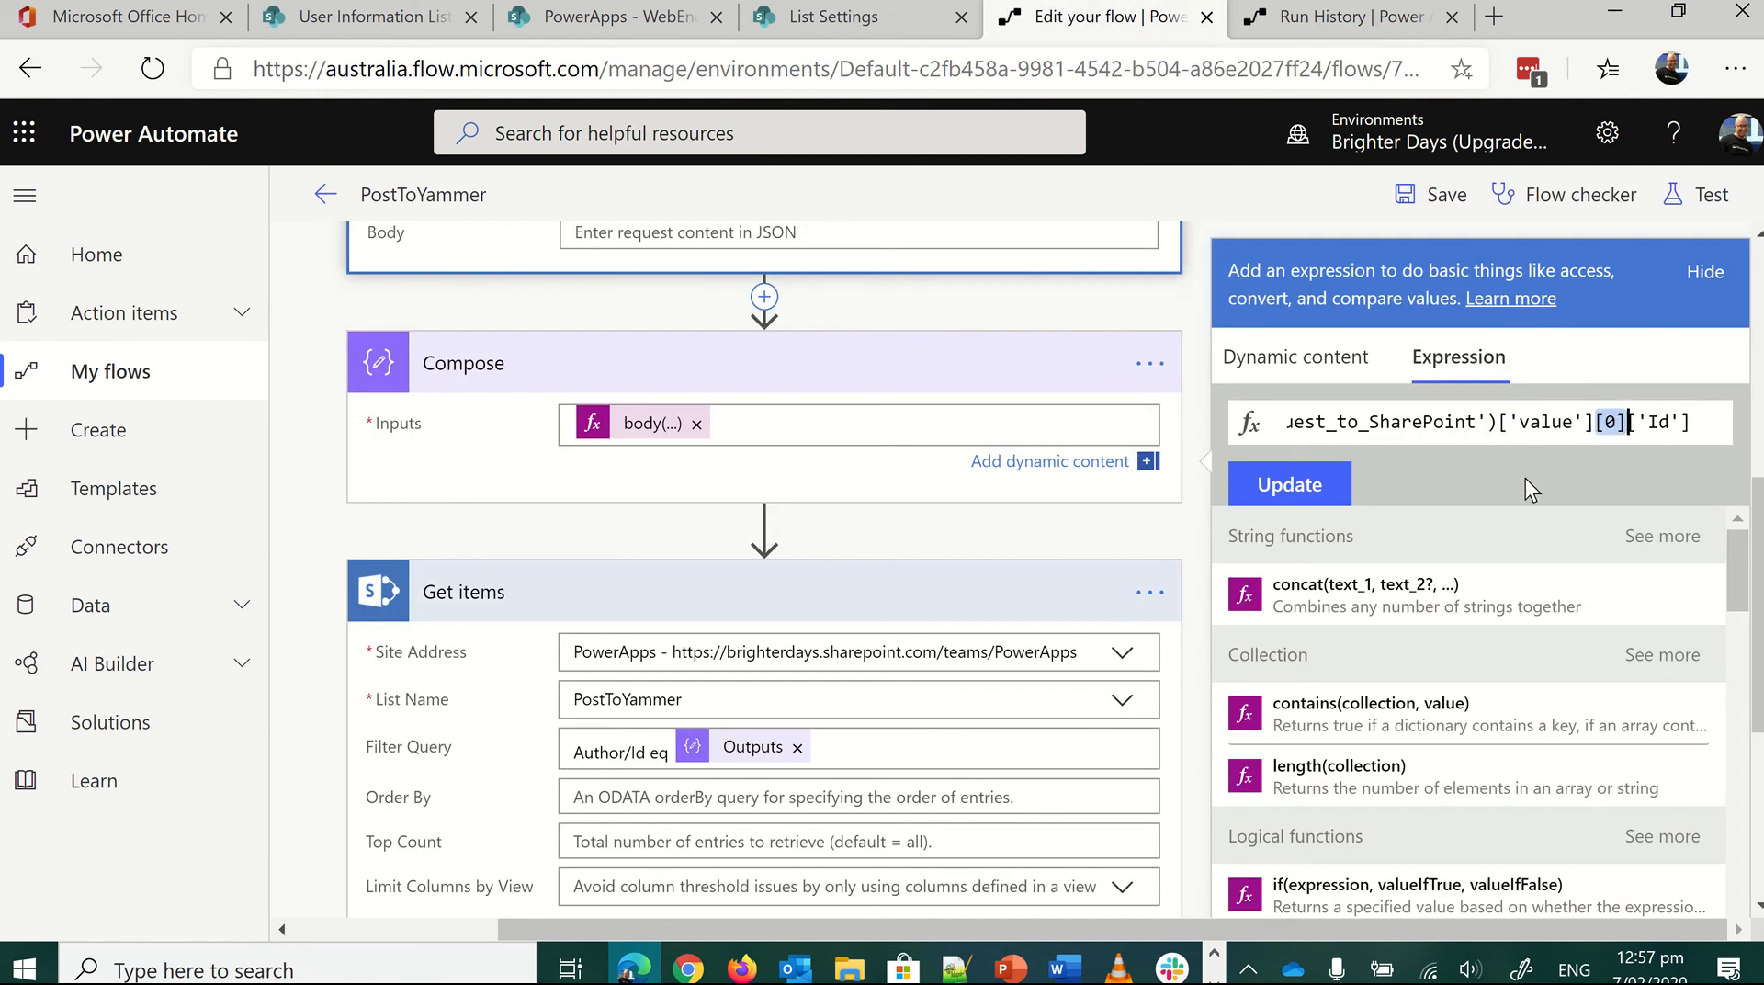
pyautogui.moveTo(1472, 528)
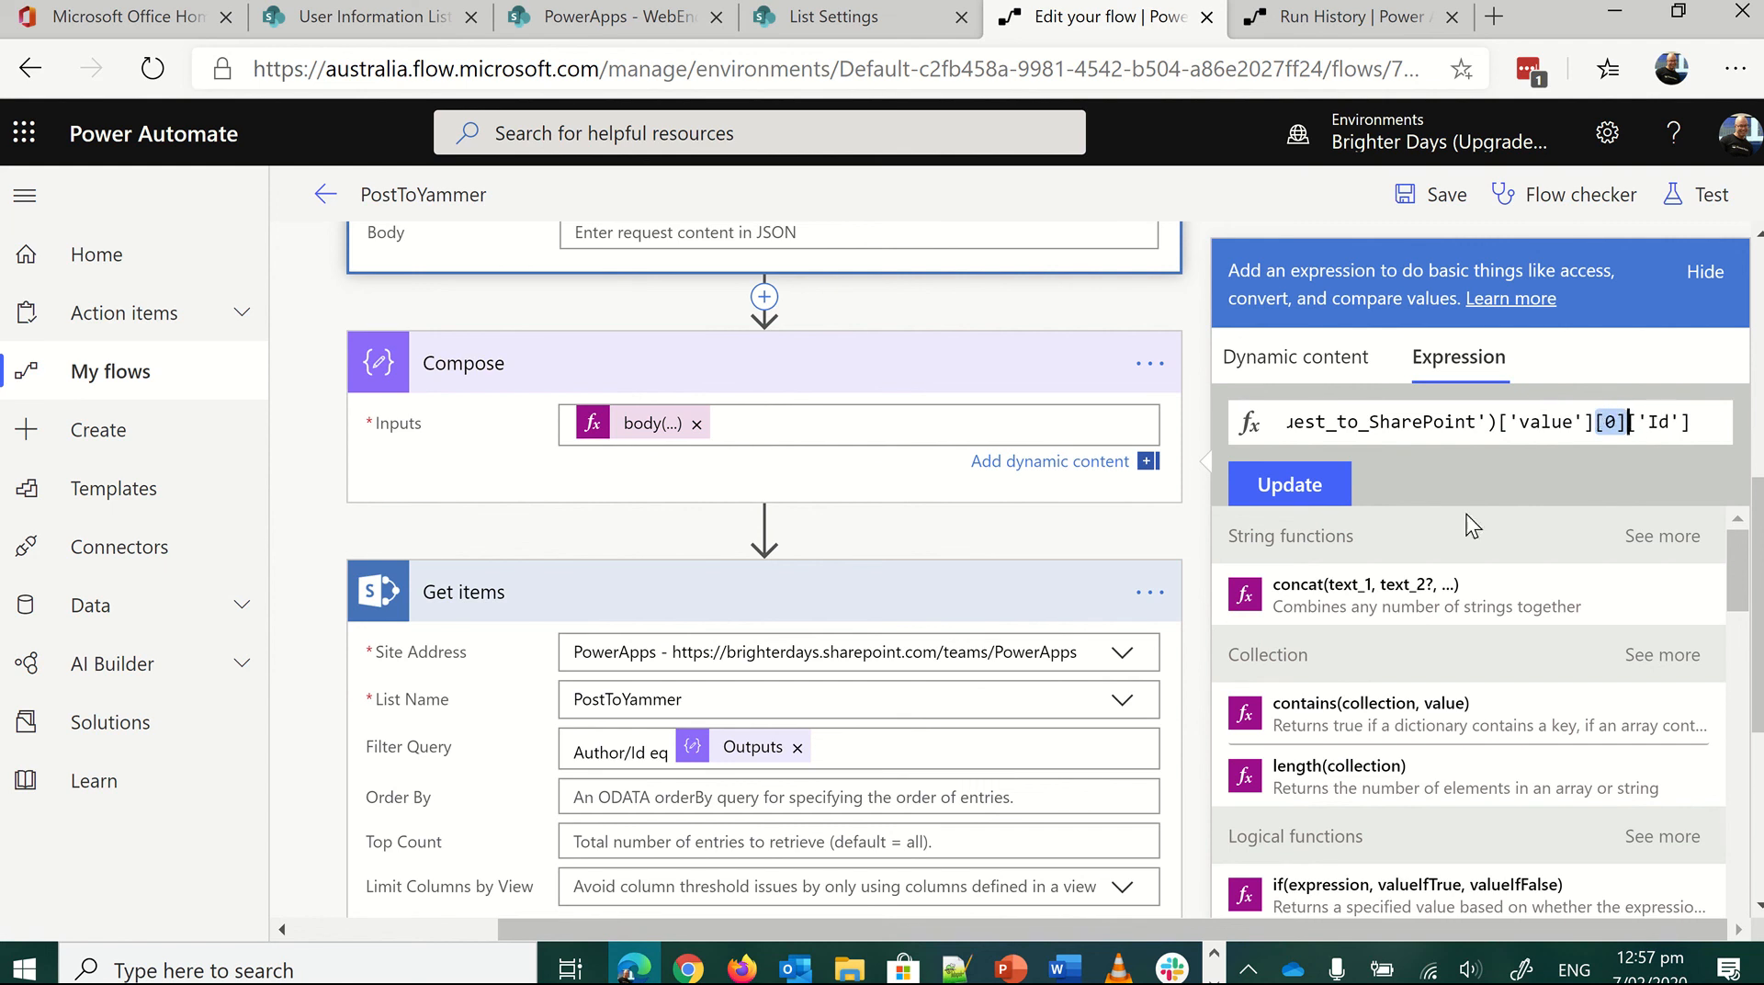
pyautogui.moveTo(915, 597)
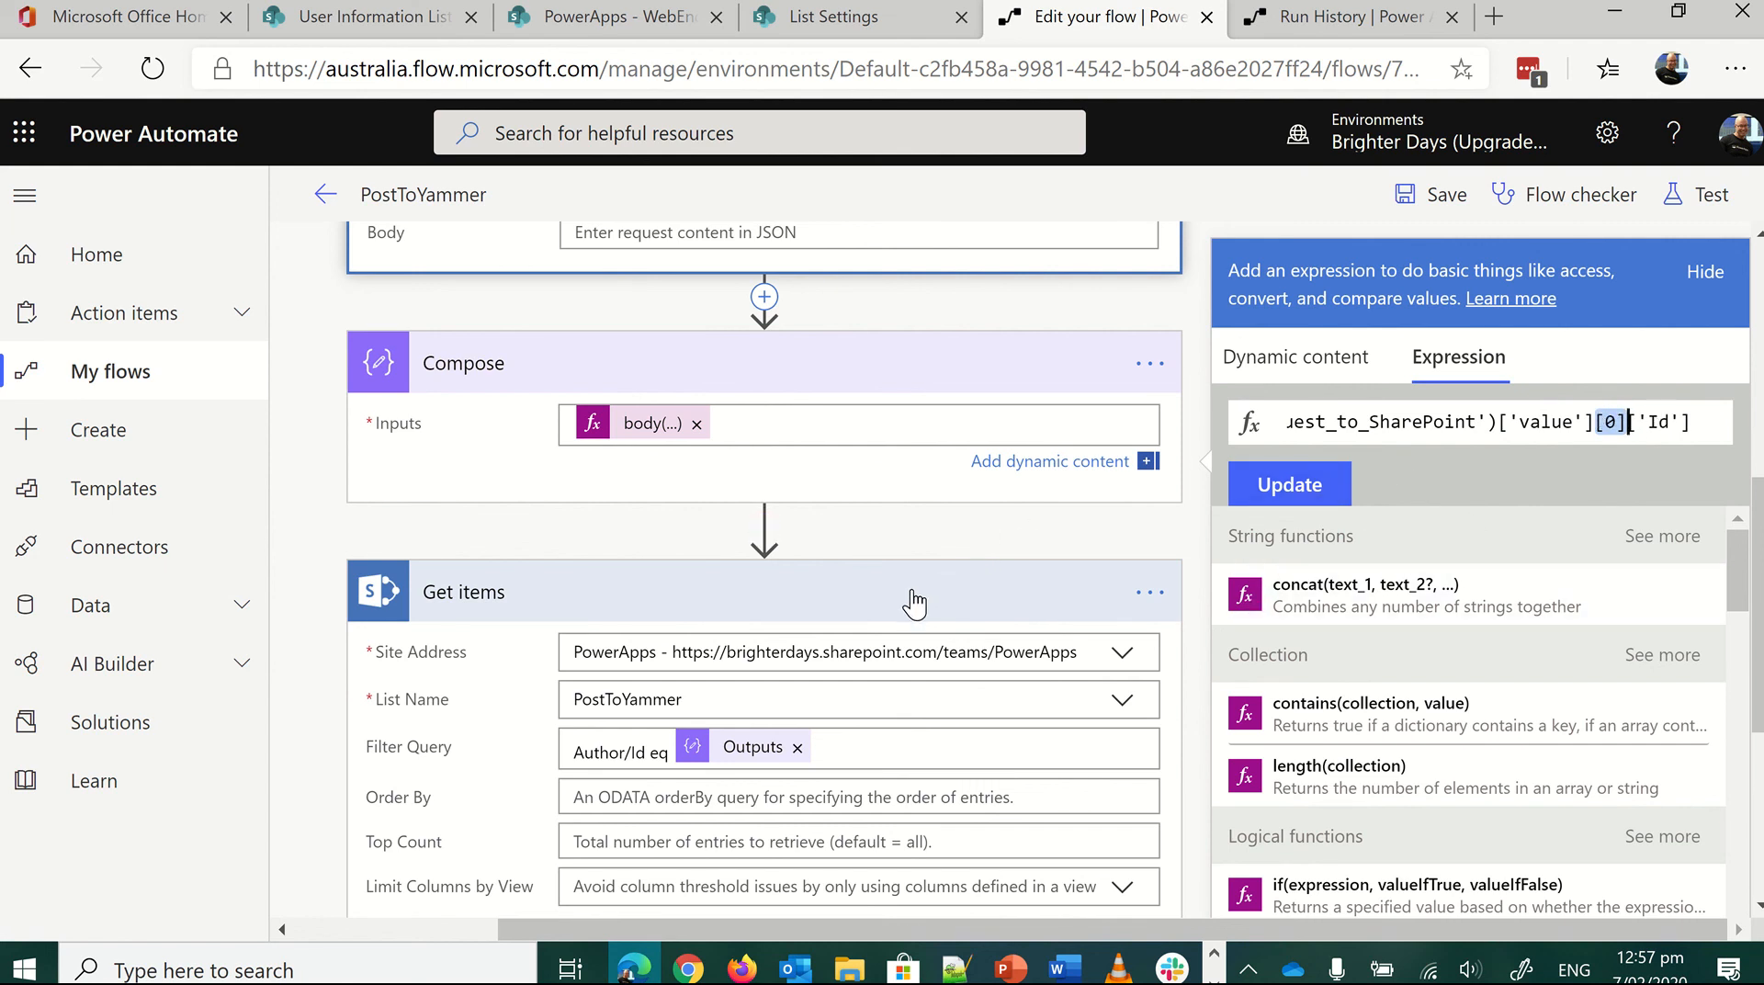
pyautogui.moveTo(568, 481)
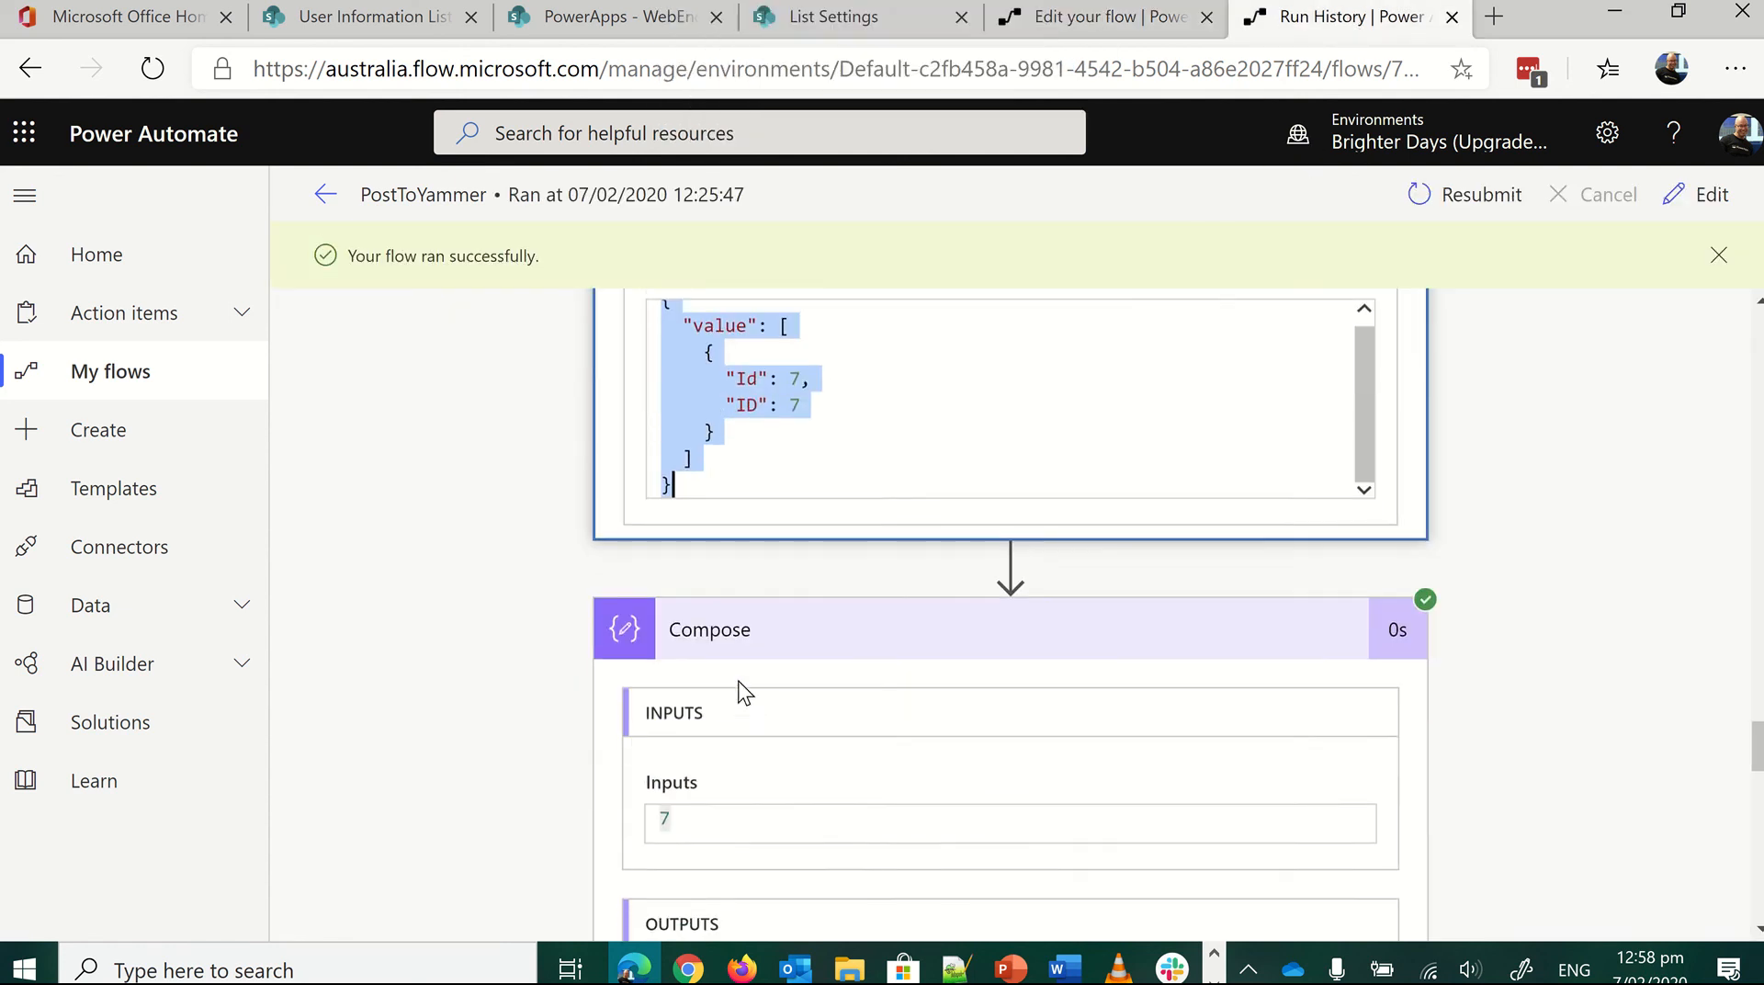
pyautogui.scroll(-3)
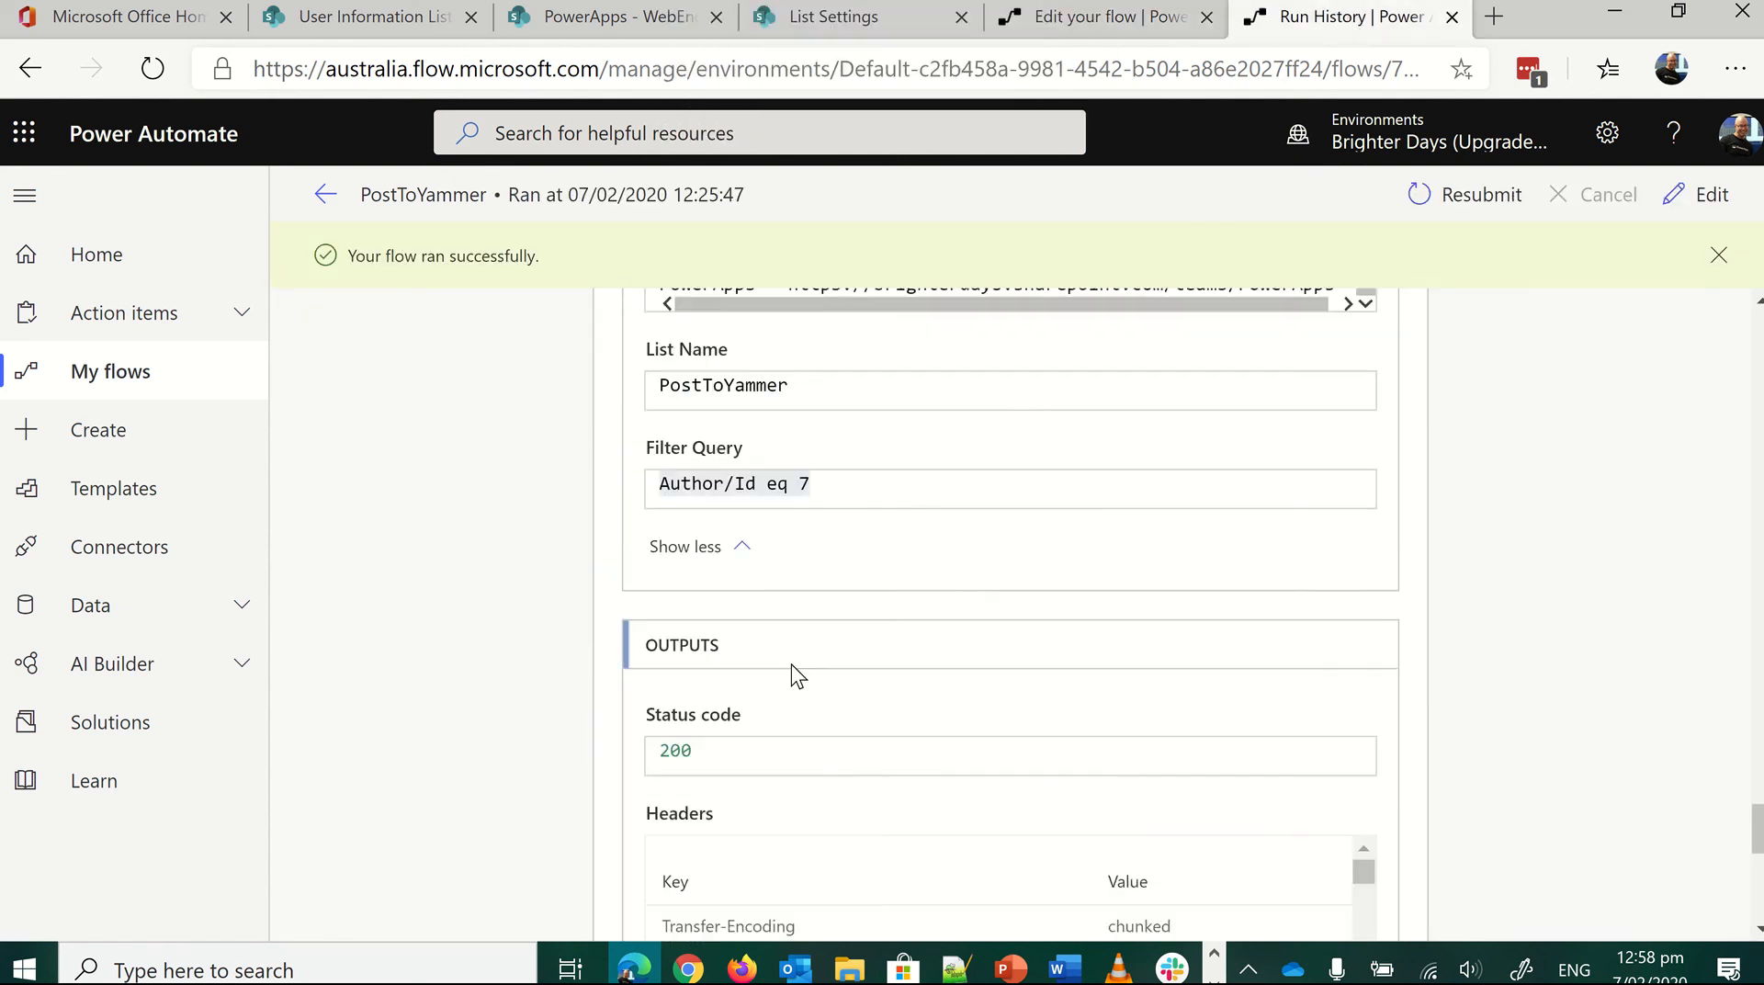
pyautogui.scroll(-3)
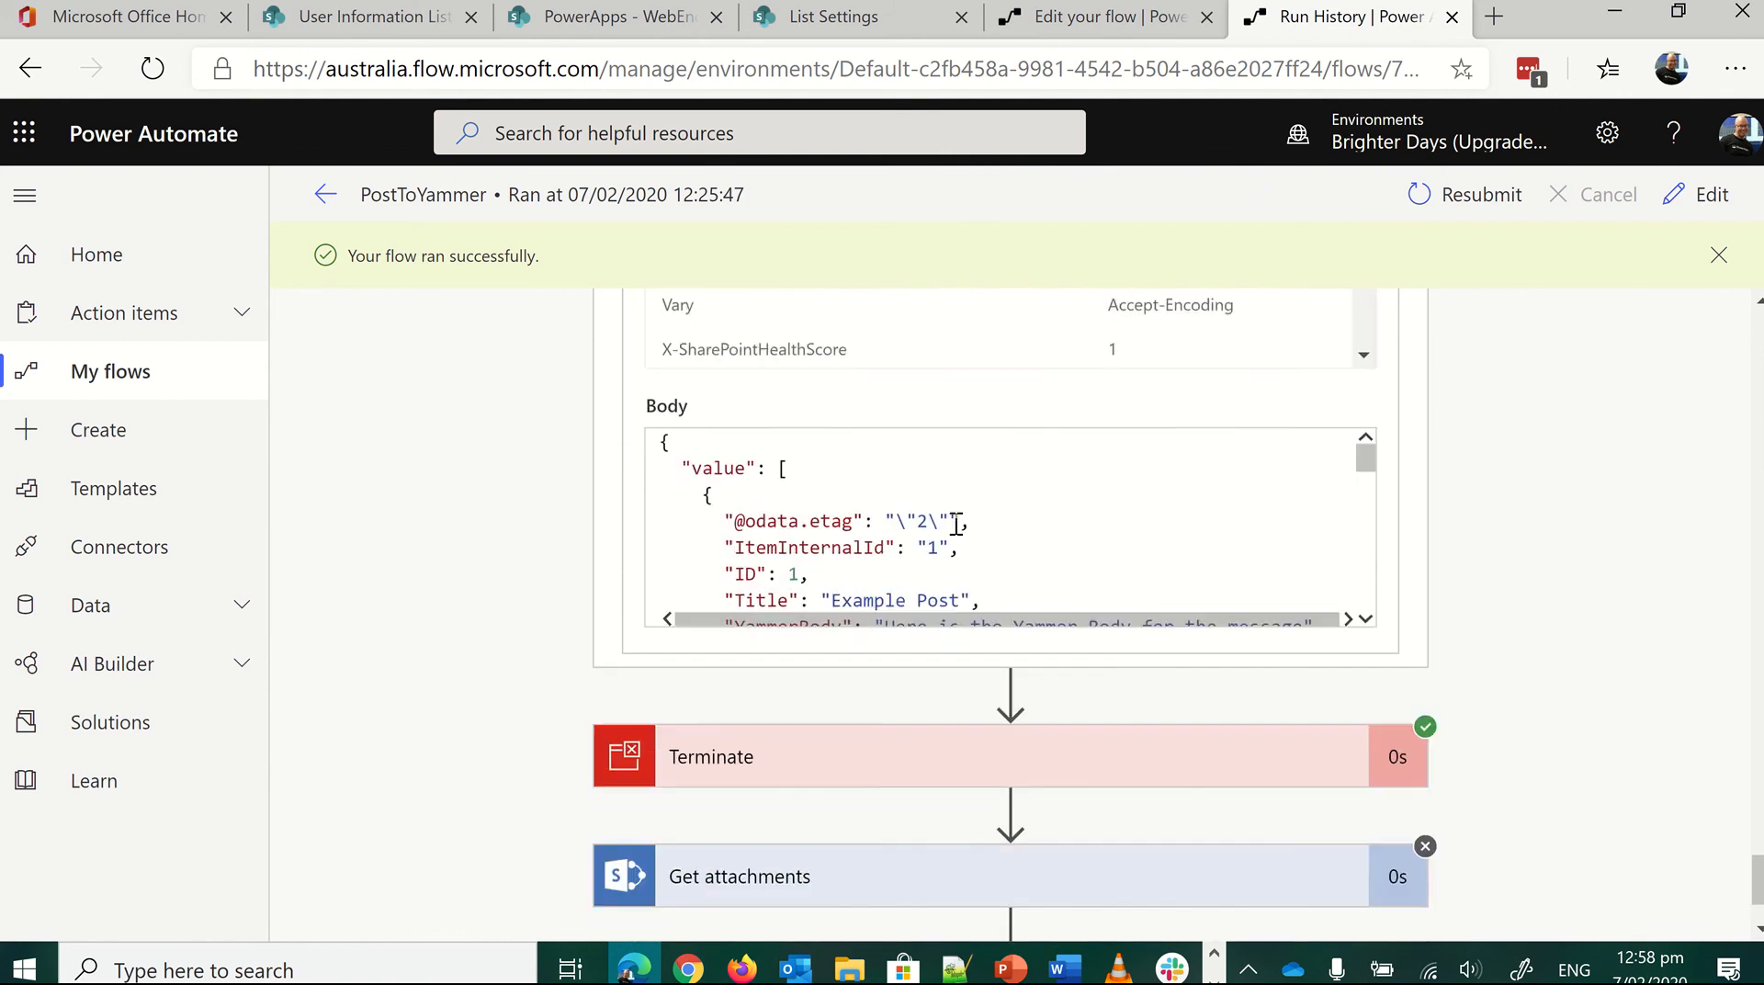
pyautogui.scroll(-3)
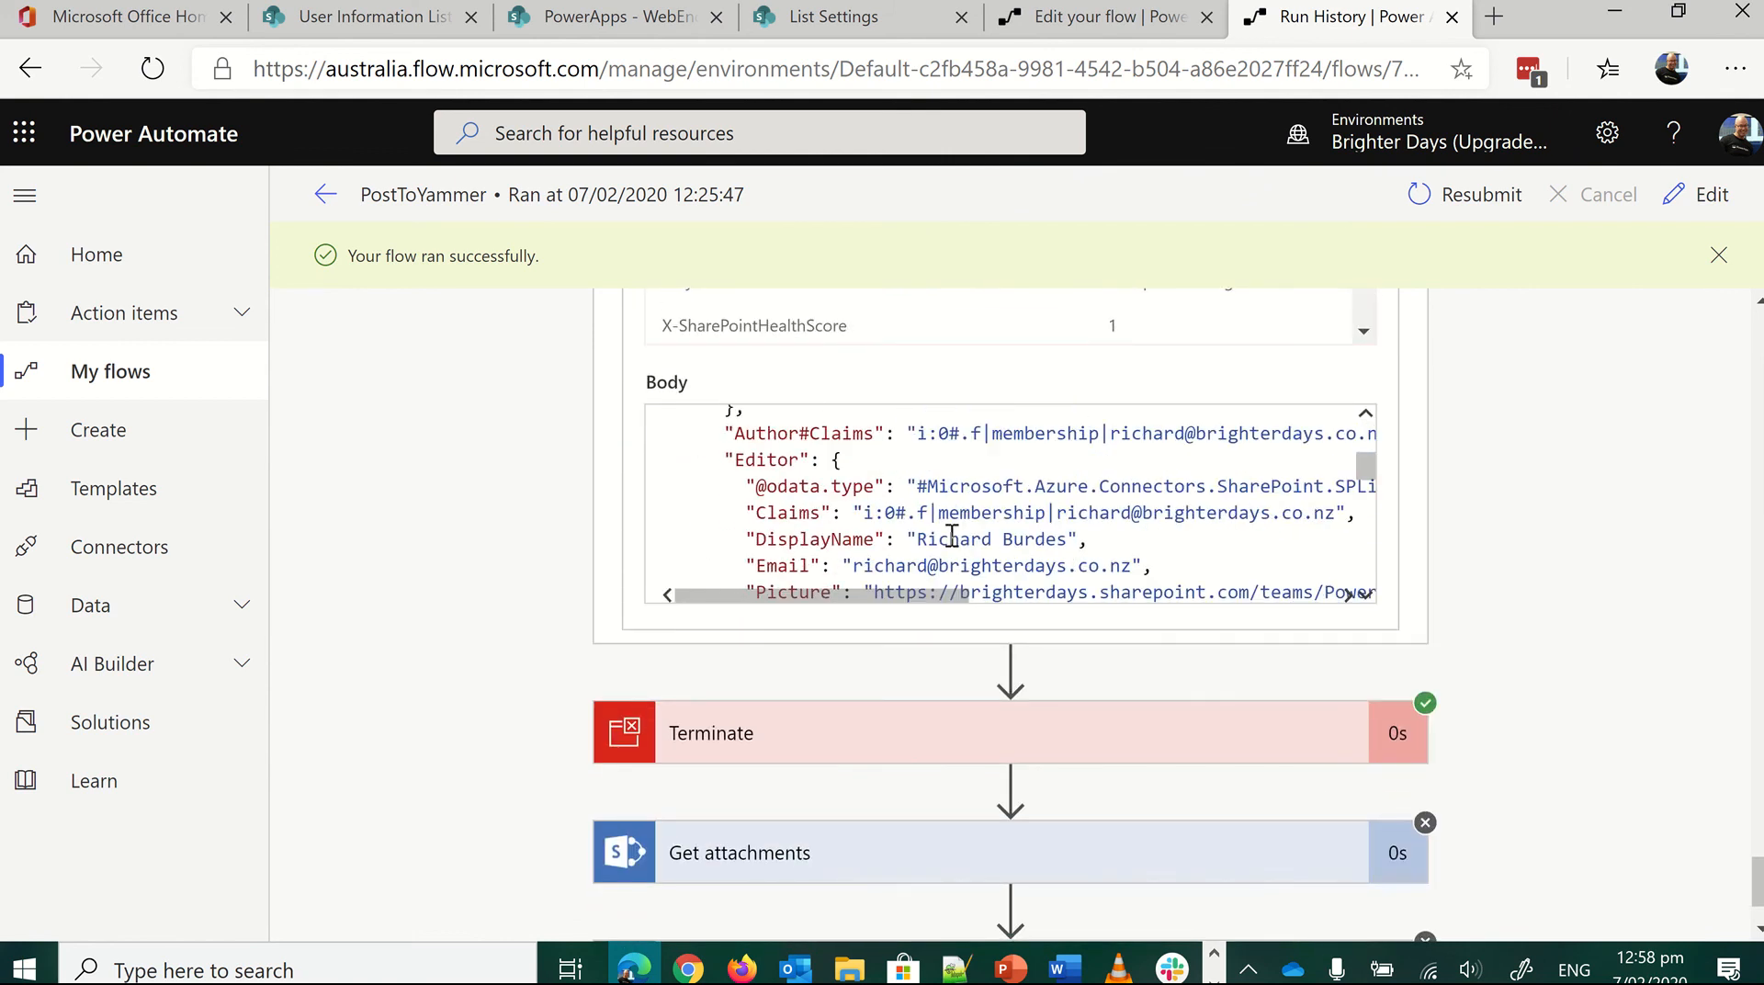
pyautogui.scroll(-3)
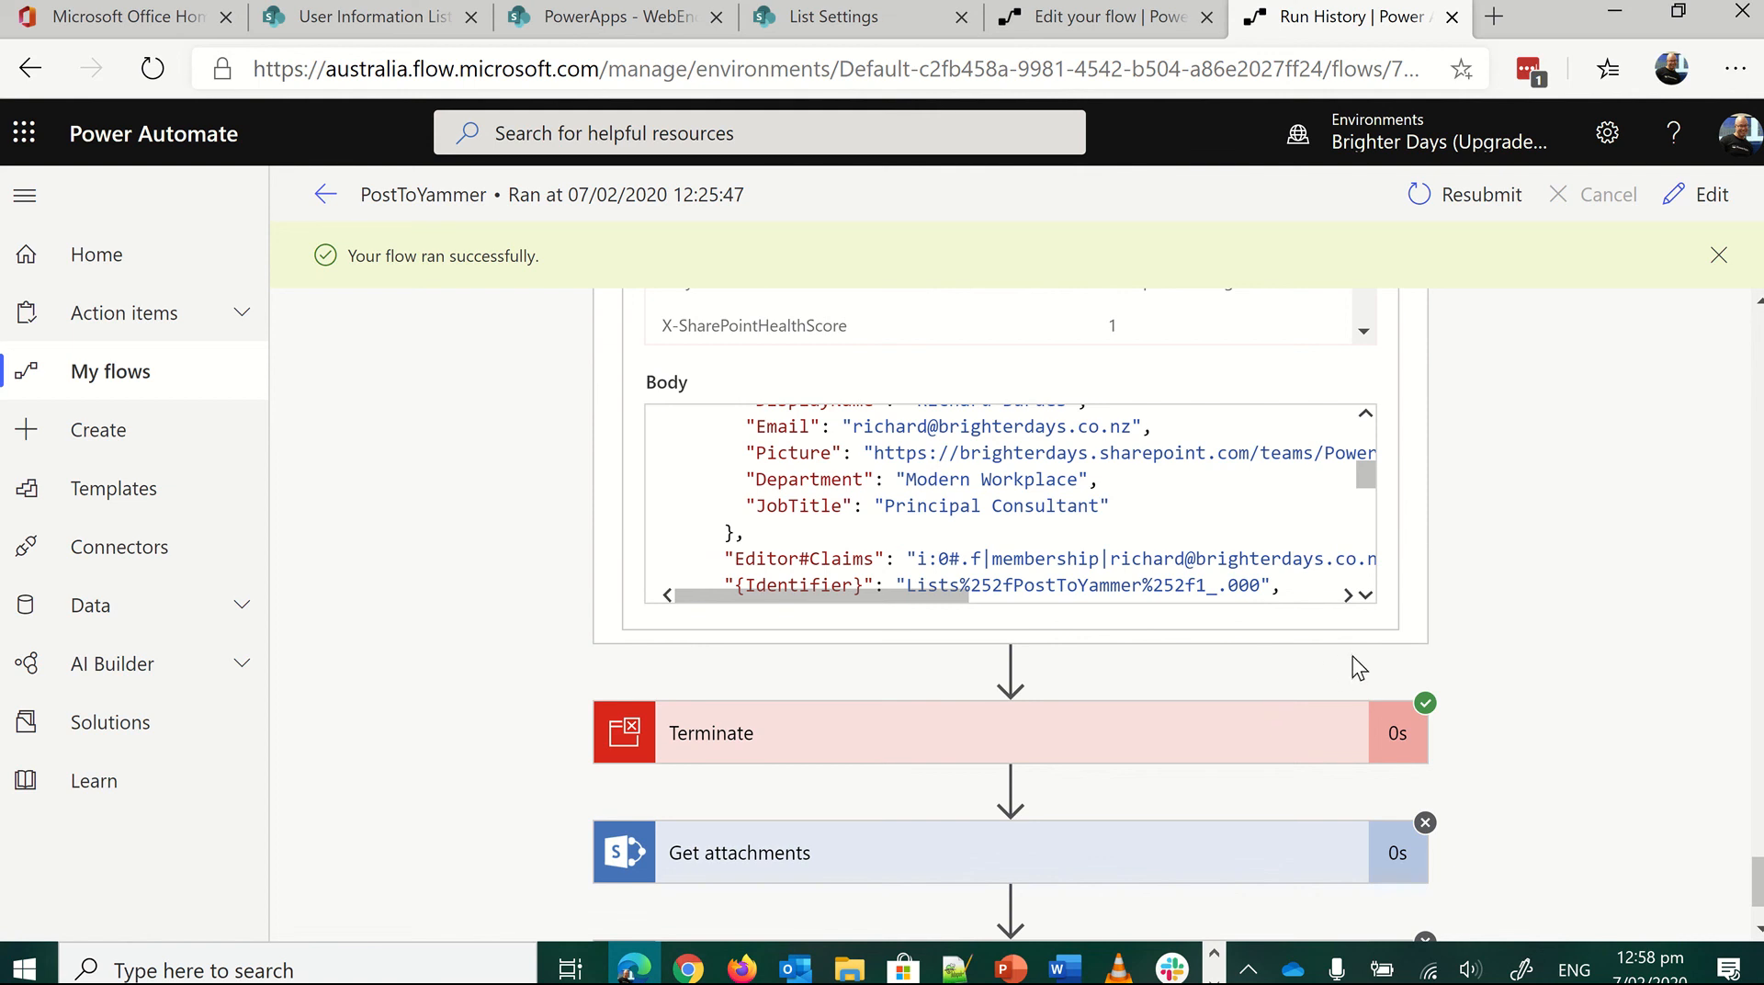
pyautogui.scroll(-3)
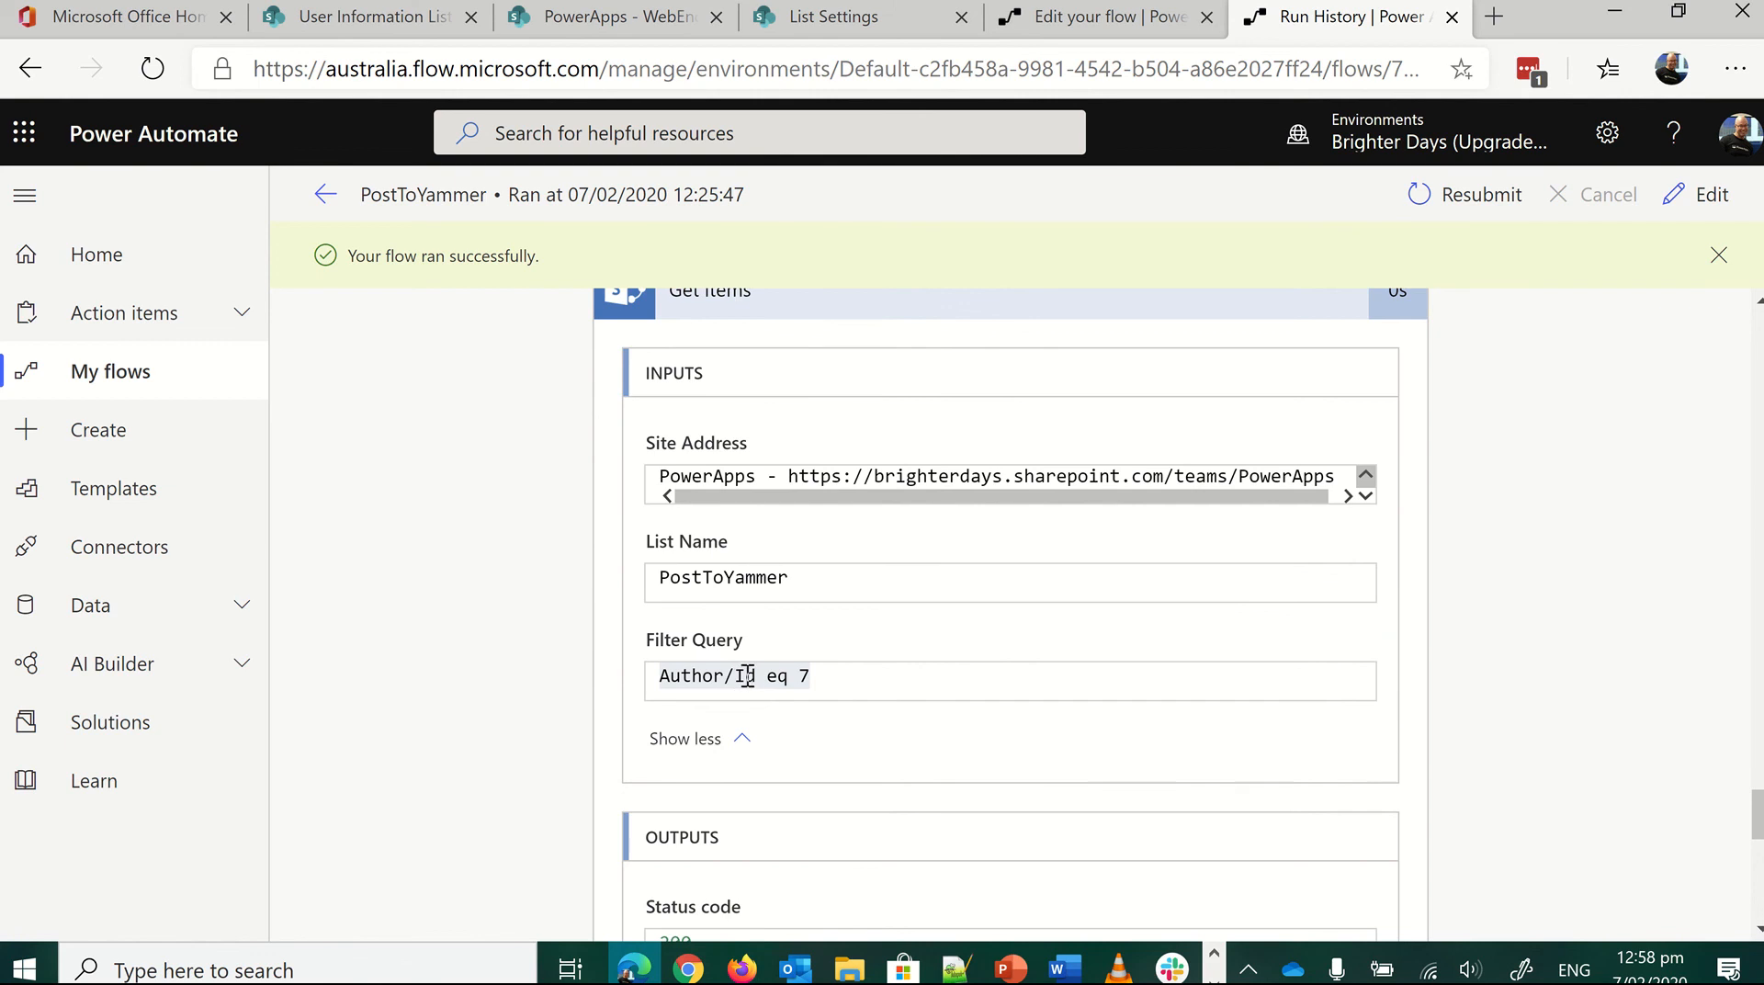
pyautogui.moveTo(895, 676)
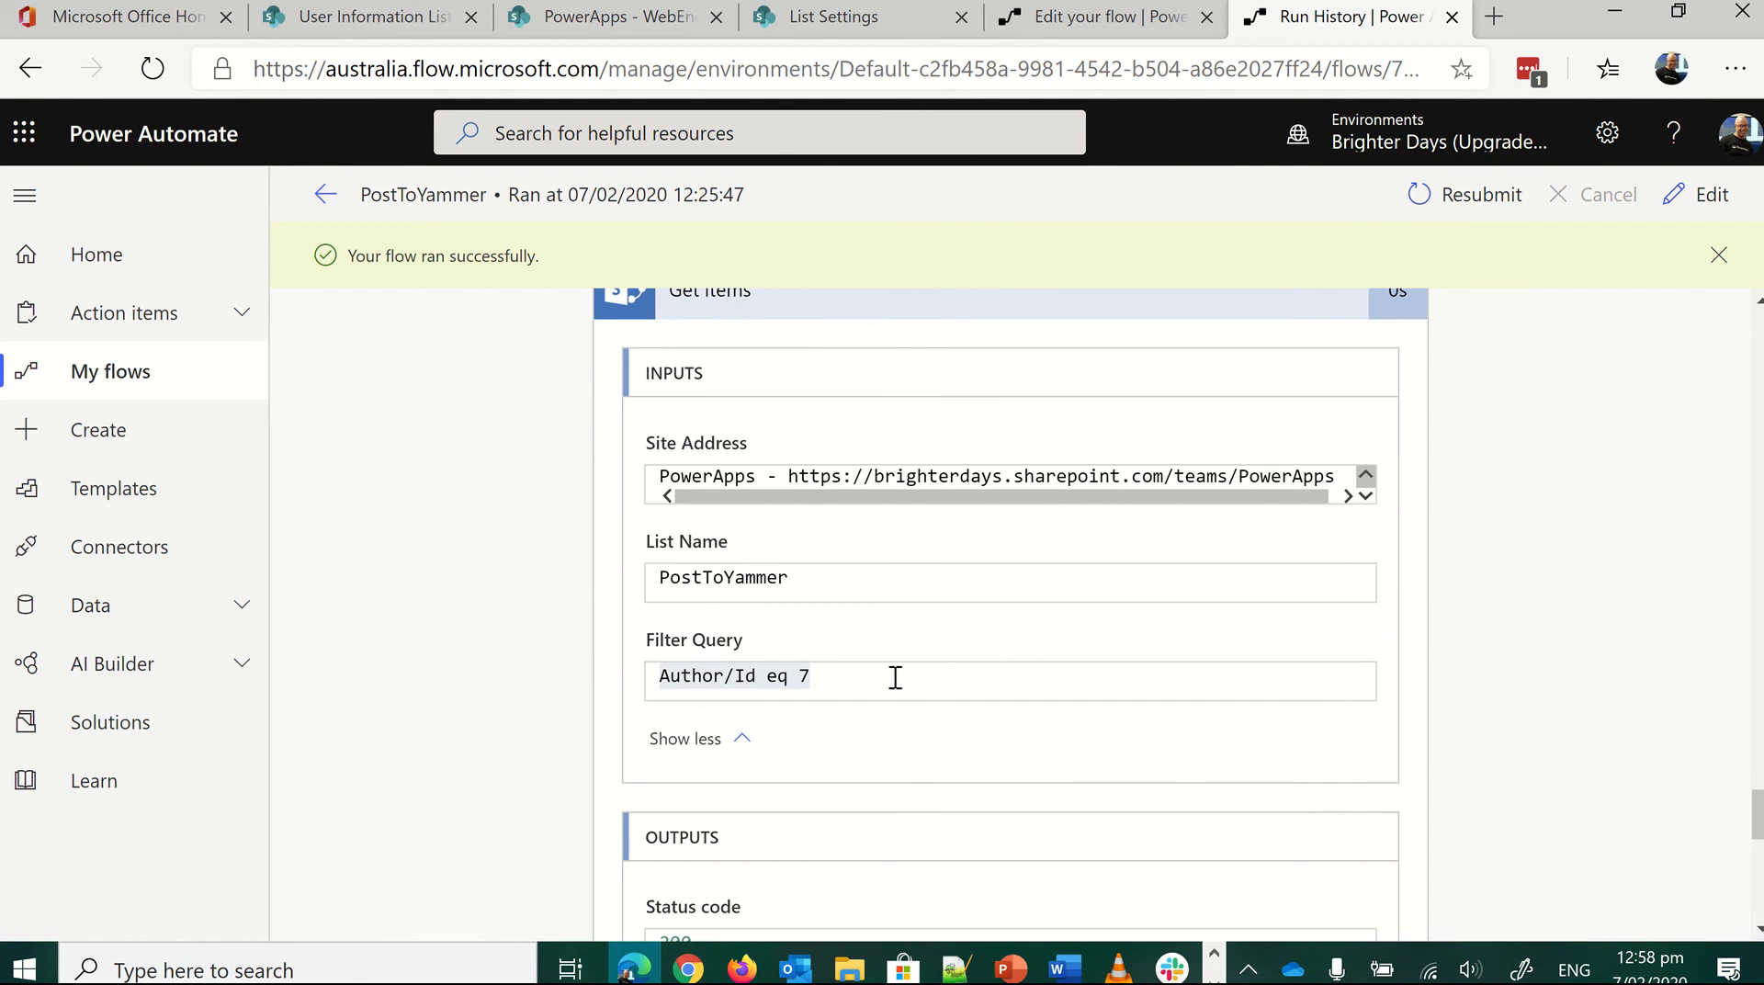
pyautogui.scroll(-3)
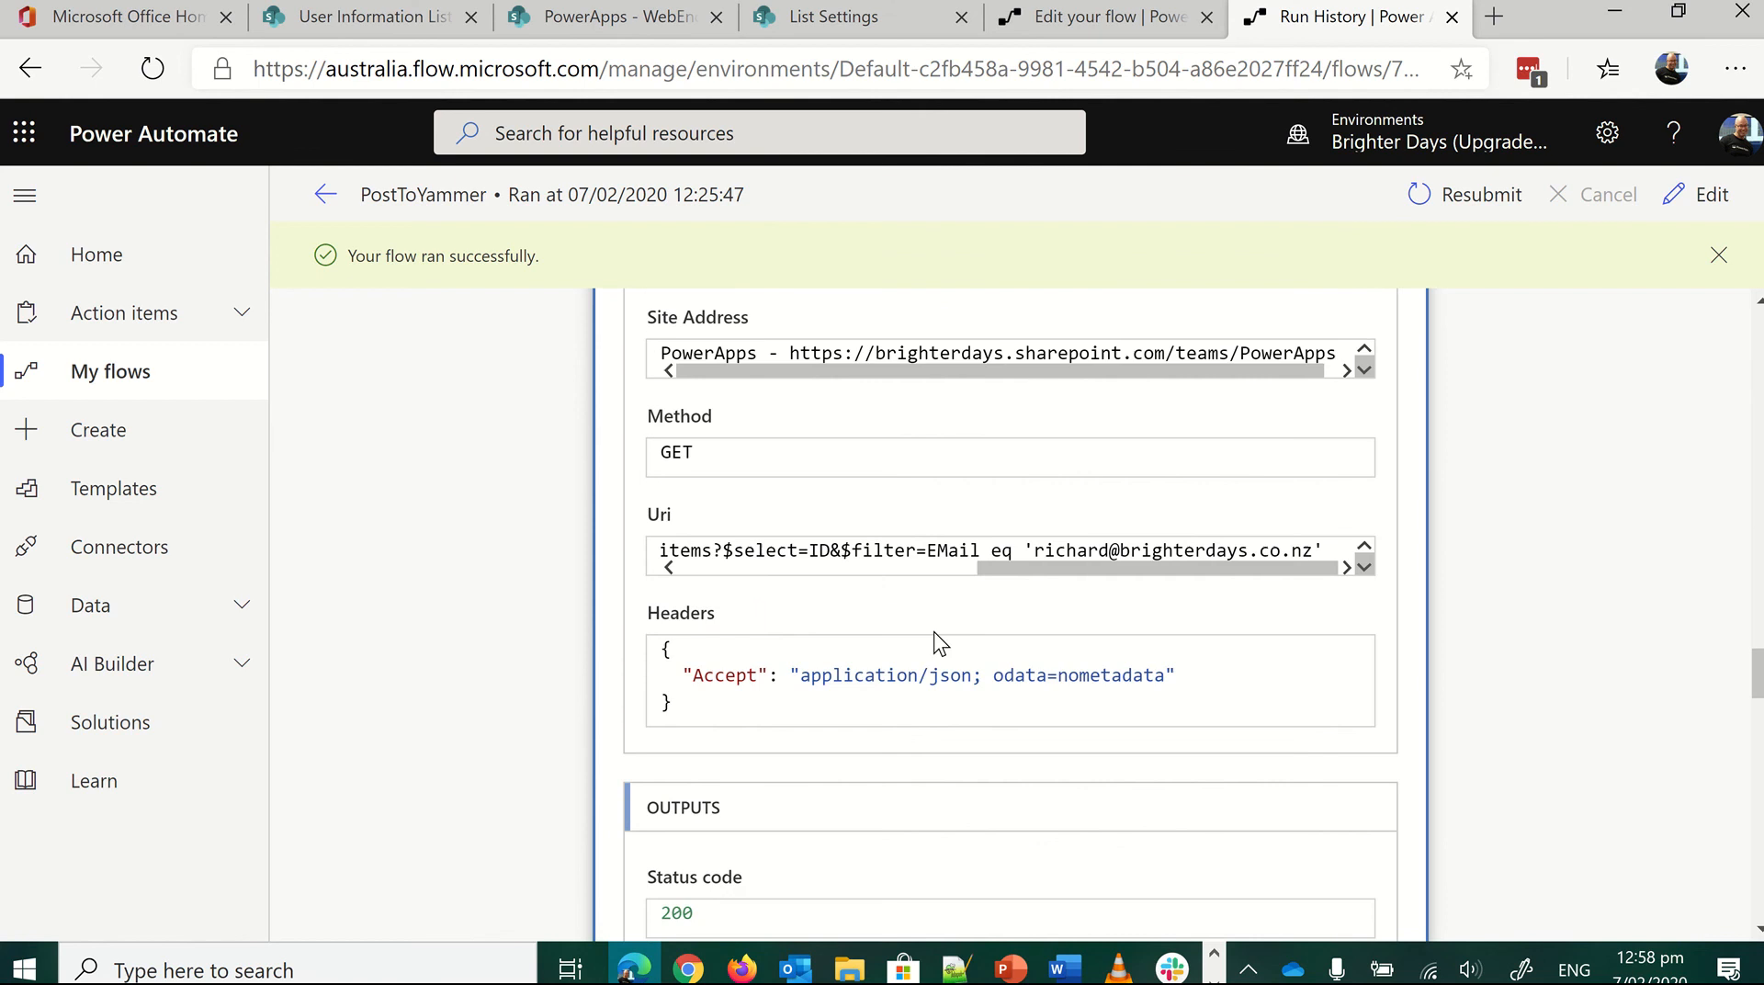
pyautogui.scroll(-3)
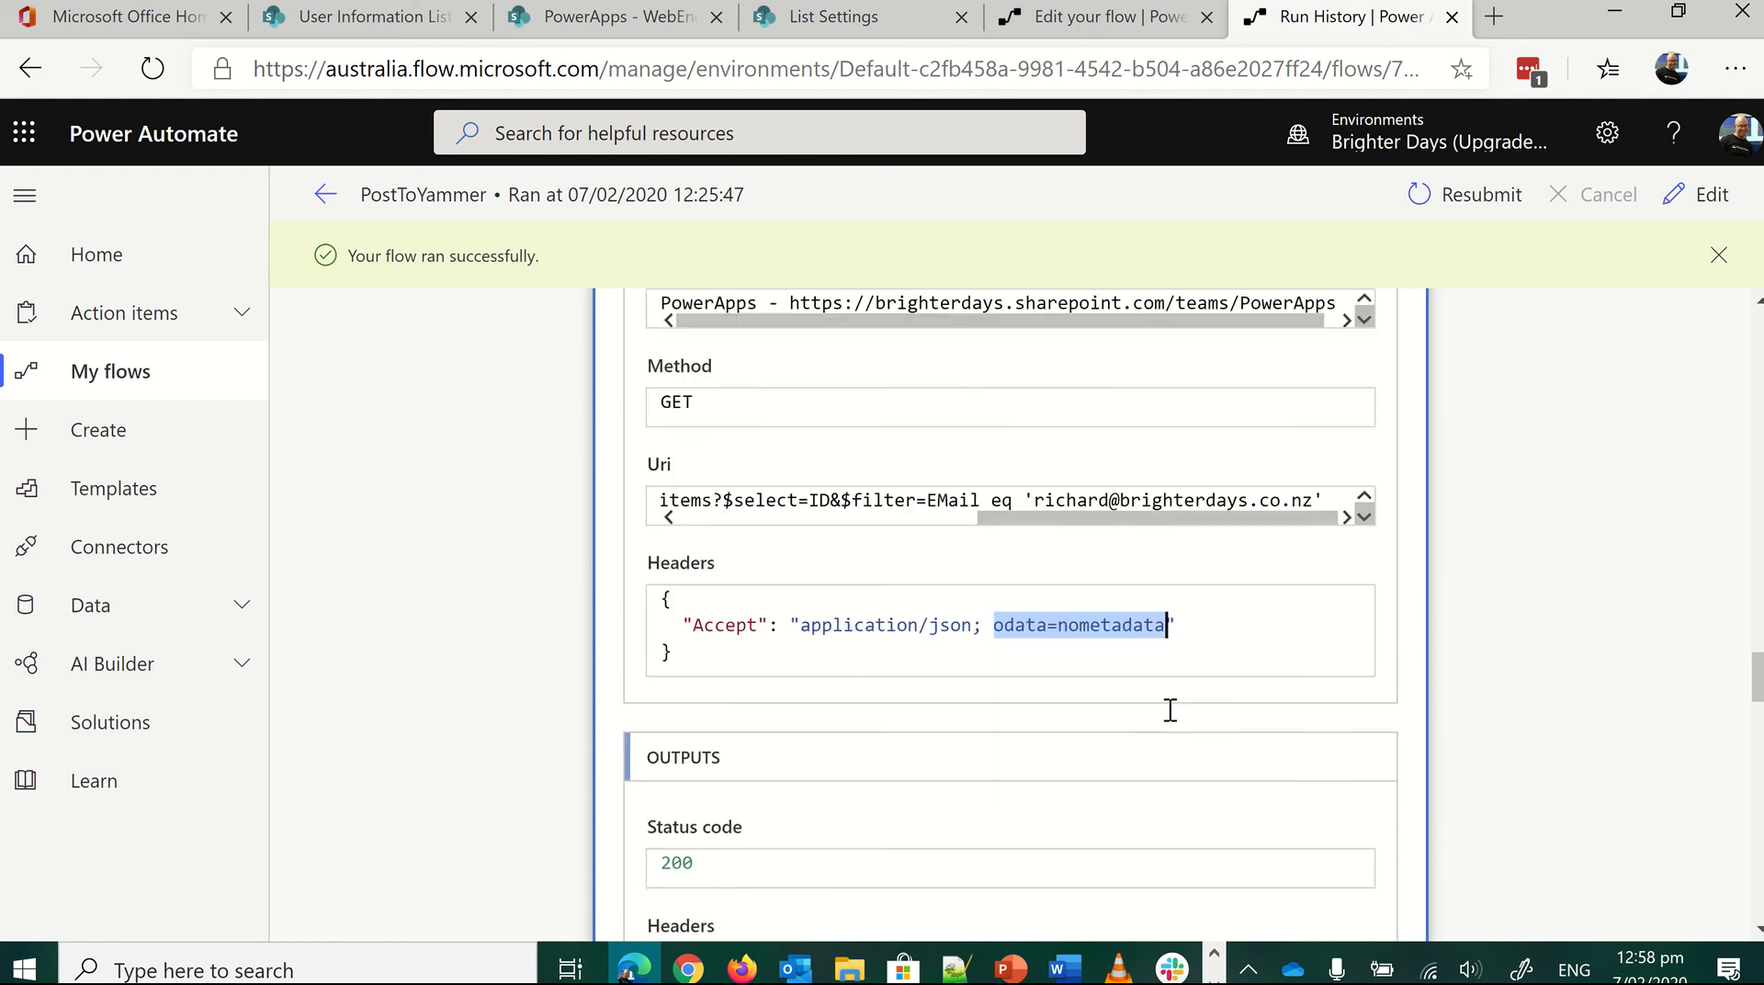
pyautogui.scroll(-3)
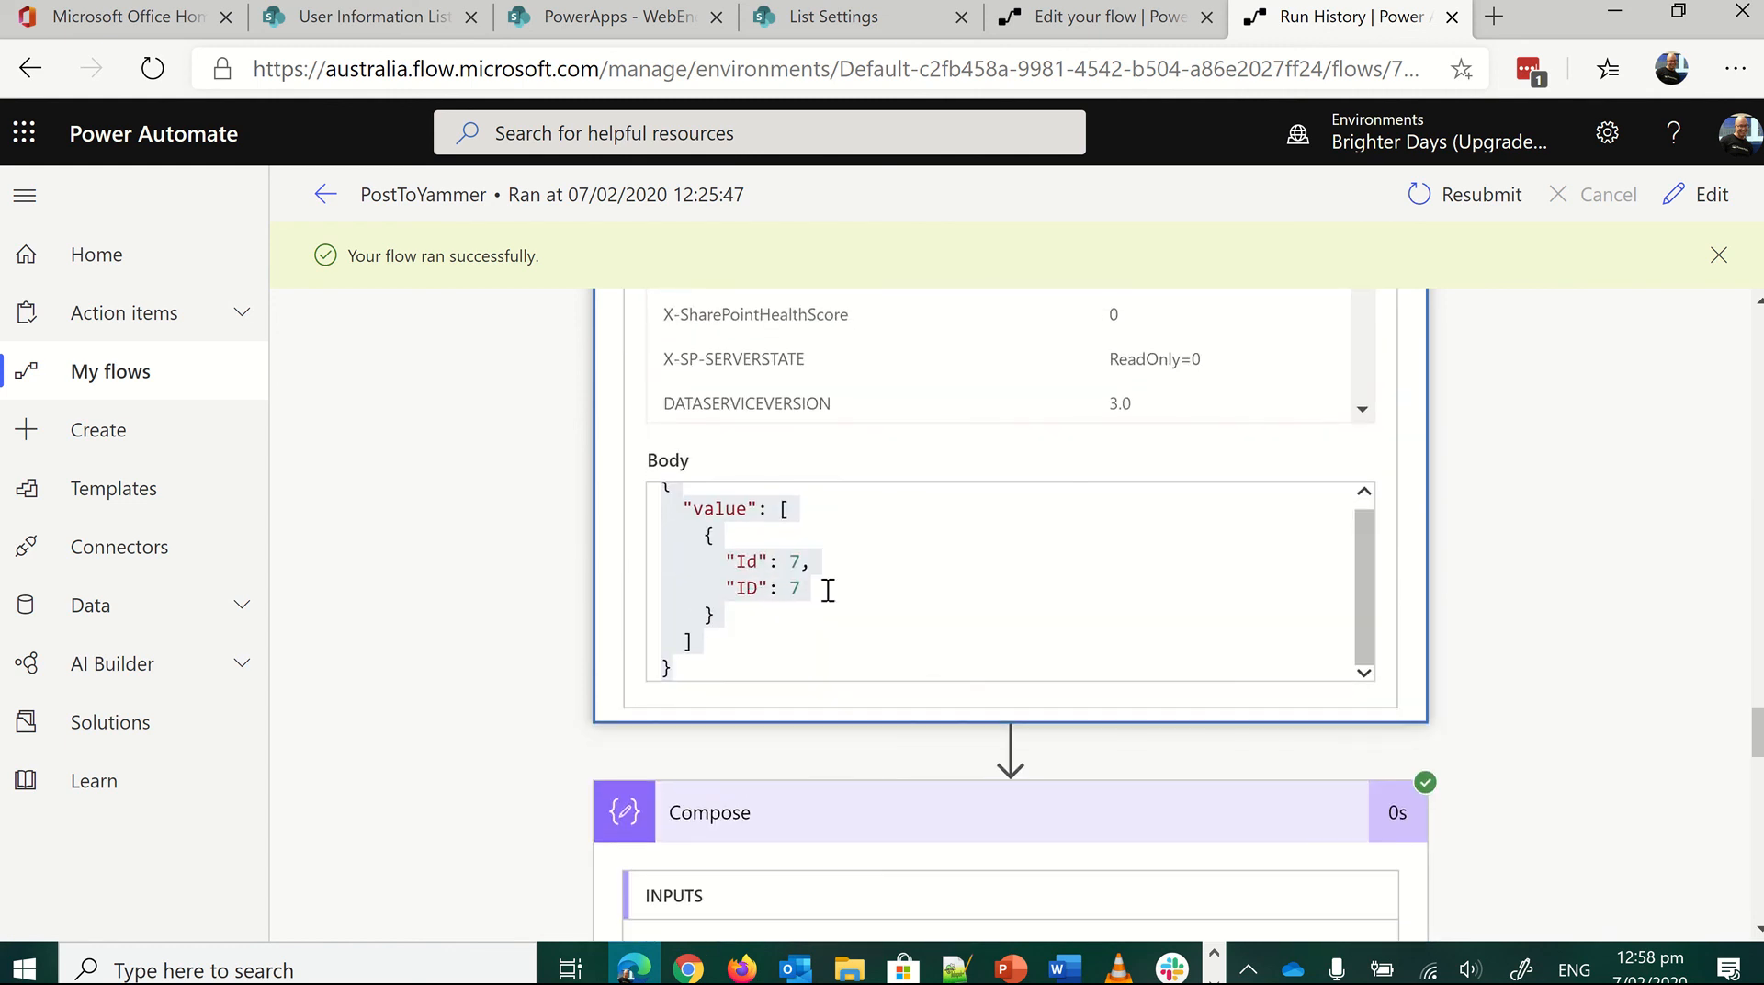
pyautogui.moveTo(922, 584)
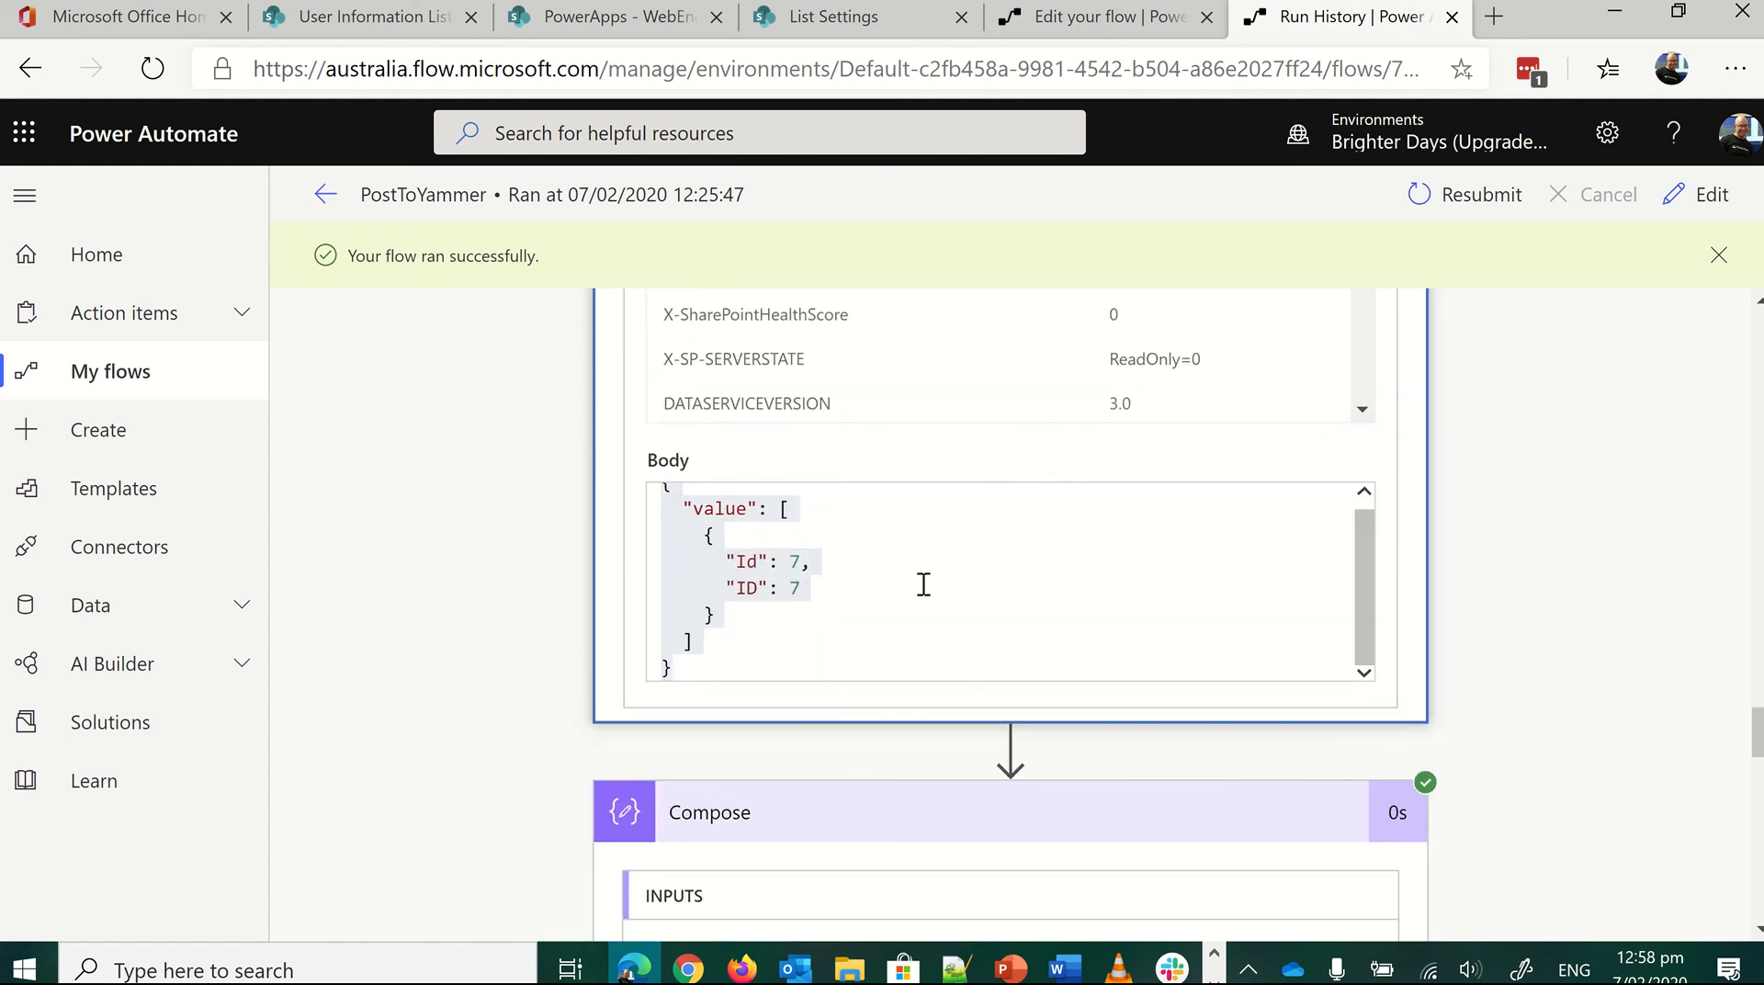
pyautogui.moveTo(1597, 447)
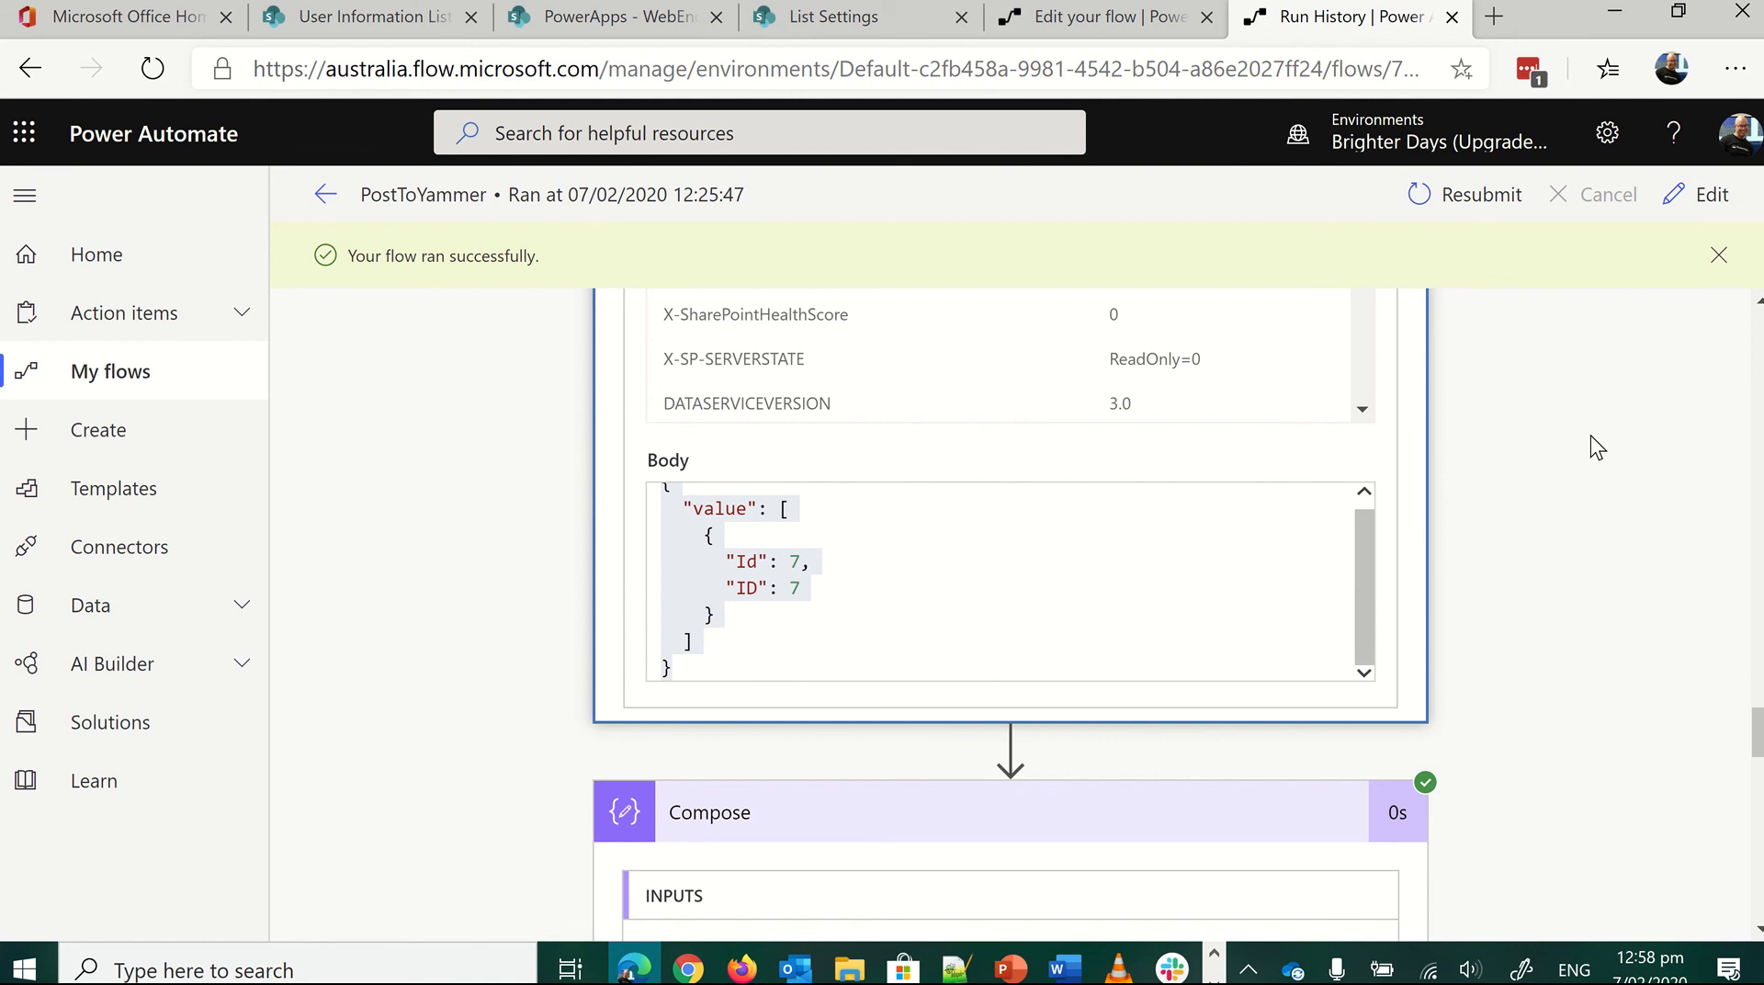
pyautogui.moveTo(701, 583)
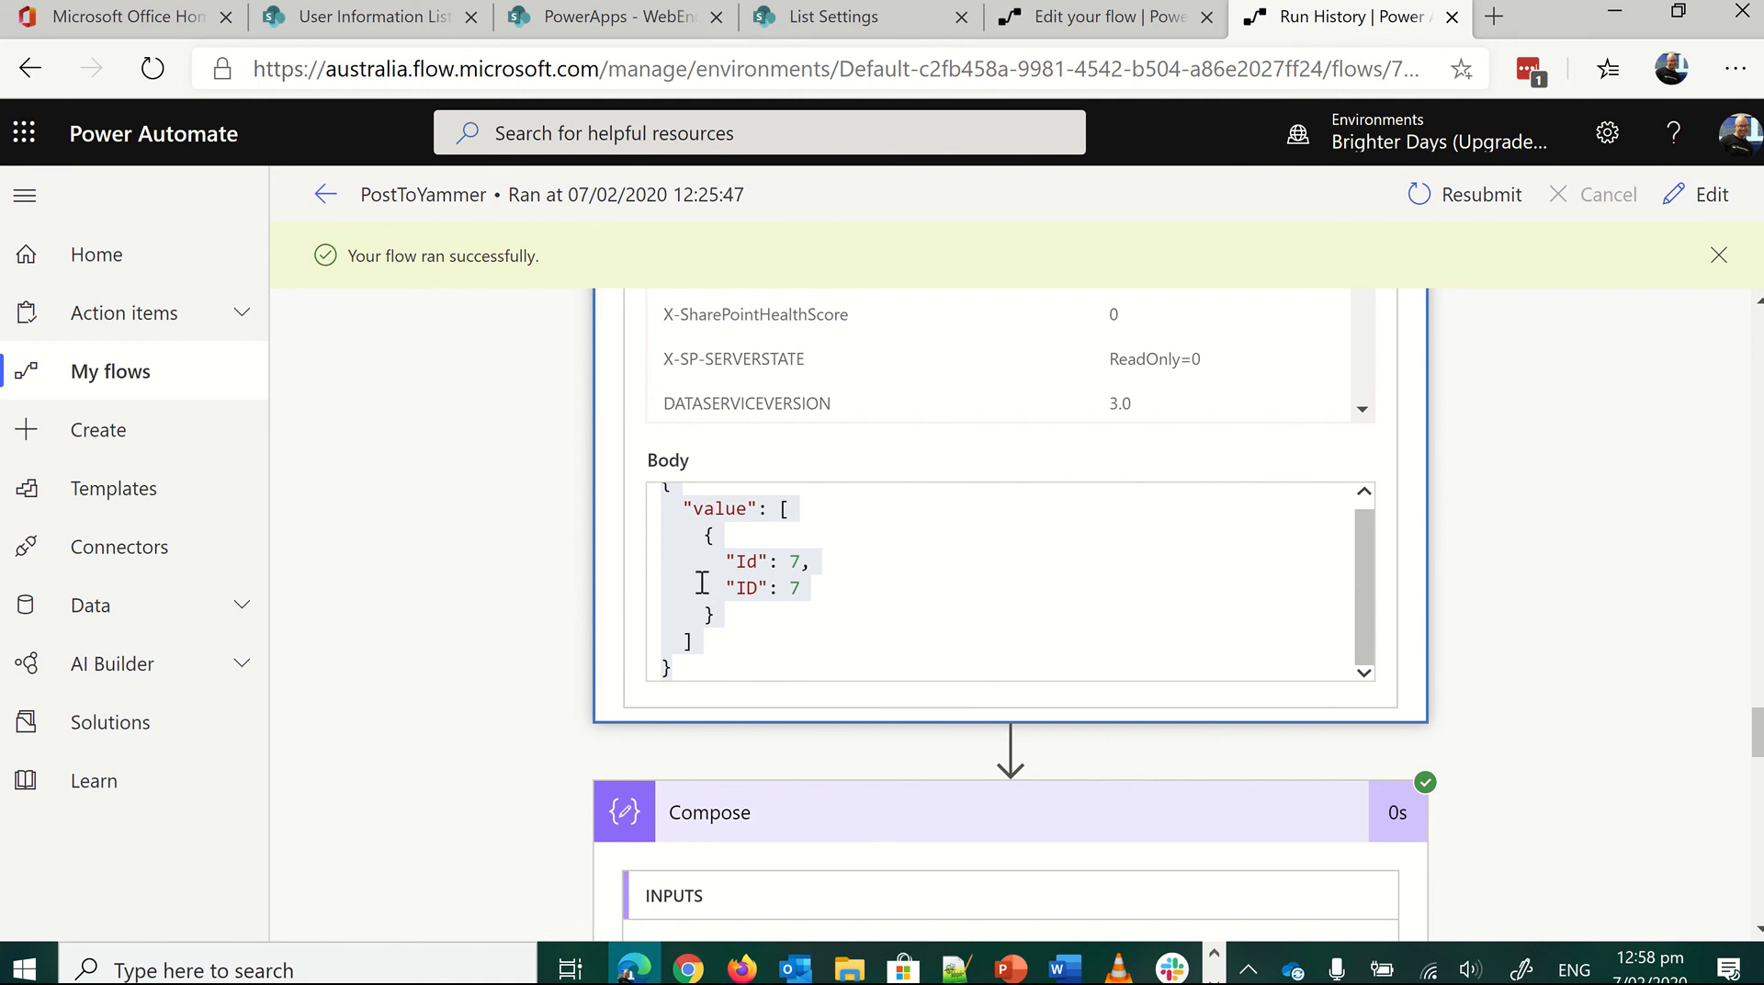